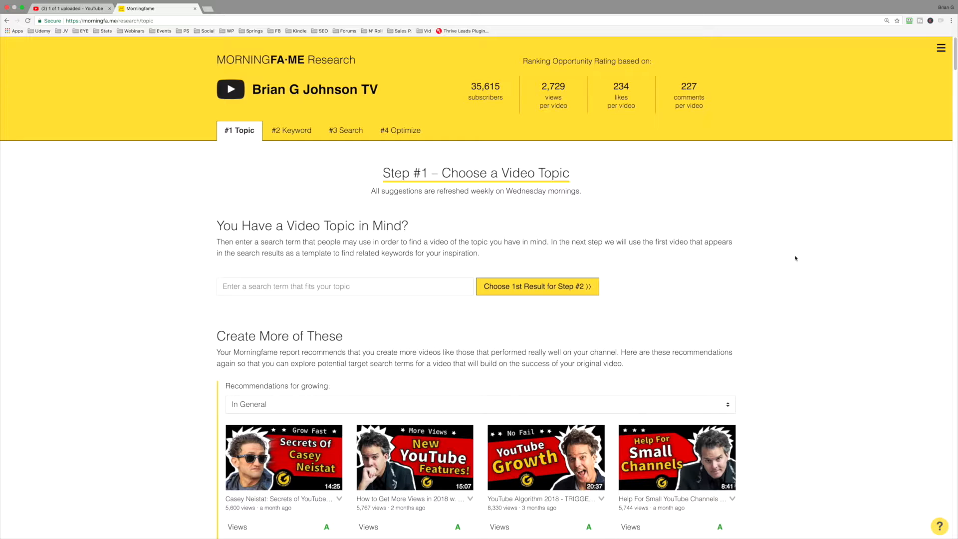
mouse_move(731, 258)
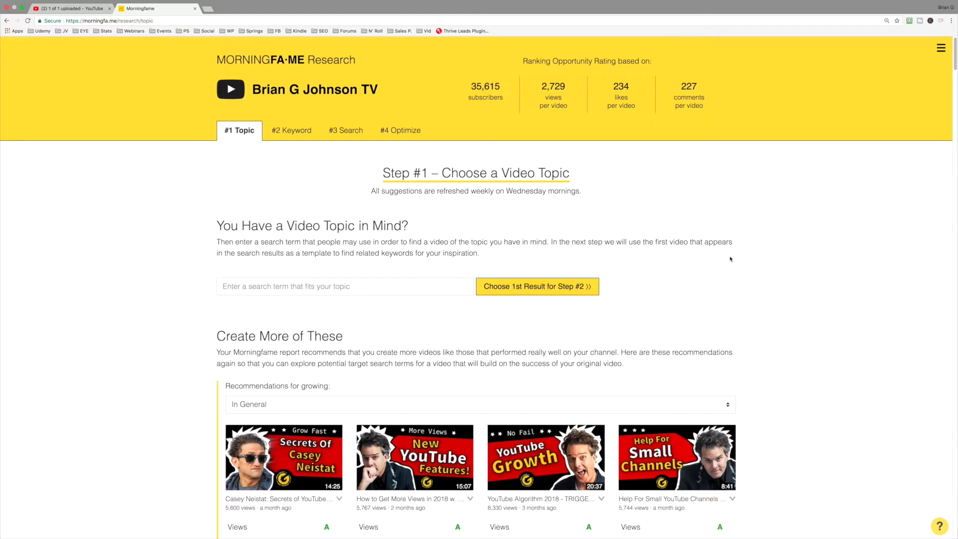
mouse_move(238, 130)
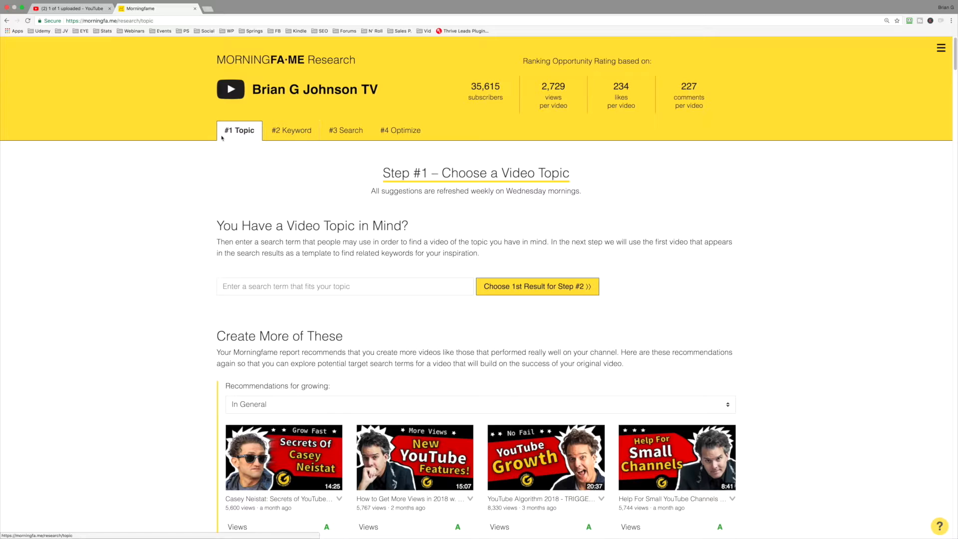
mouse_move(228, 146)
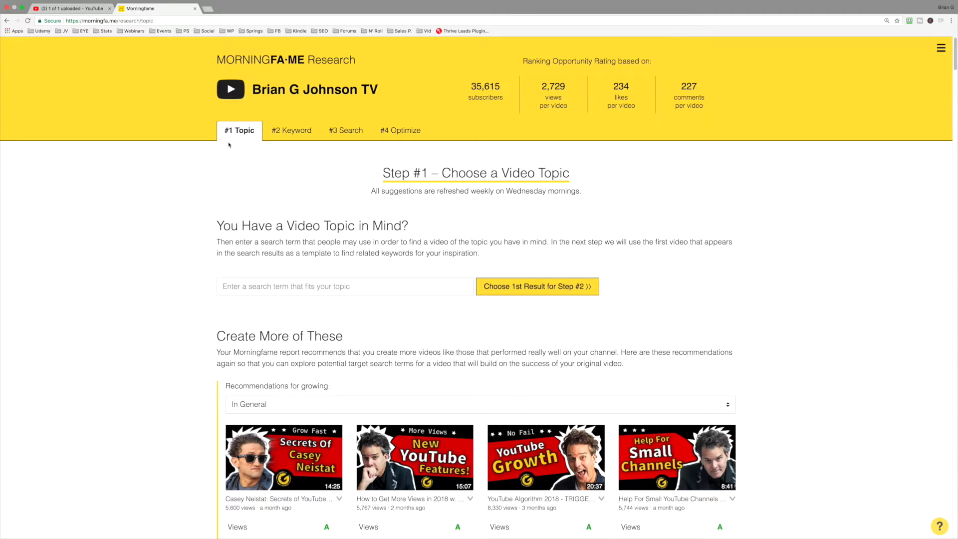
mouse_move(239, 140)
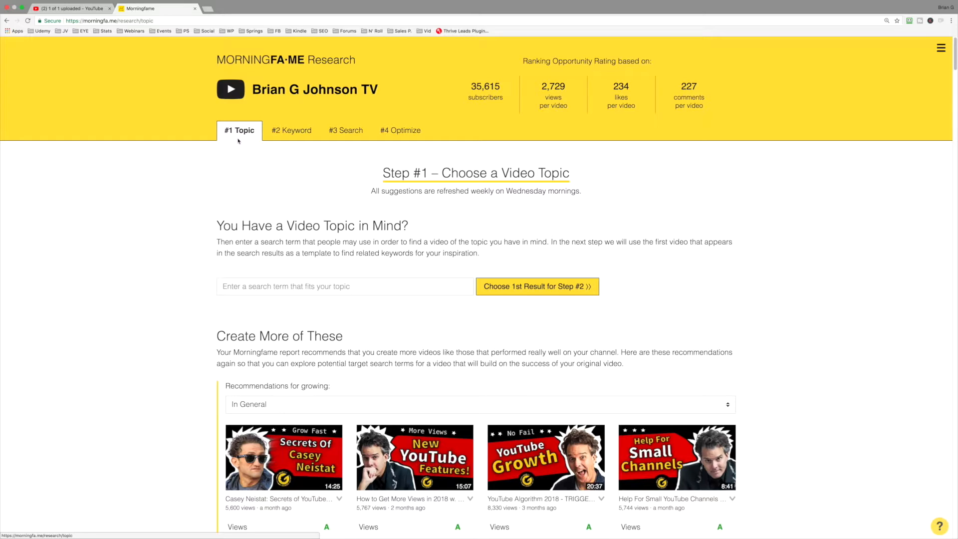
Preview Steps #2, #3 and #4, then return to the Step #1 video topic page
left_click(291, 130)
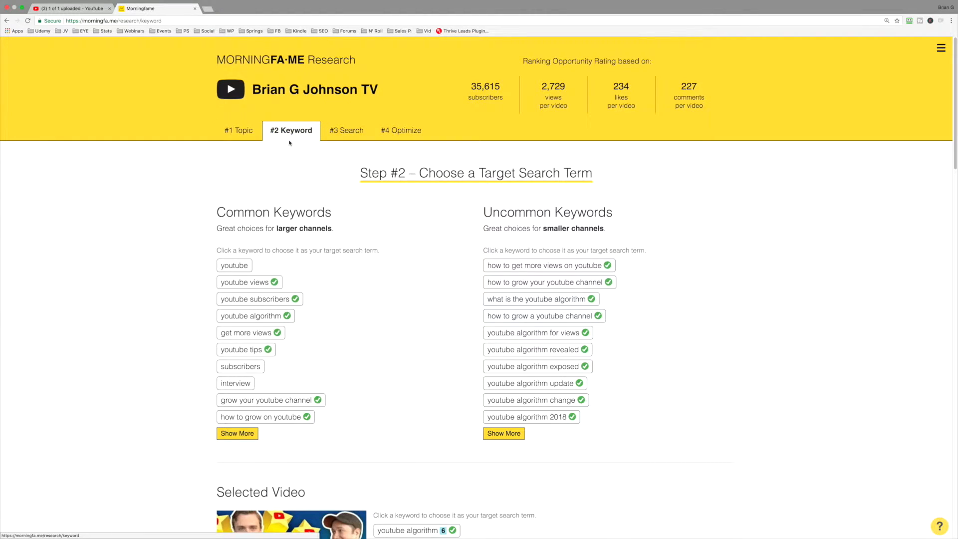
mouse_move(285, 151)
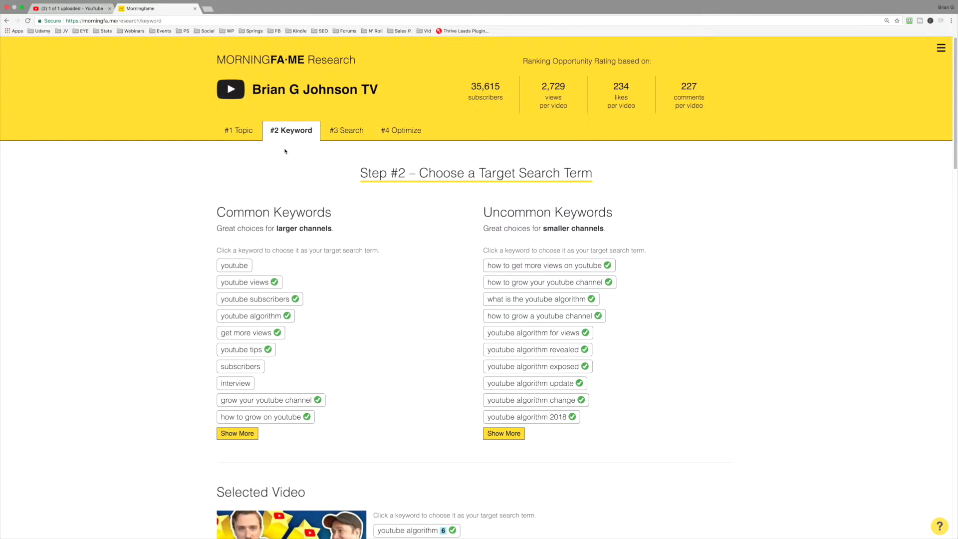
left_click(345, 130)
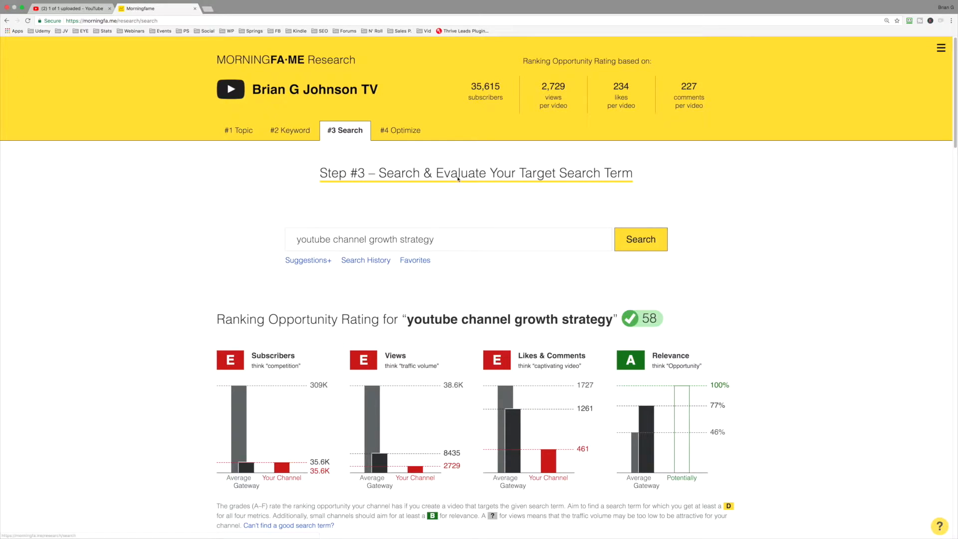
mouse_move(463, 184)
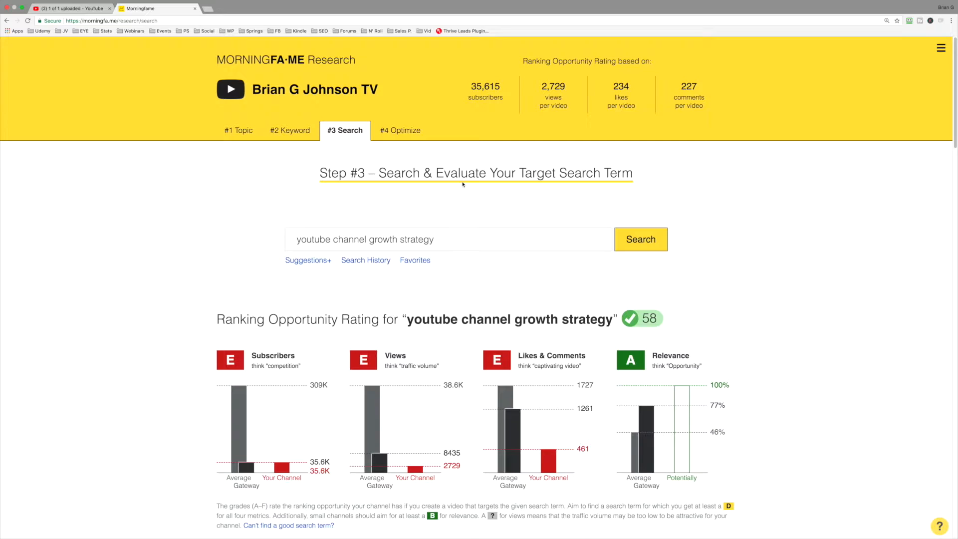
mouse_move(699, 347)
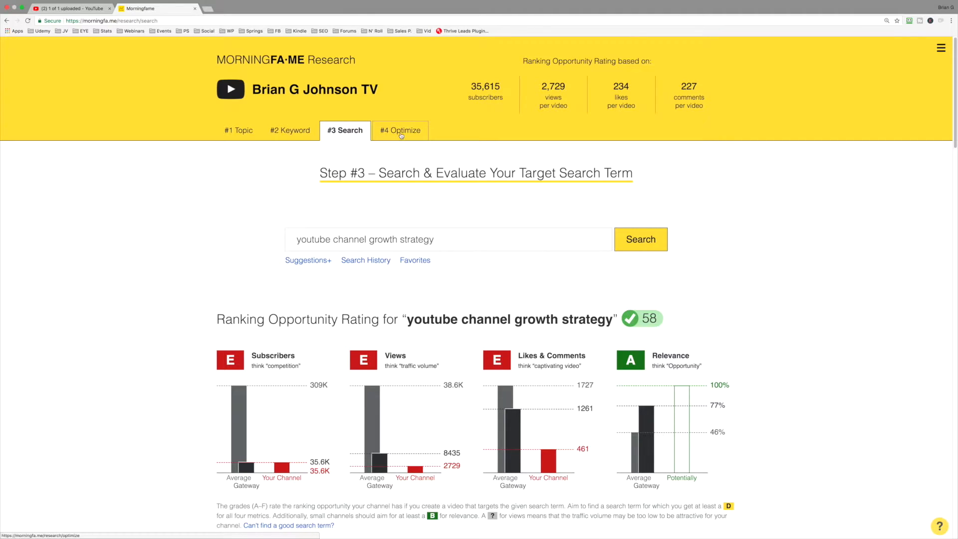
left_click(399, 130)
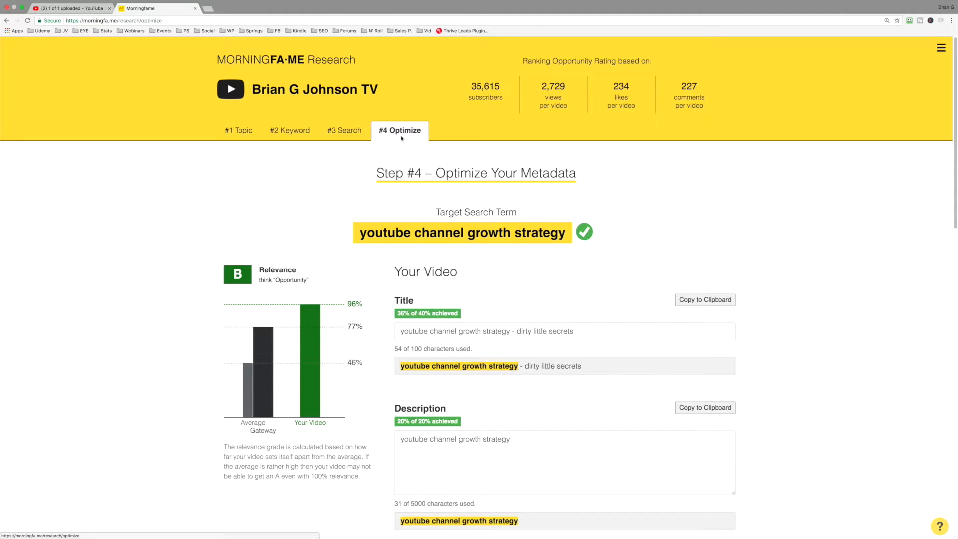
mouse_move(357, 139)
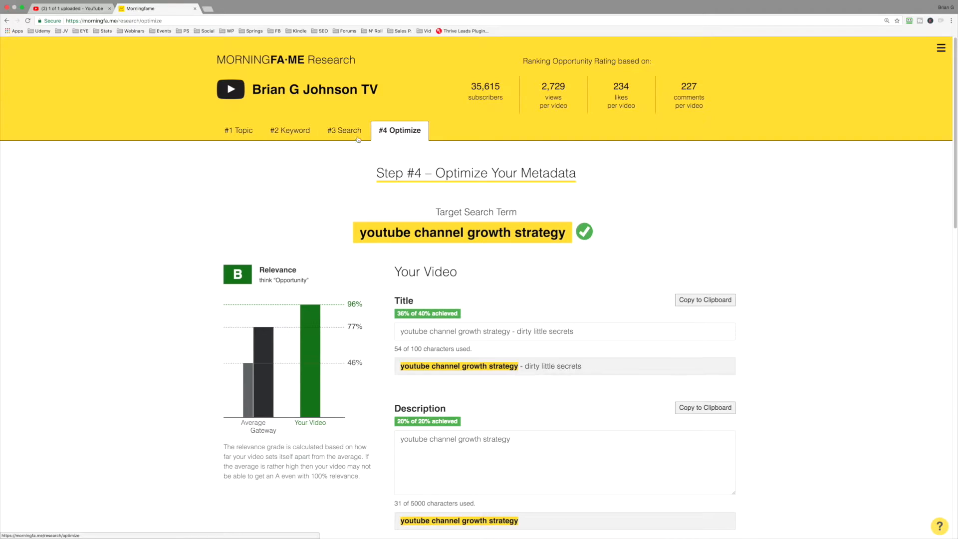
left_click(238, 130)
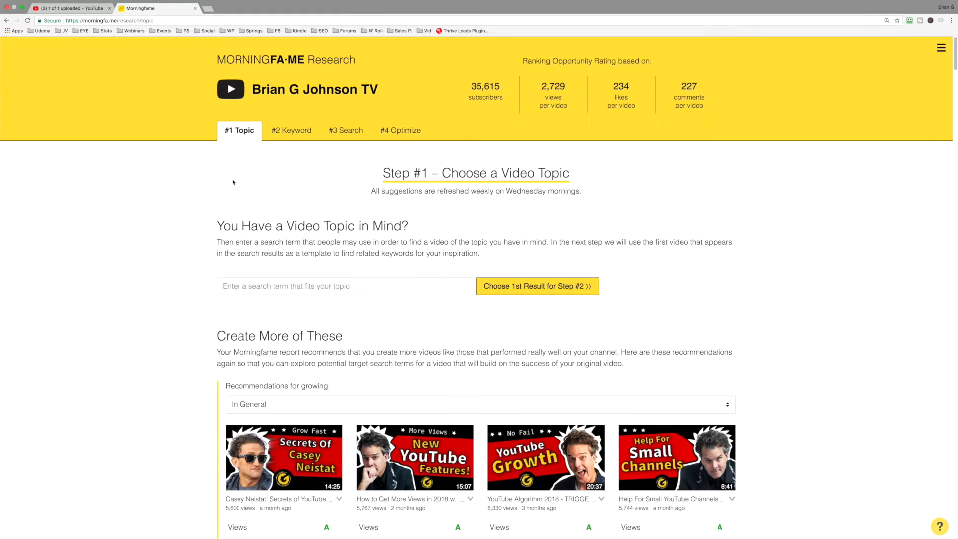
mouse_move(235, 189)
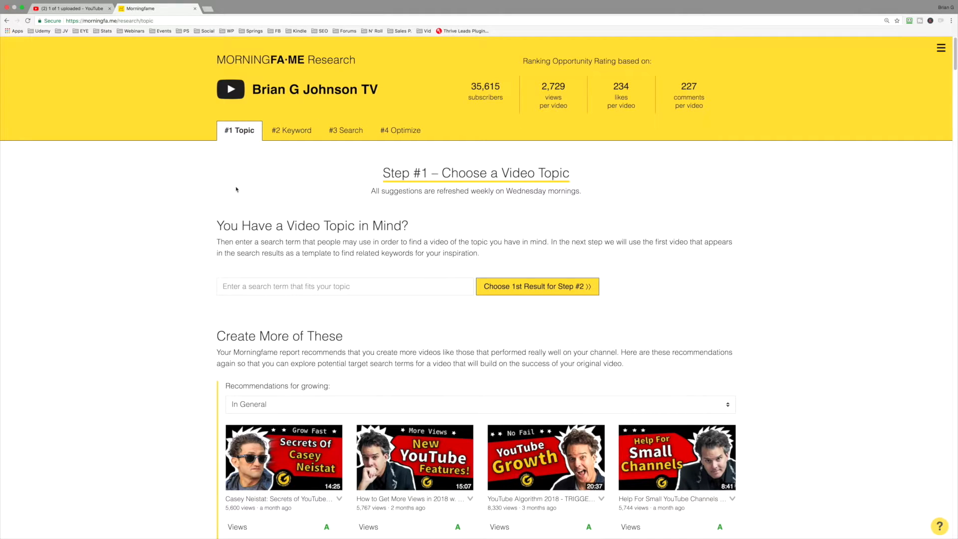
mouse_move(898, 96)
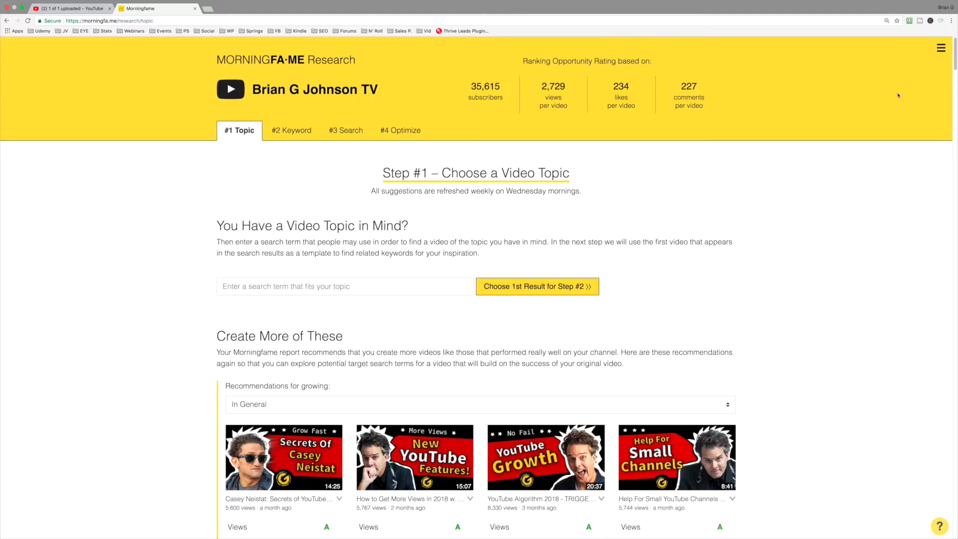
Expand the Video Creators channel results and choose '5 Overlooked Ways to Get More YouTube Views' for Step #2
scroll("down", 3)
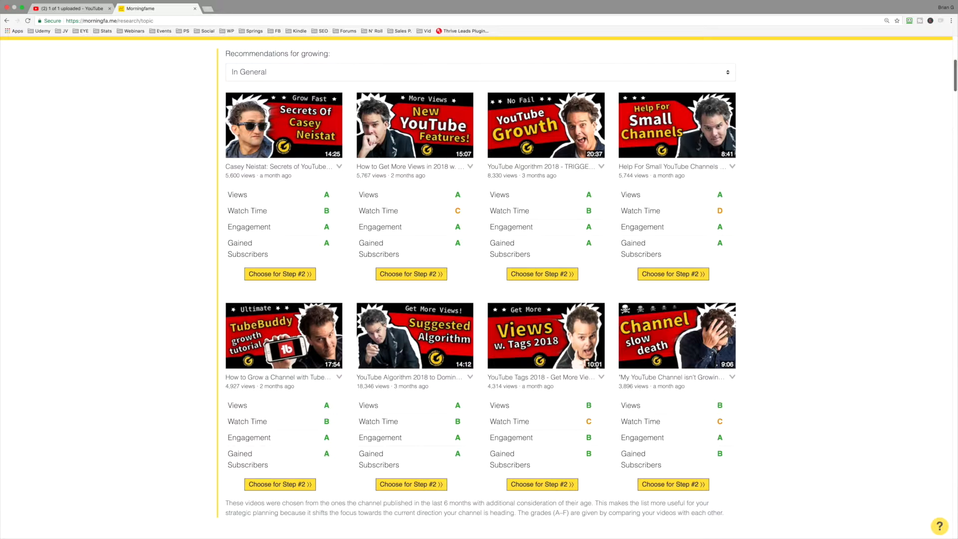
scroll("down", 3)
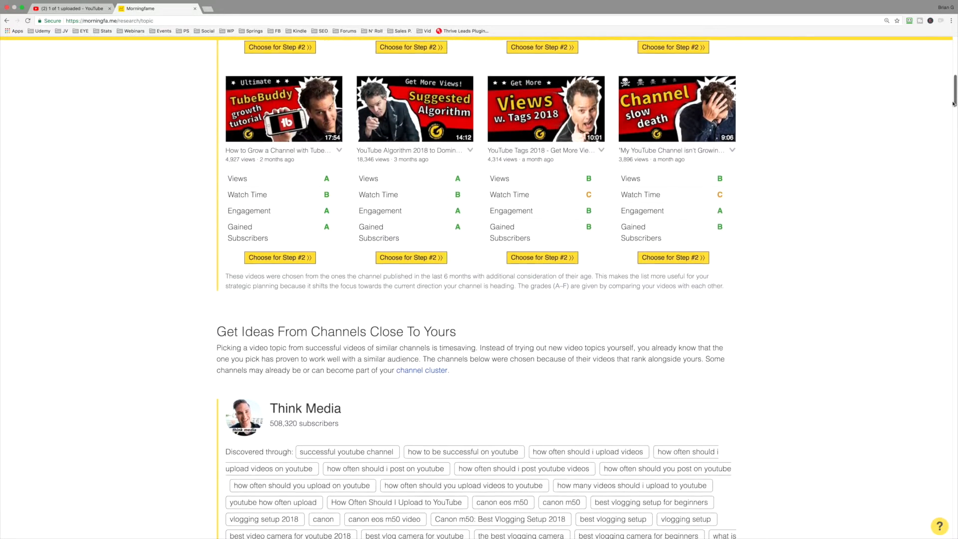
scroll("down", 3)
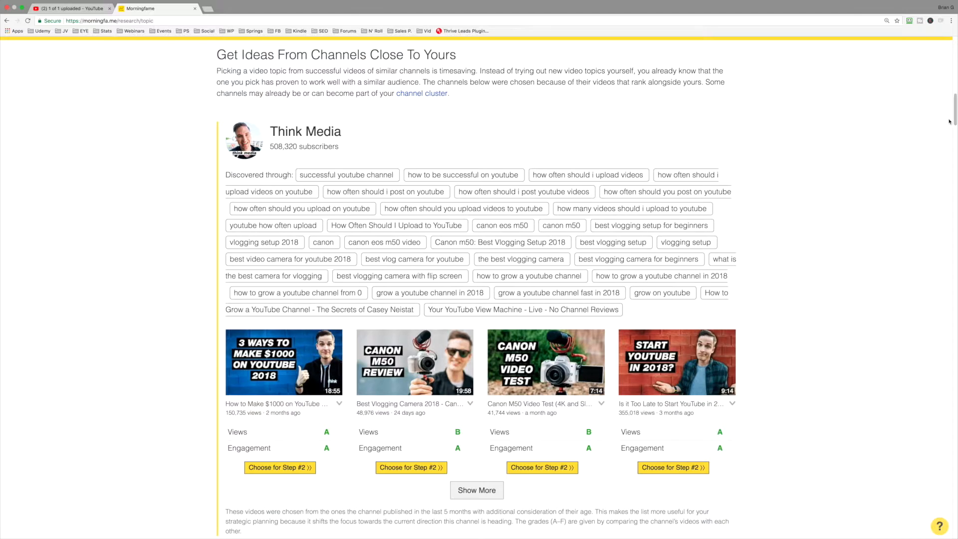
mouse_move(948, 110)
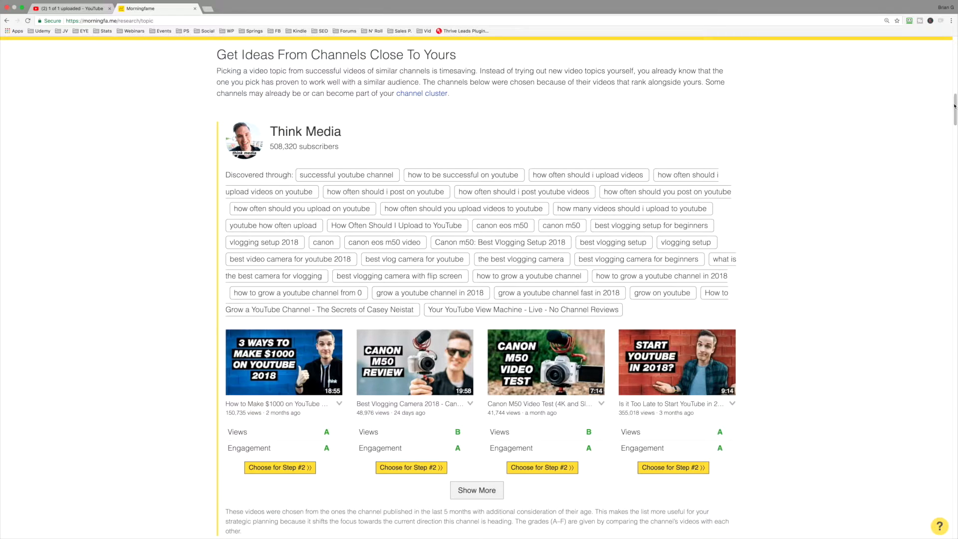
scroll("down", 3)
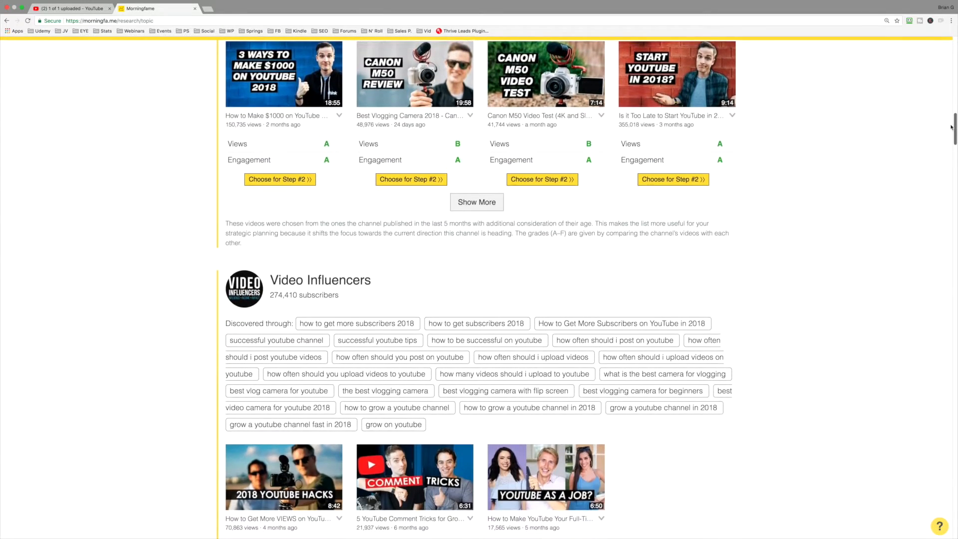
scroll("down", 3)
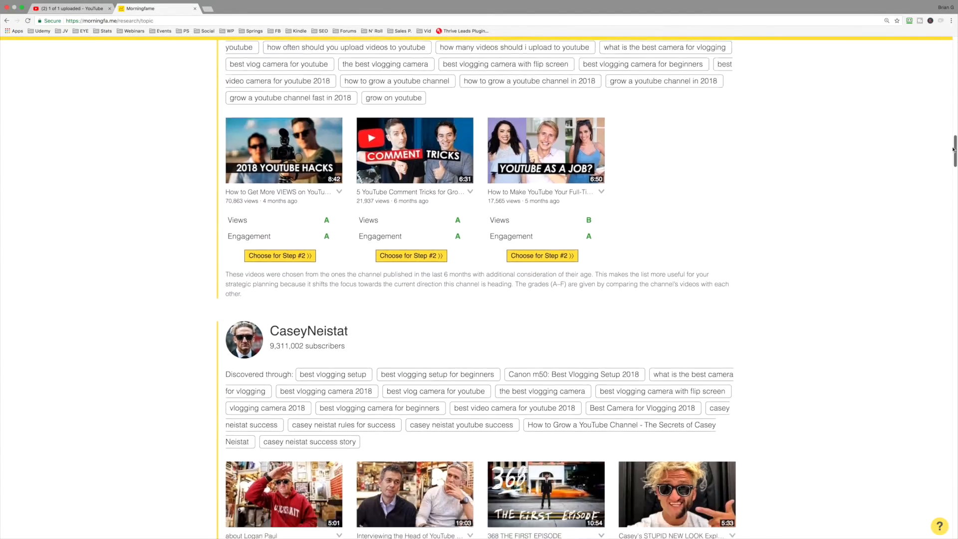
scroll("down", 3)
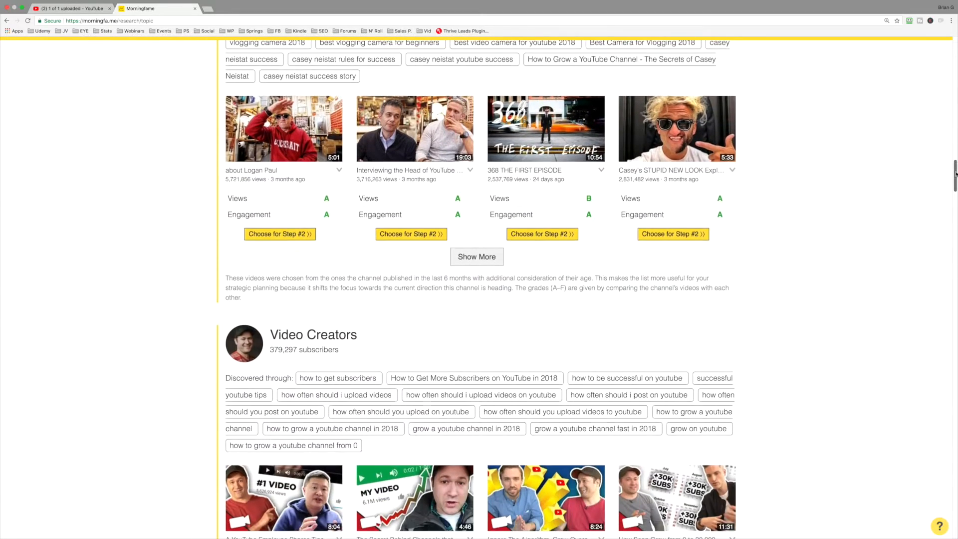
scroll("down", 3)
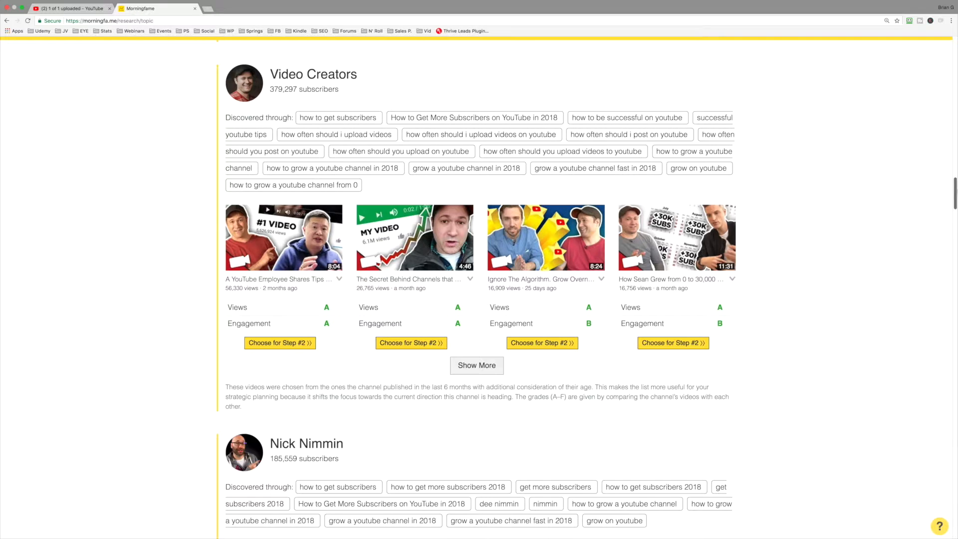
mouse_move(375, 86)
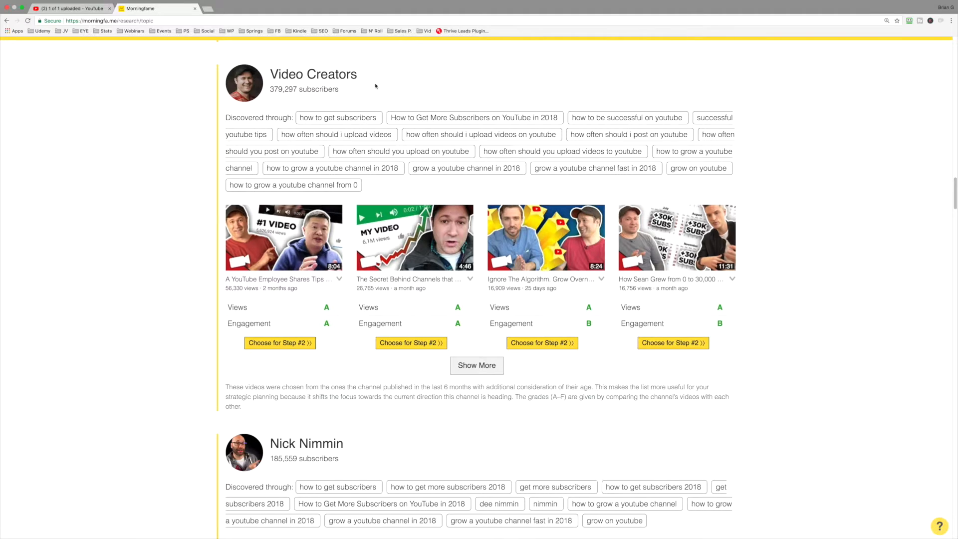
mouse_move(359, 89)
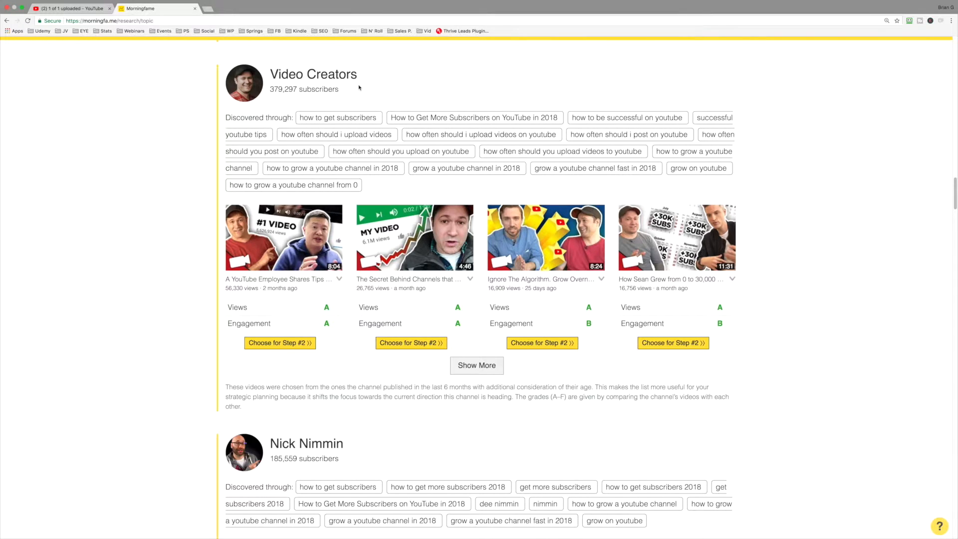
mouse_move(347, 458)
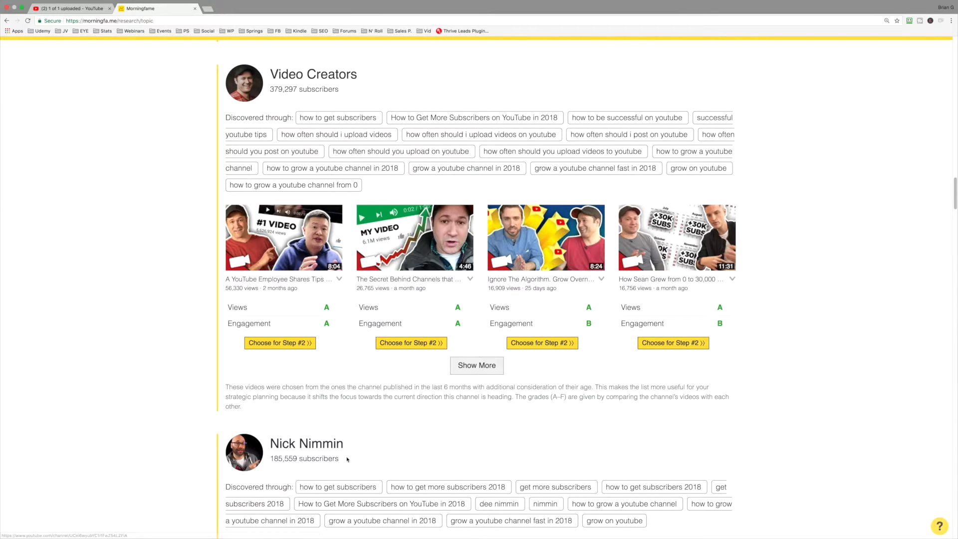
mouse_move(388, 453)
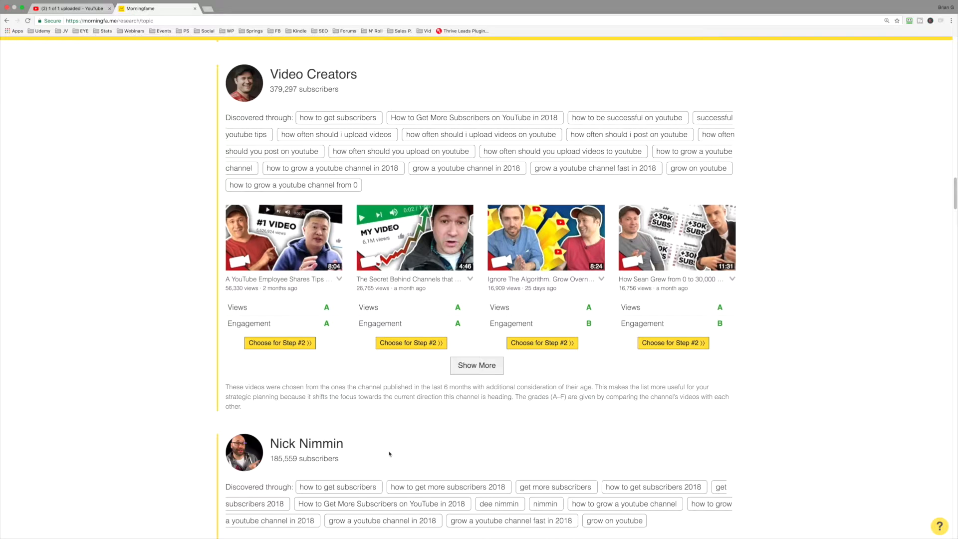
mouse_move(837, 288)
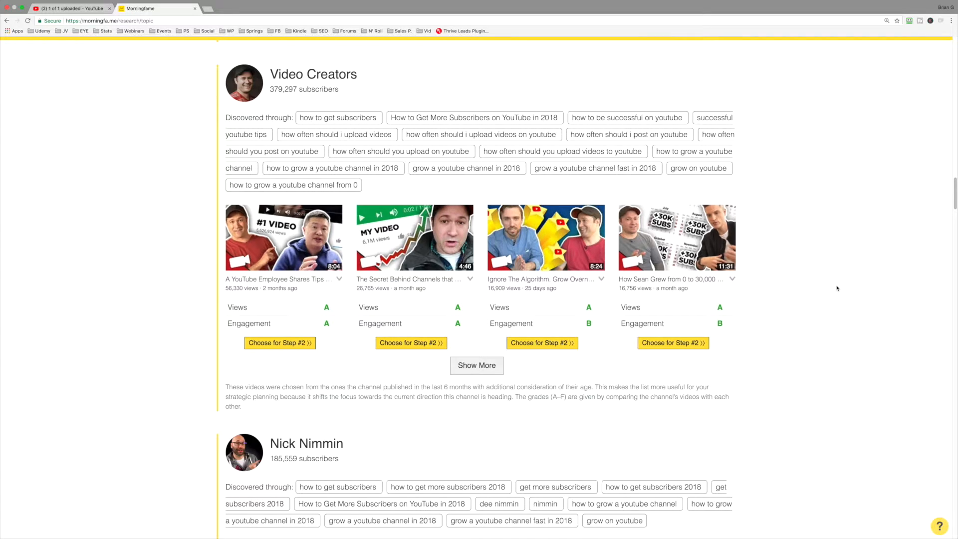
mouse_move(838, 290)
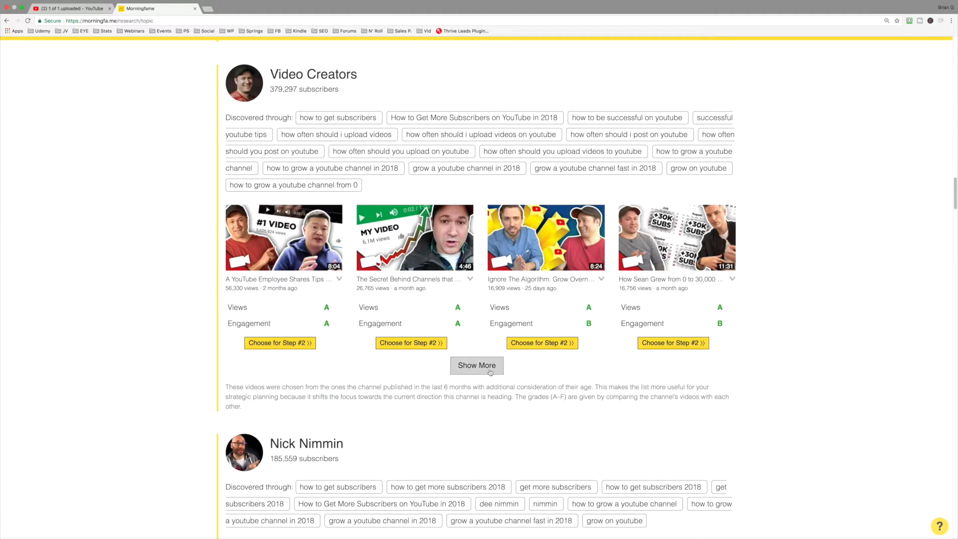
left_click(477, 365)
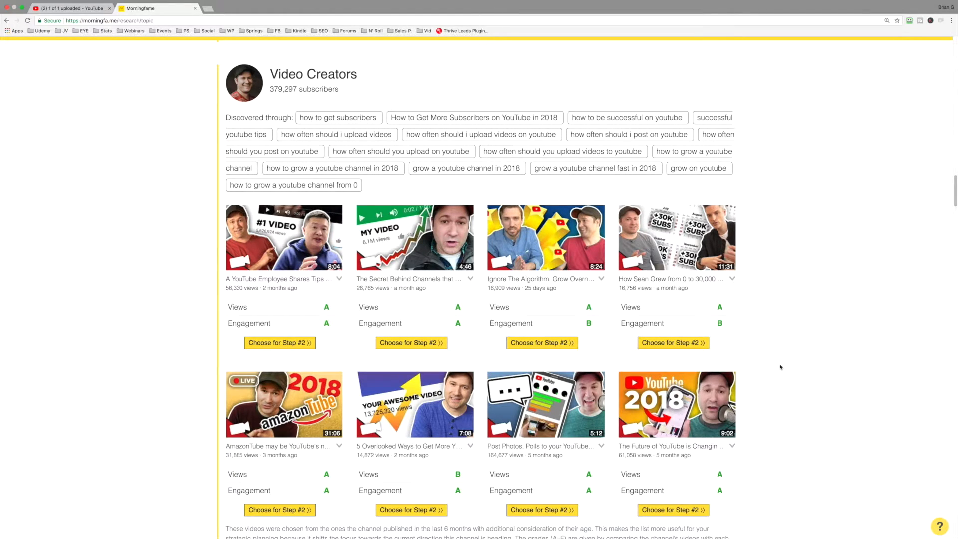
mouse_move(885, 198)
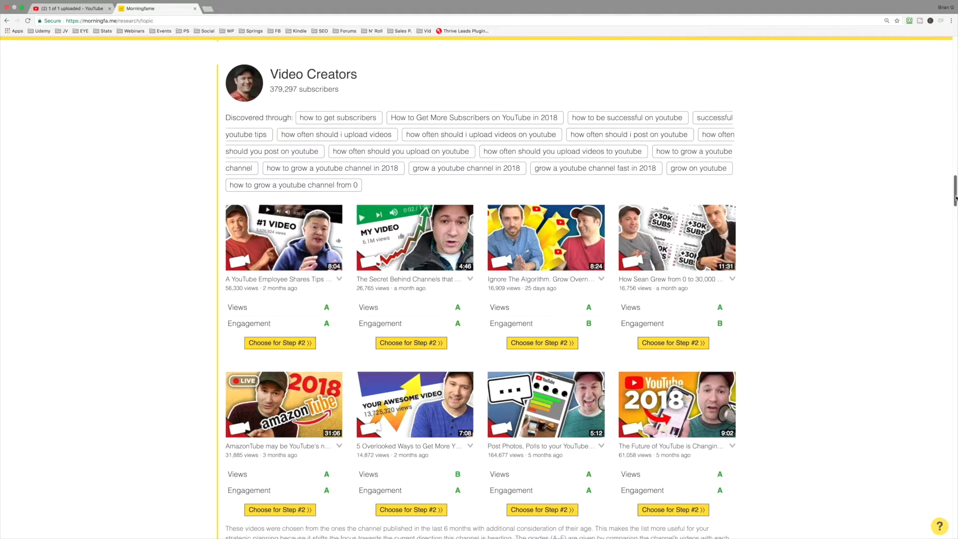
scroll("down", 3)
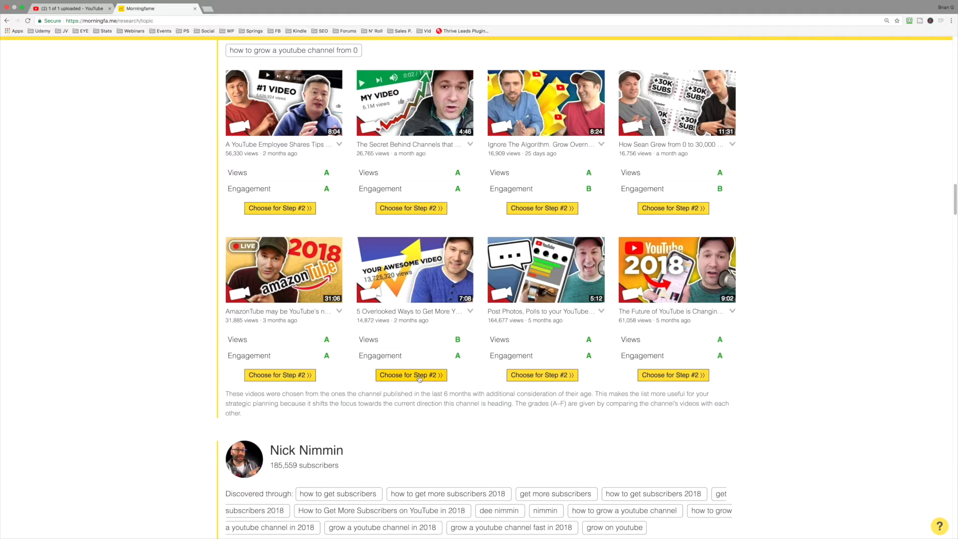
left_click(412, 374)
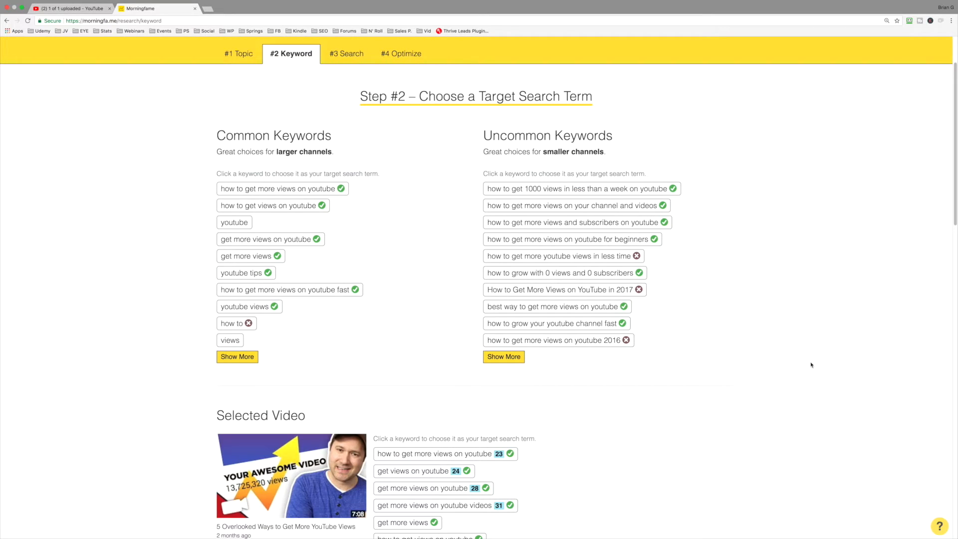
mouse_move(618, 216)
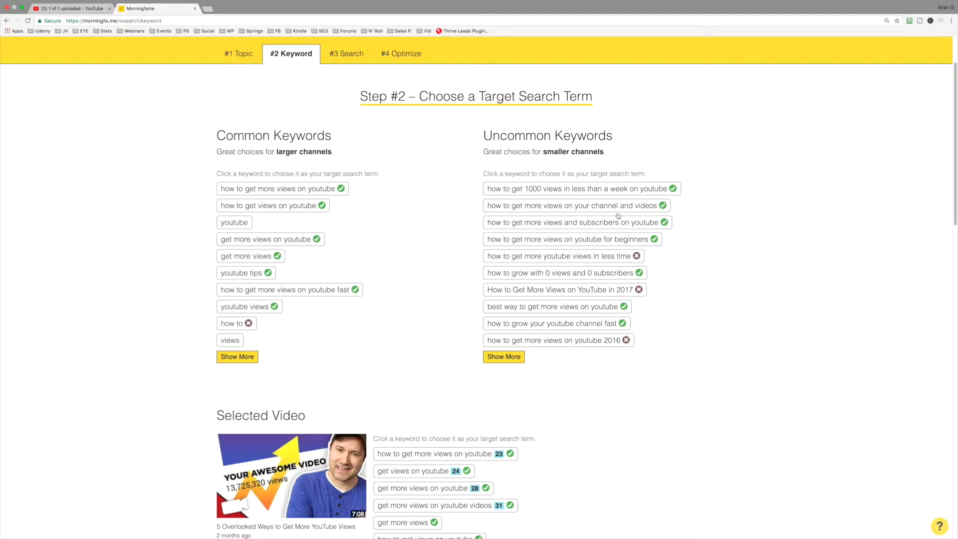
mouse_move(290, 79)
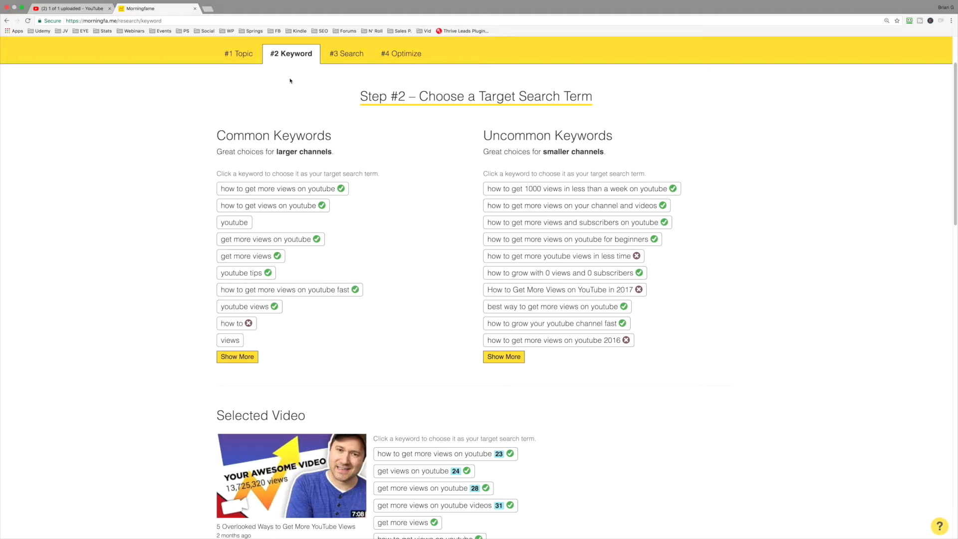
mouse_move(275, 137)
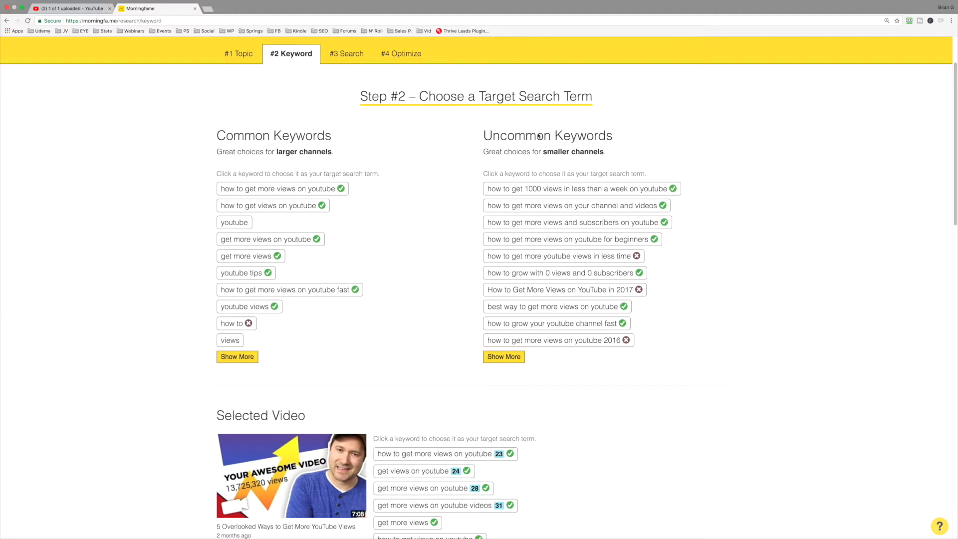
mouse_move(665, 142)
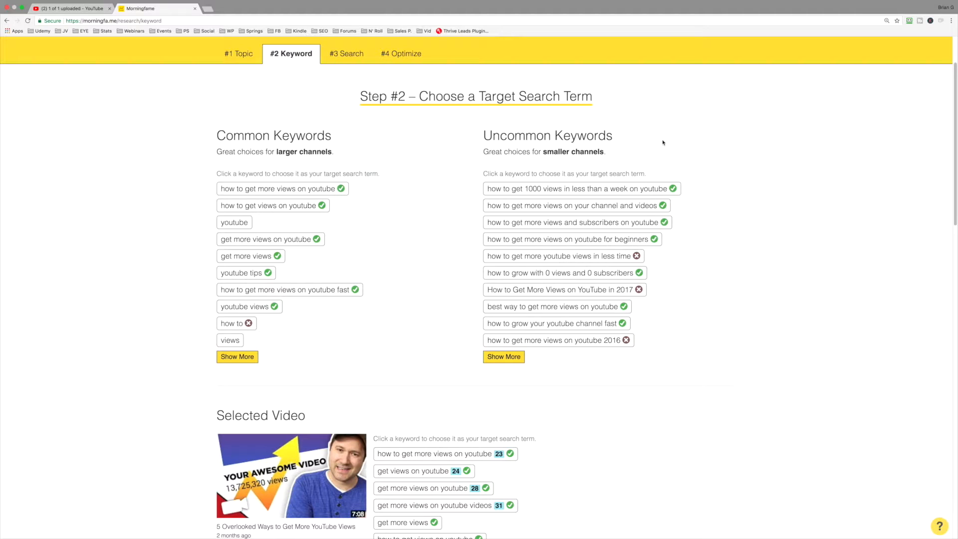
mouse_move(629, 261)
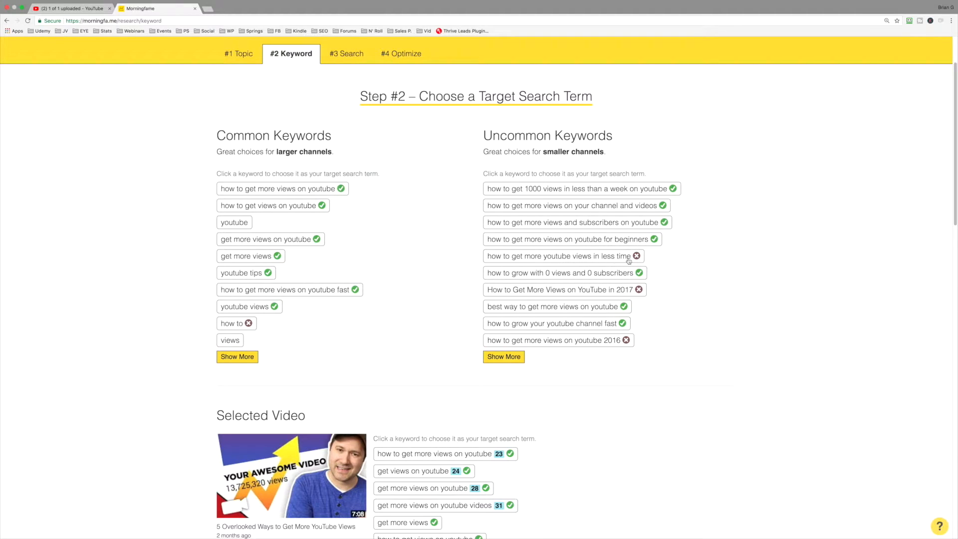
mouse_move(640, 264)
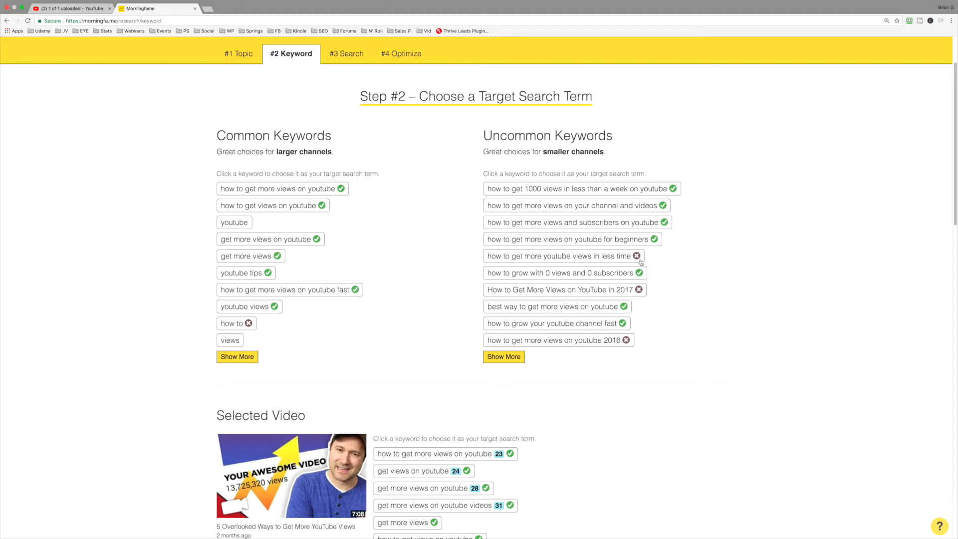
mouse_move(568, 255)
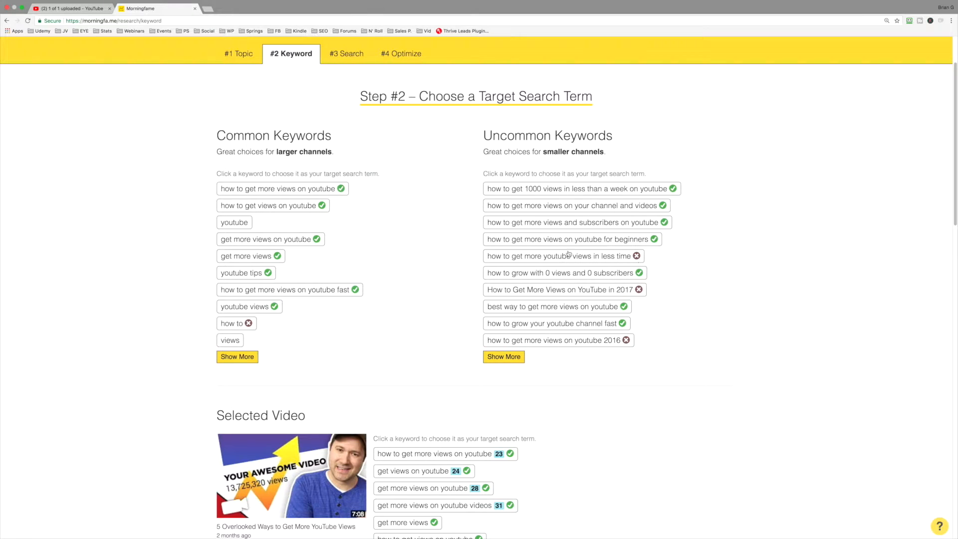
mouse_move(649, 280)
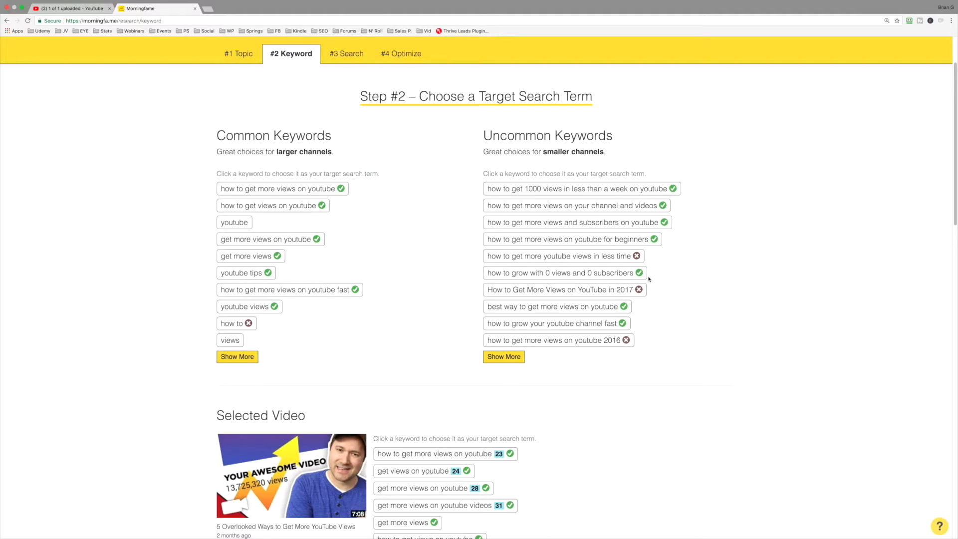
mouse_move(620, 264)
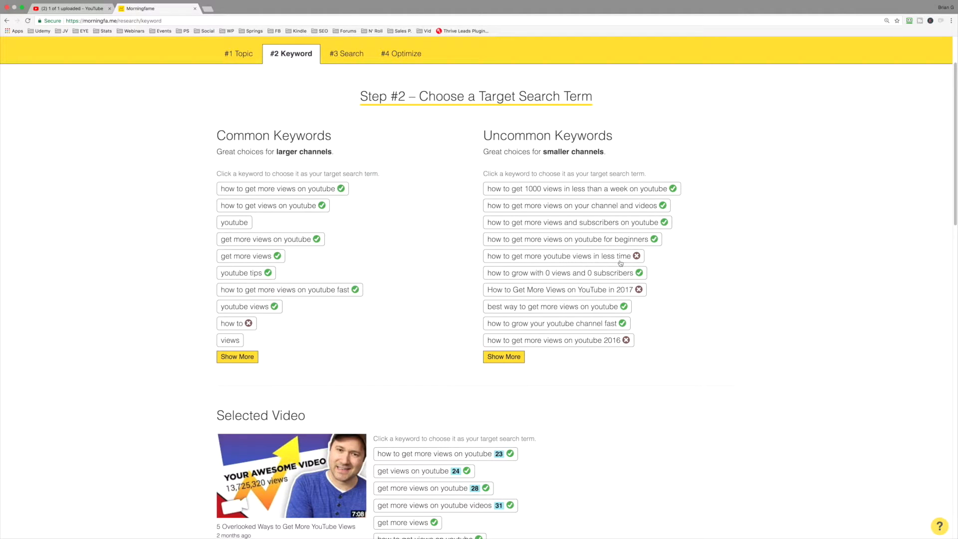
mouse_move(642, 260)
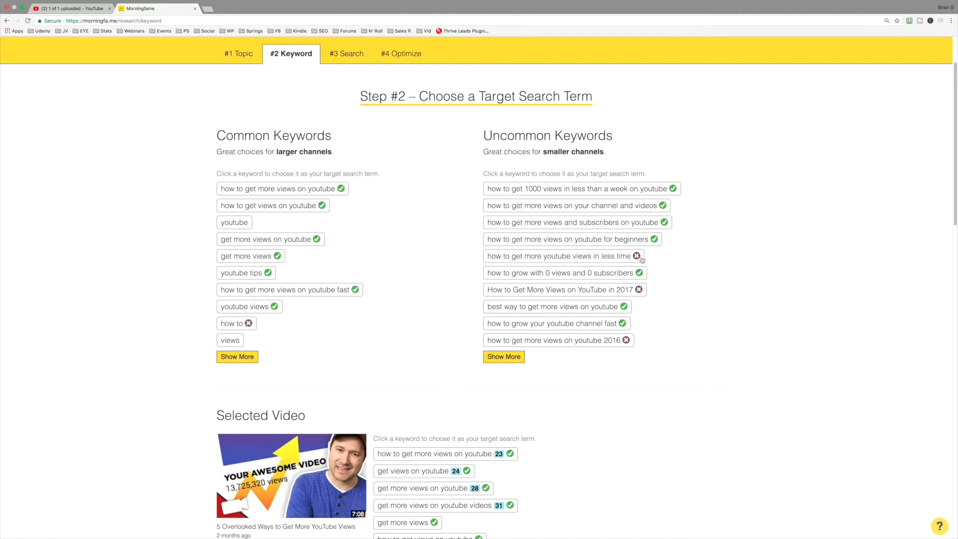
mouse_move(643, 258)
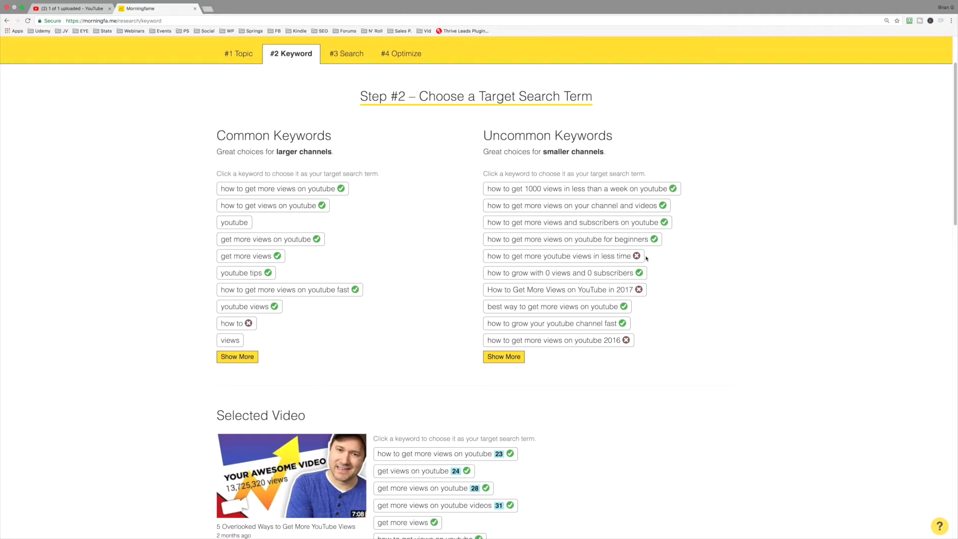
mouse_move(649, 261)
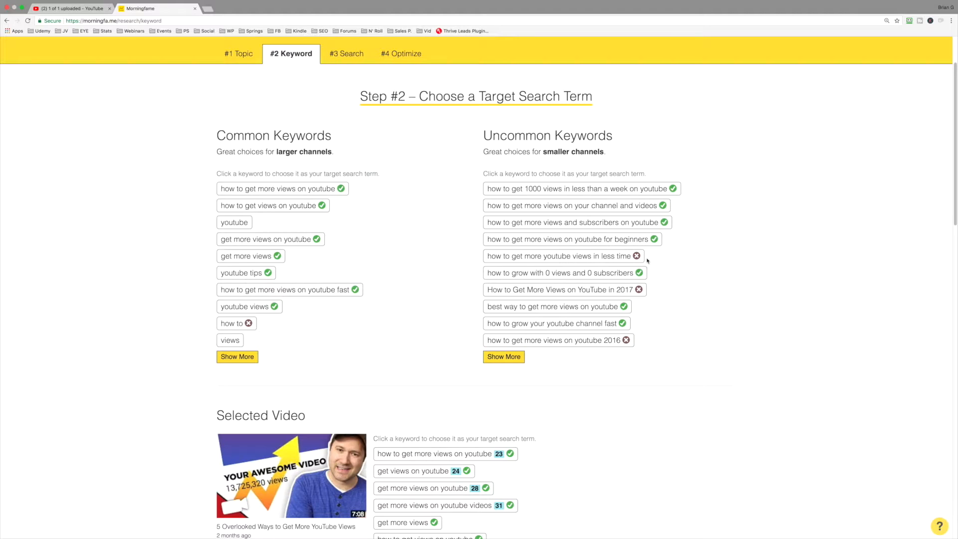
mouse_move(622, 258)
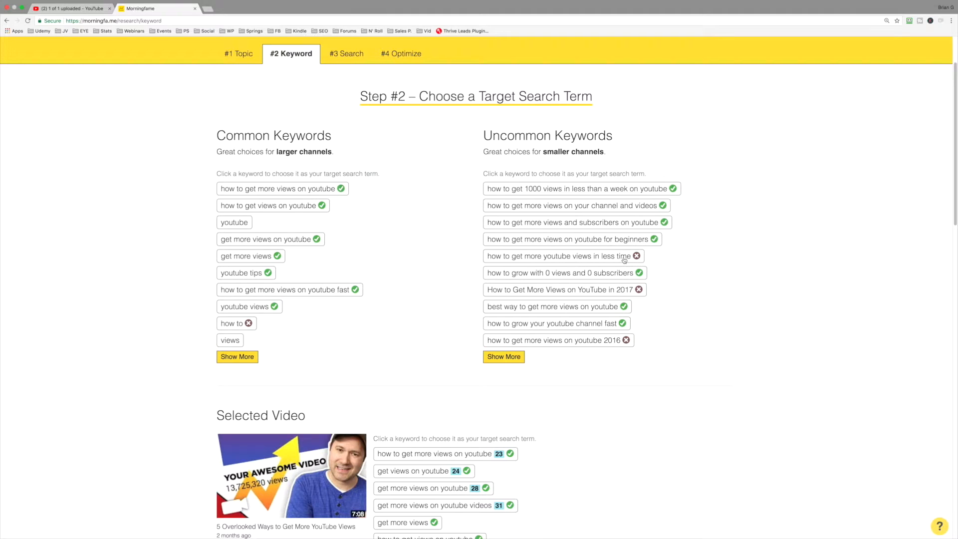
mouse_move(570, 262)
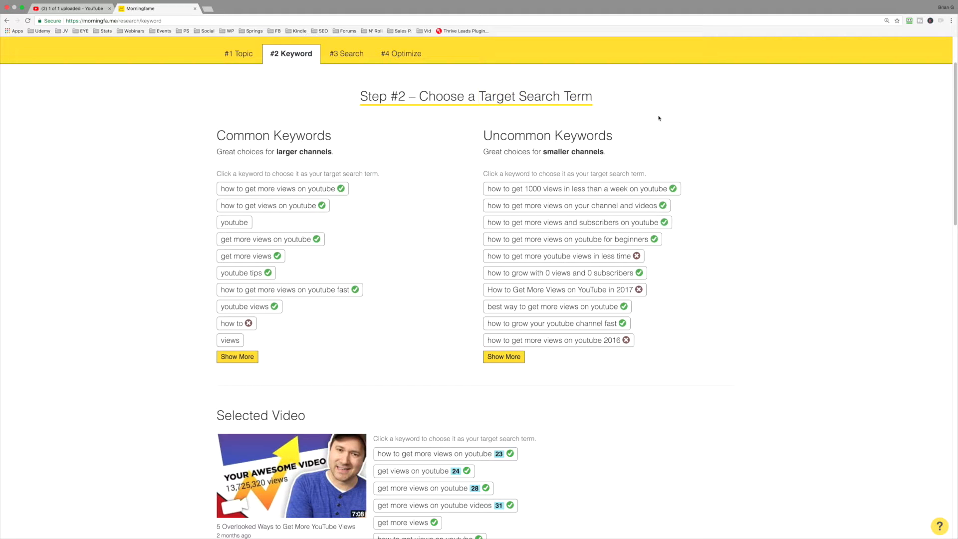
mouse_move(556, 255)
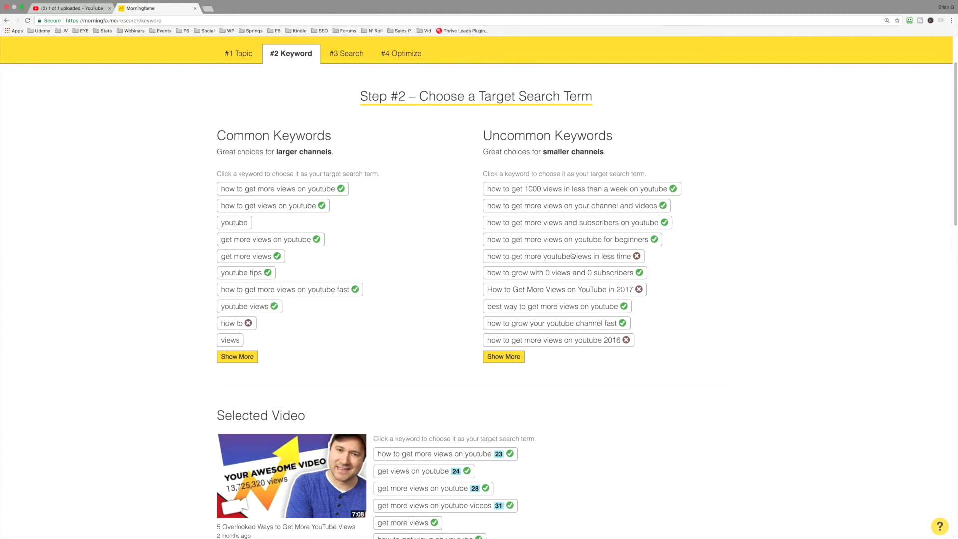
mouse_move(605, 260)
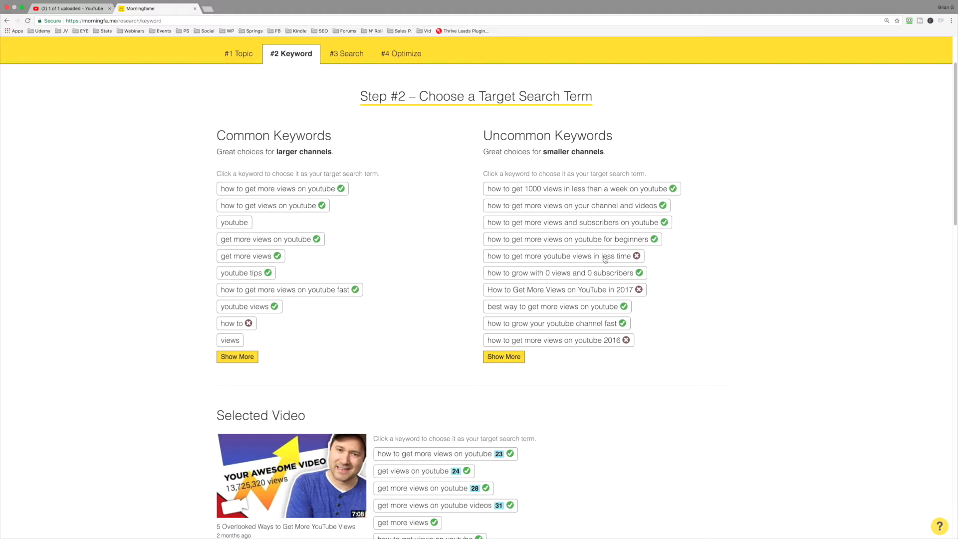
mouse_move(495, 261)
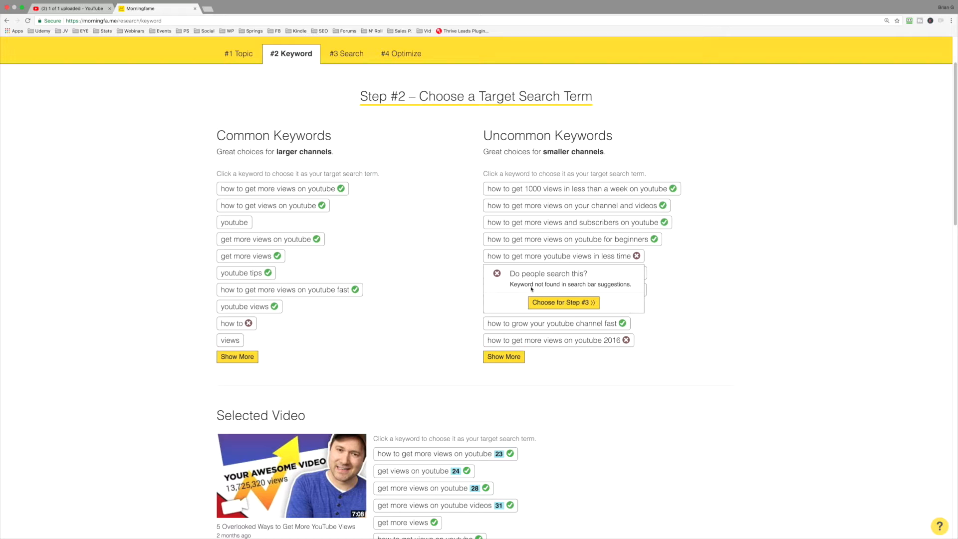
mouse_move(701, 279)
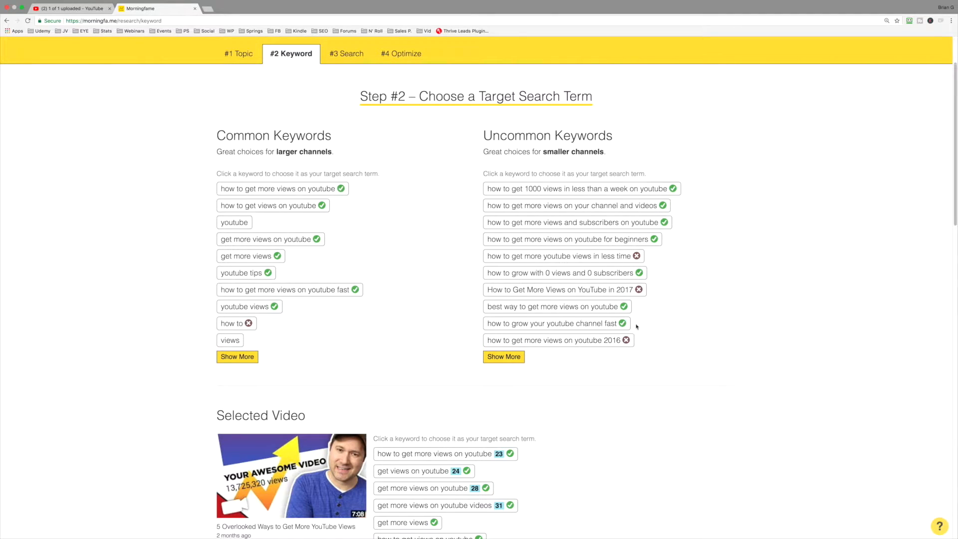
Send the keyword 'how to get views on youtube' to Step #3, rated 86 for ranking opportunity
scroll("down", 3)
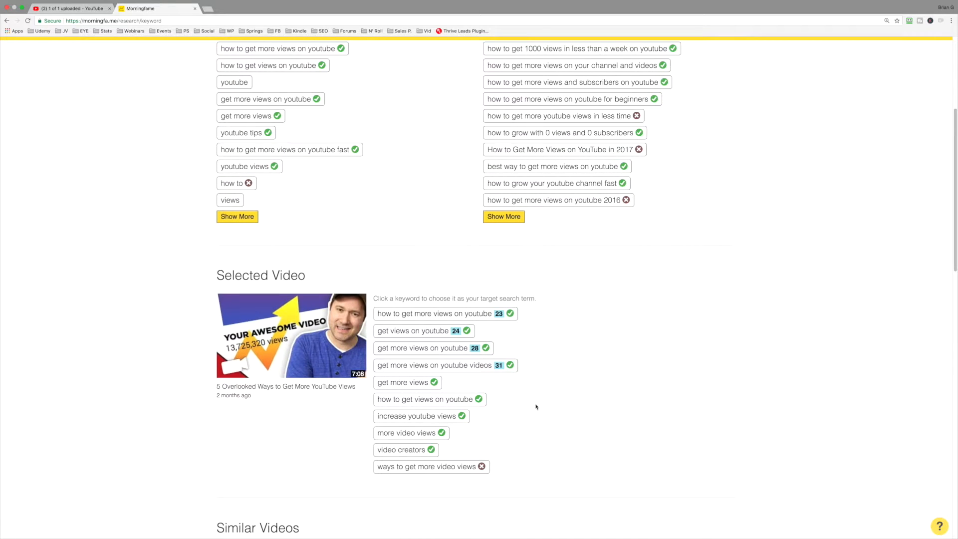
mouse_move(506, 380)
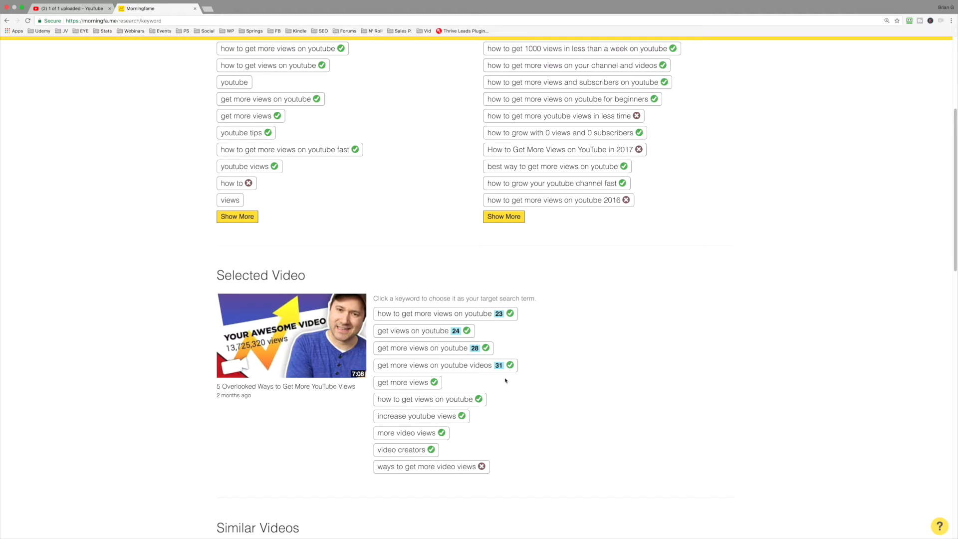
scroll("up", 3)
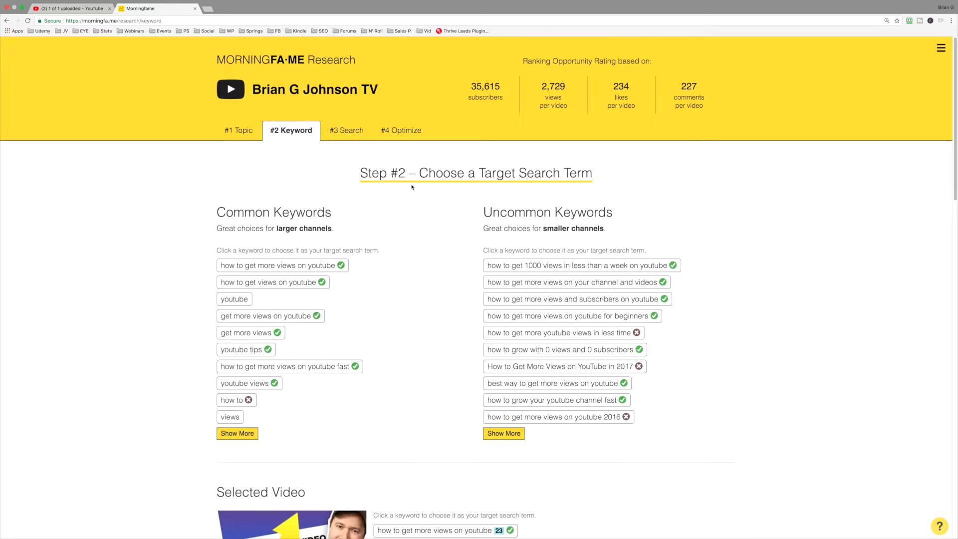
mouse_move(702, 345)
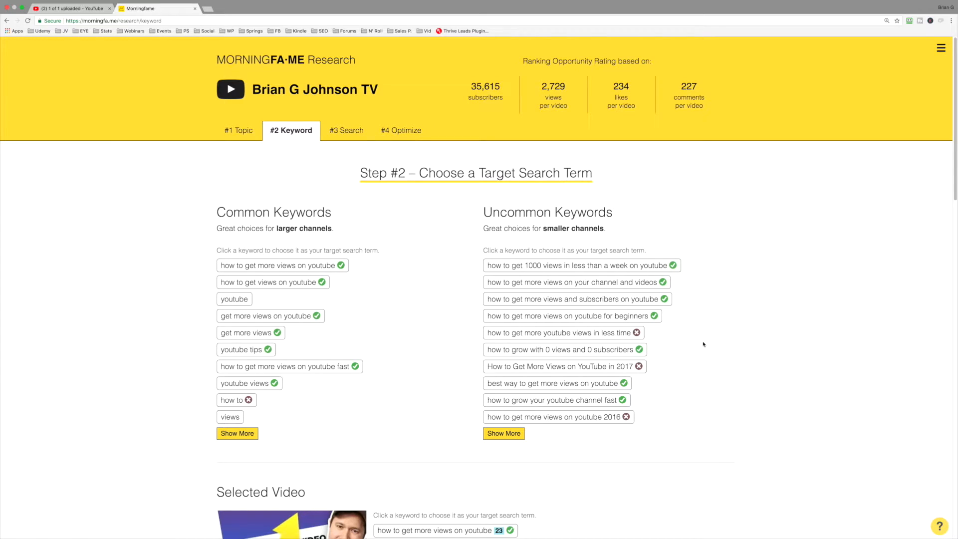
mouse_move(702, 335)
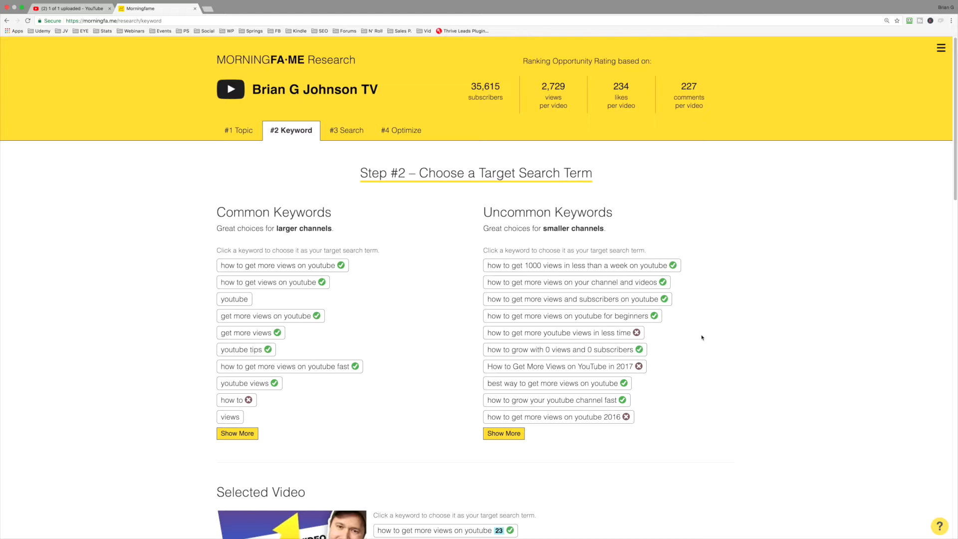
scroll("down", 3)
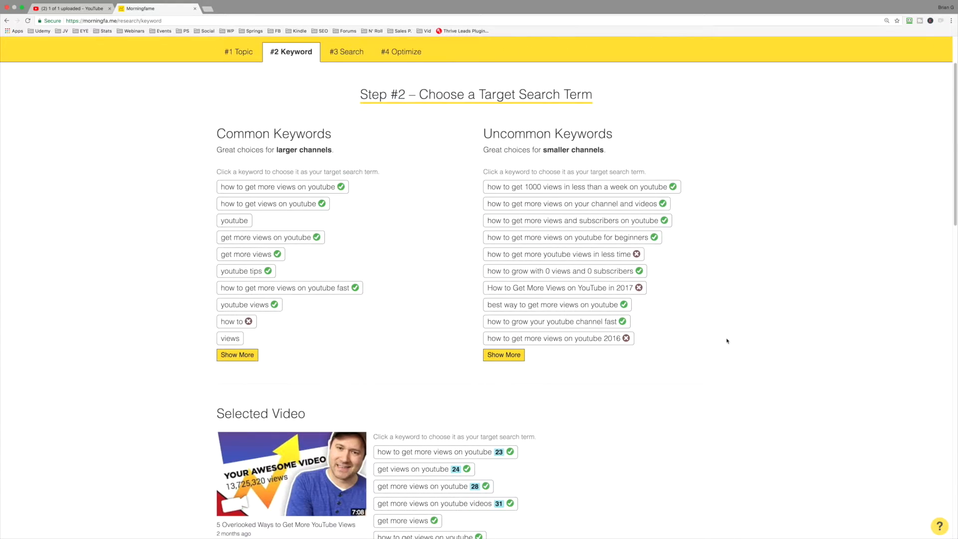
scroll("down", 3)
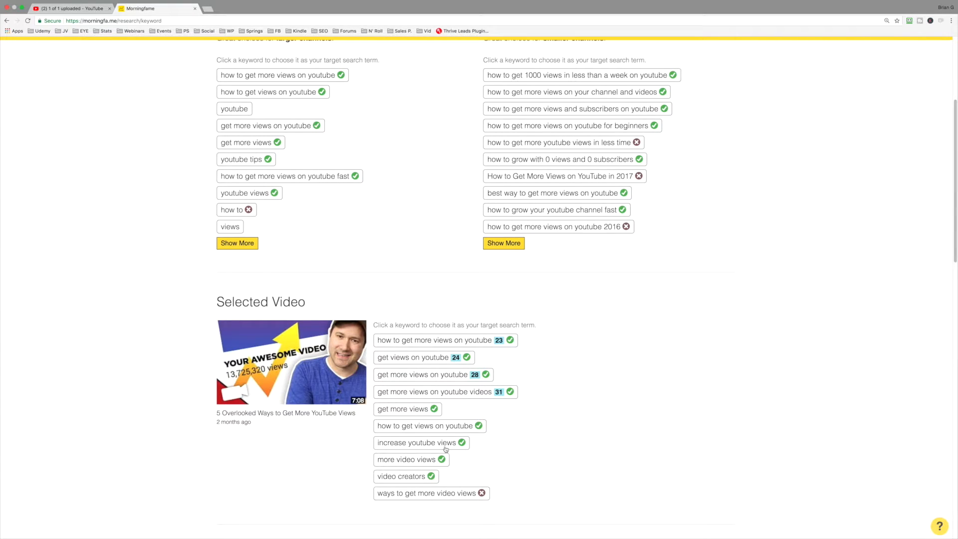
mouse_move(454, 429)
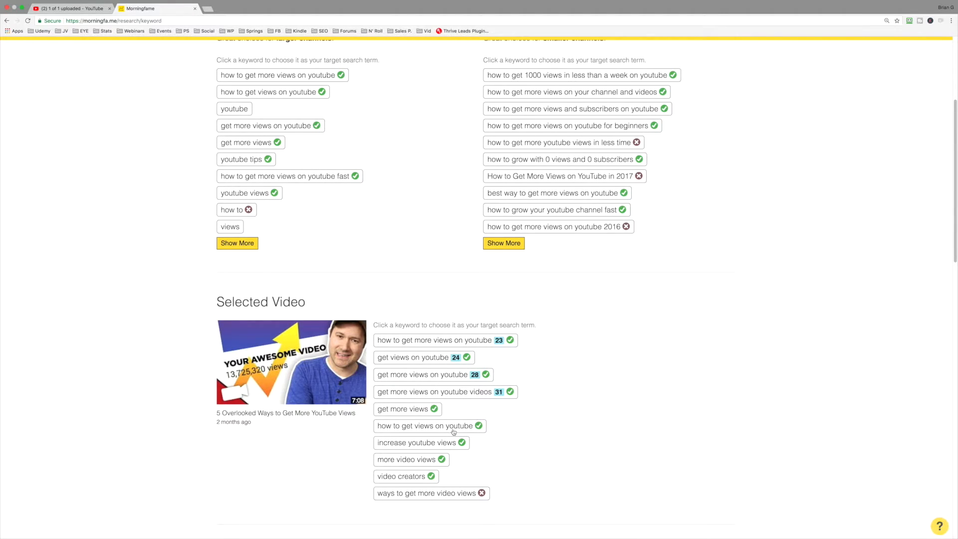
mouse_move(403, 429)
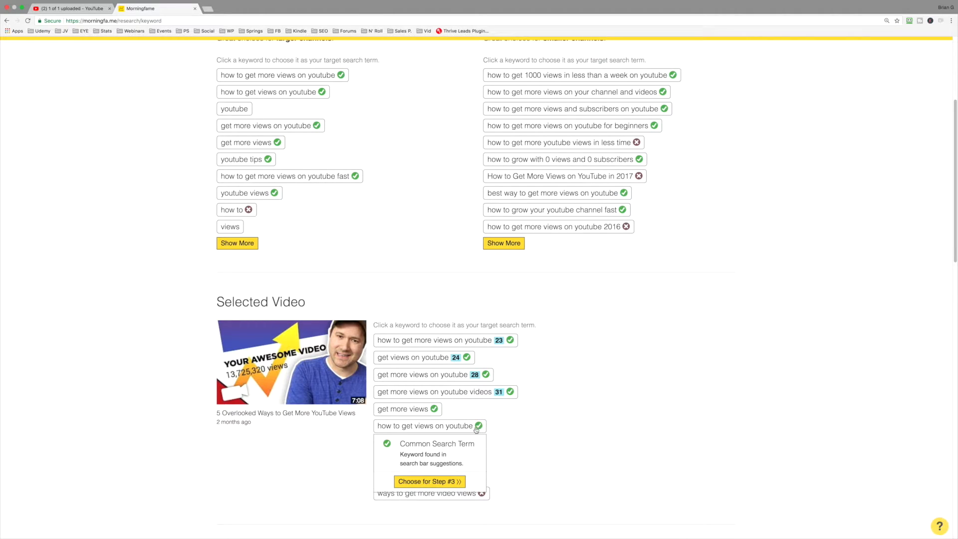
mouse_move(393, 464)
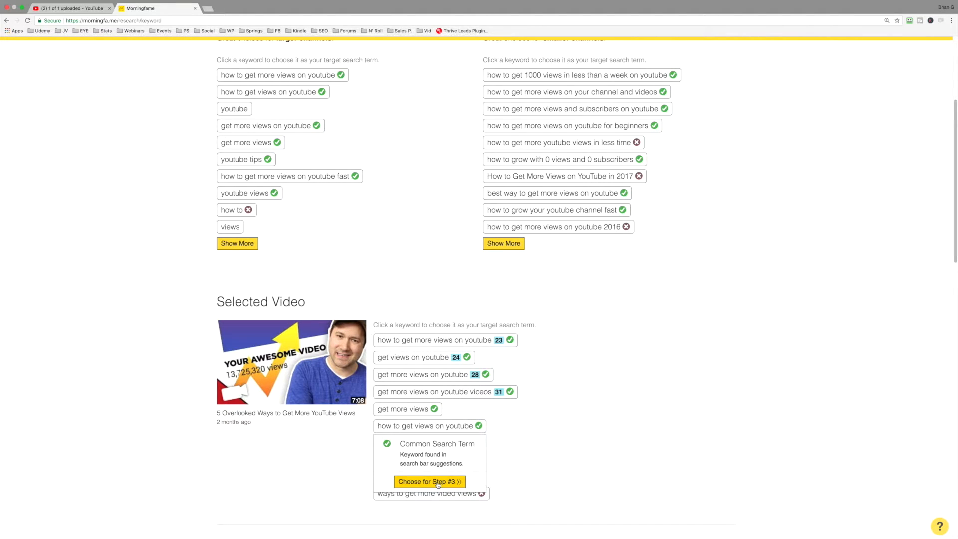
left_click(429, 482)
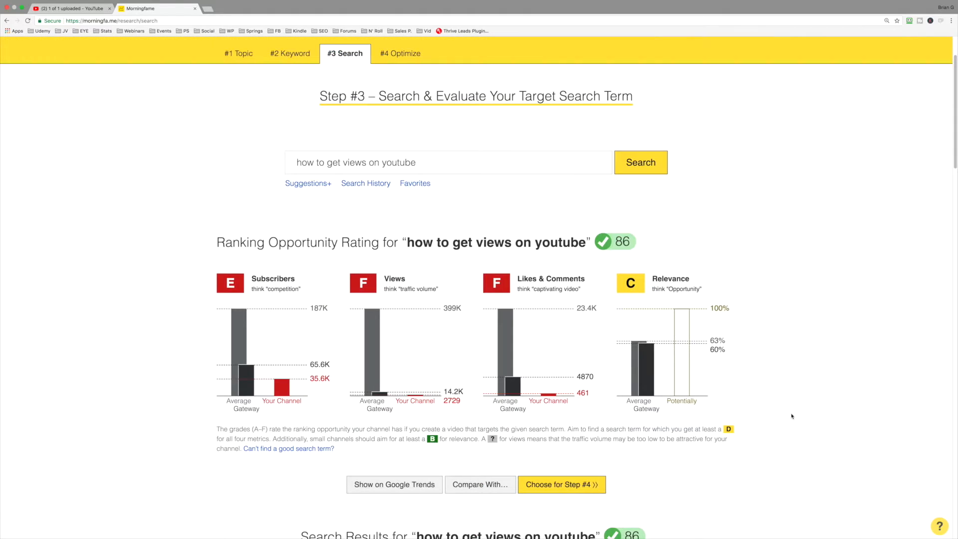
mouse_move(793, 416)
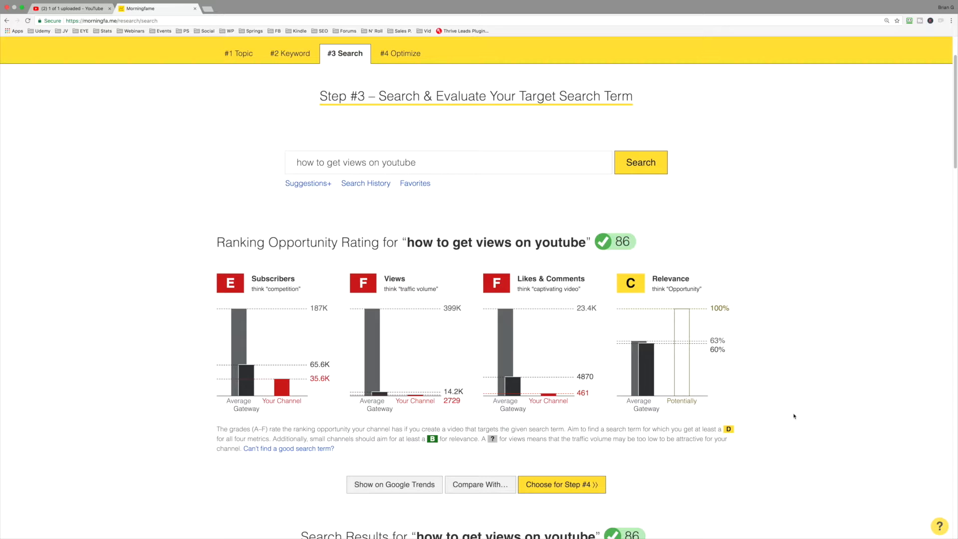
mouse_move(451, 149)
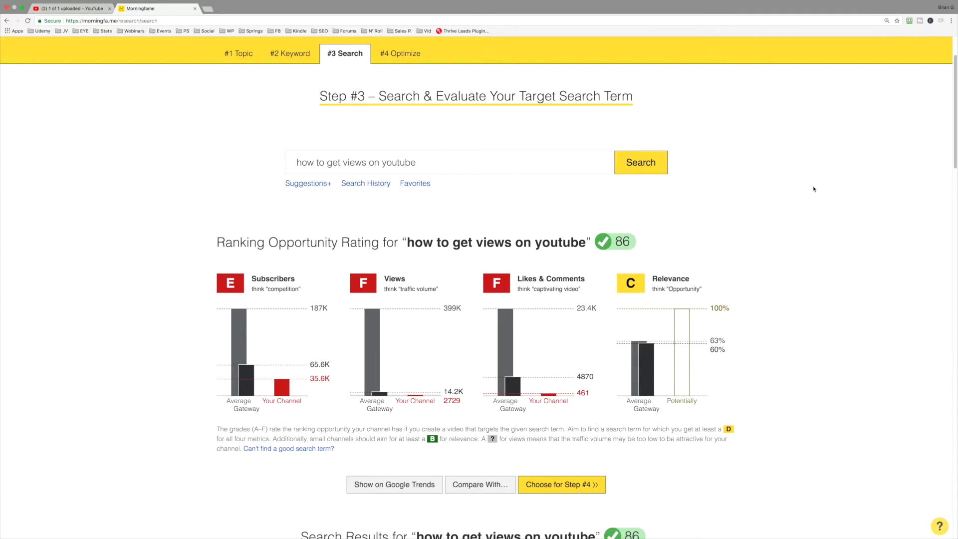
mouse_move(813, 201)
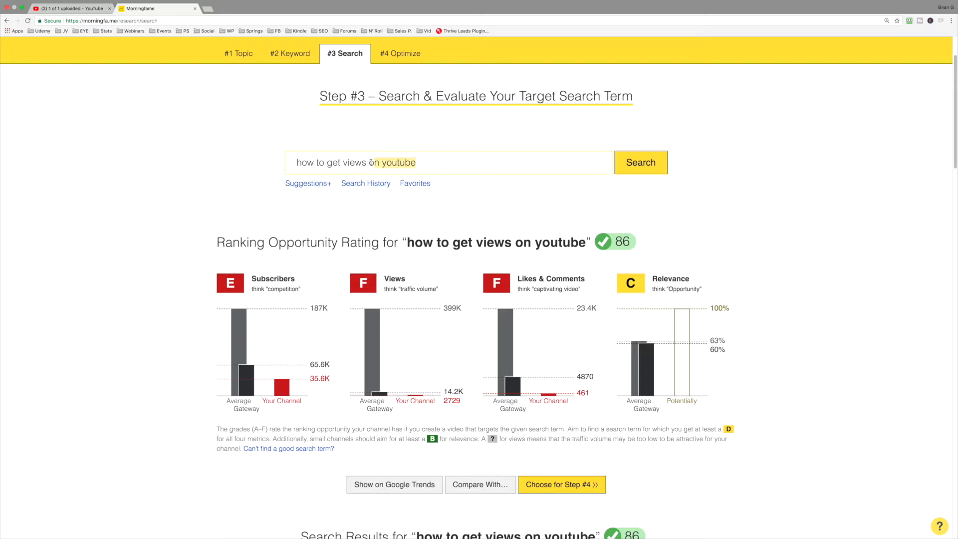
triple_click(356, 161)
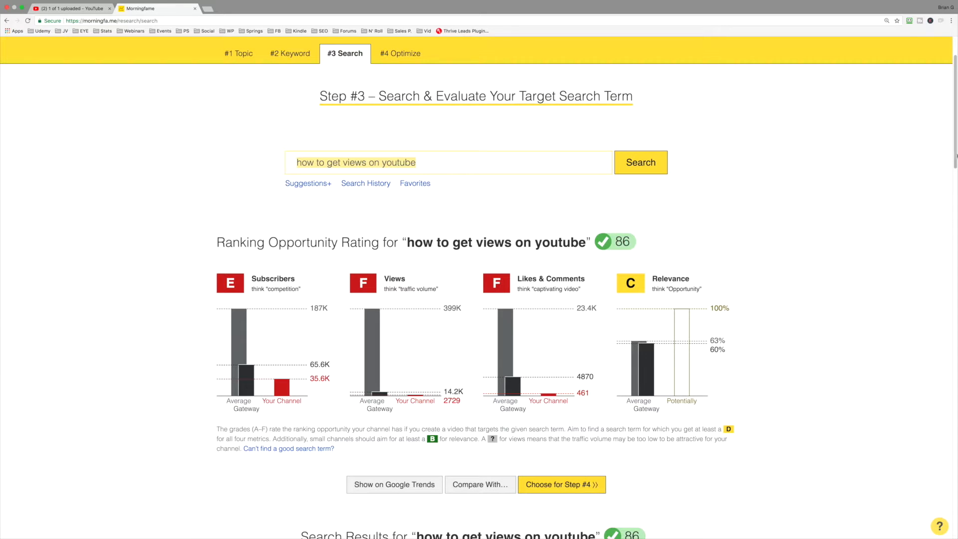
scroll("down", 3)
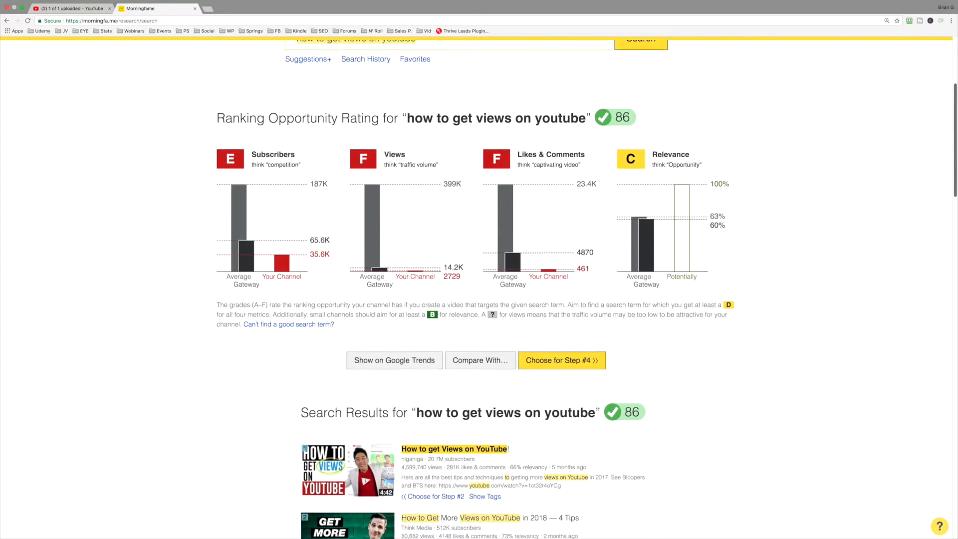
scroll("down", 3)
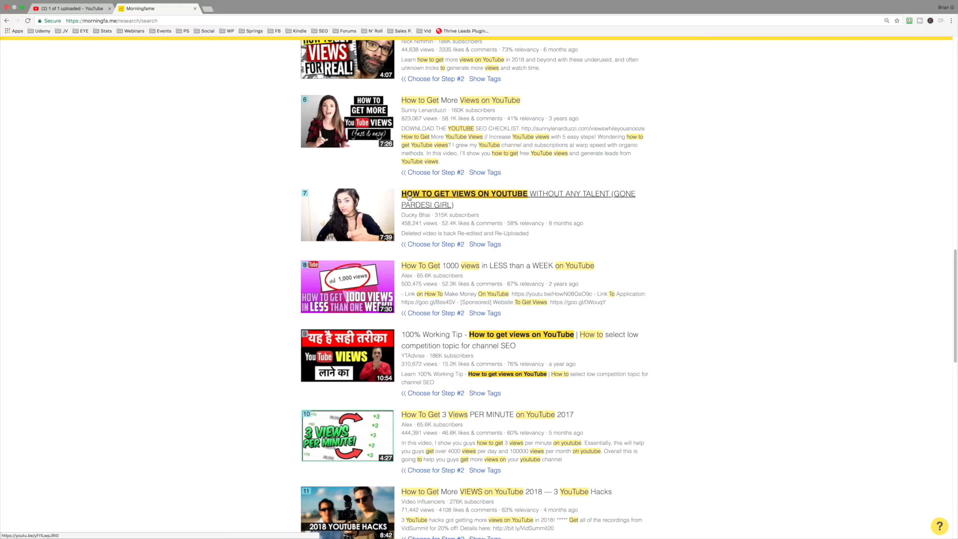
mouse_move(818, 241)
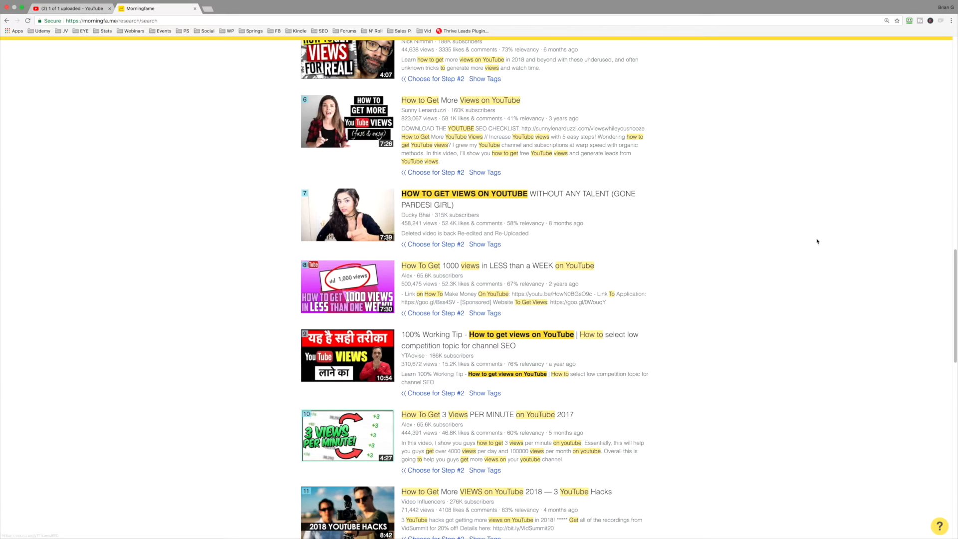
mouse_move(521, 334)
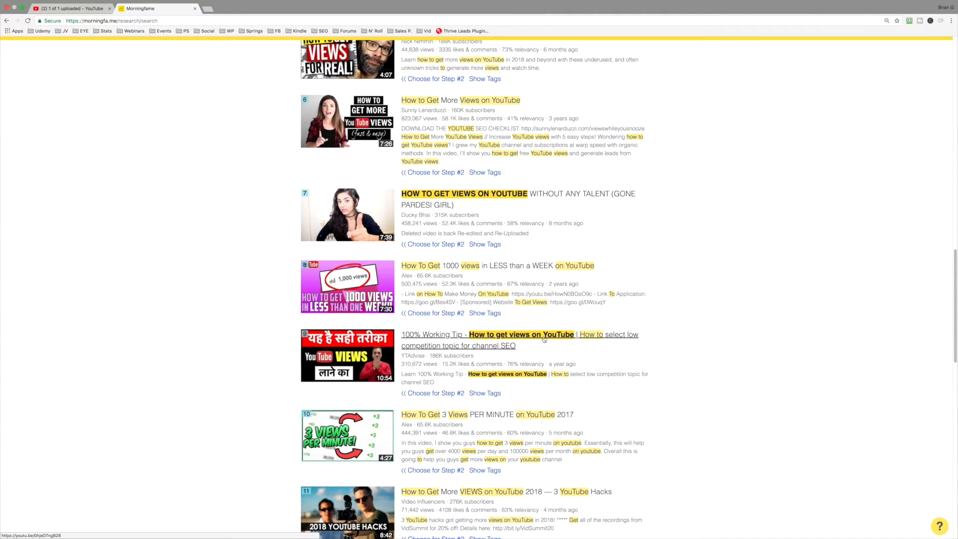
scroll("up", 3)
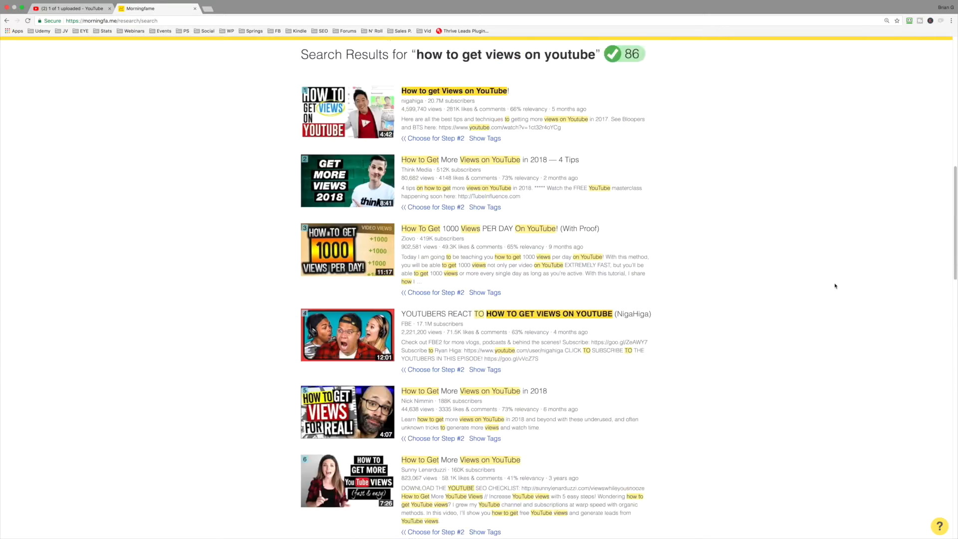
scroll("up", 3)
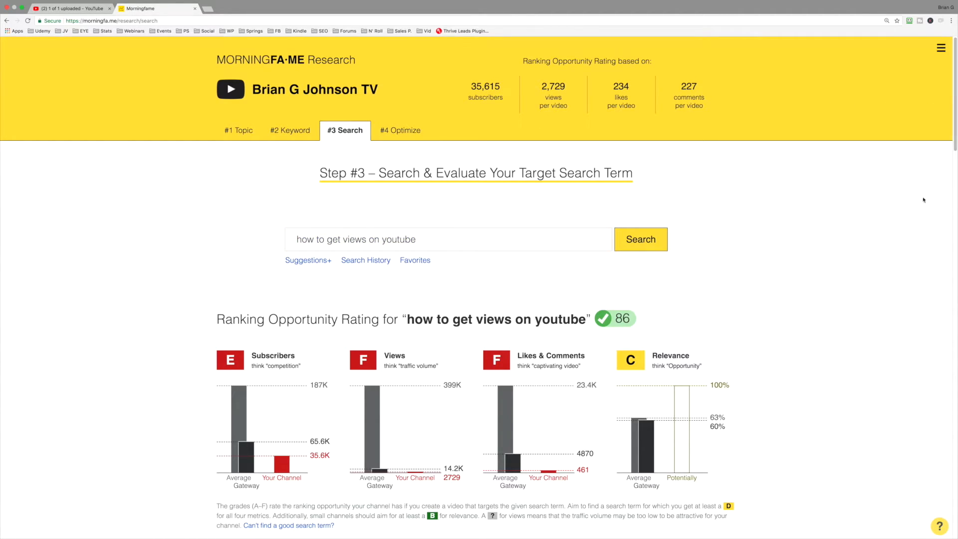
scroll("down", 3)
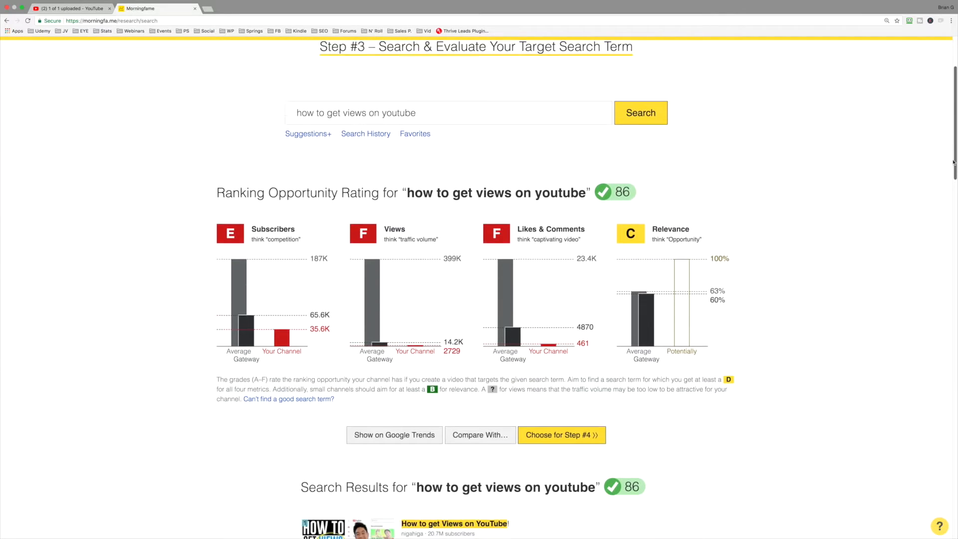
scroll("down", 3)
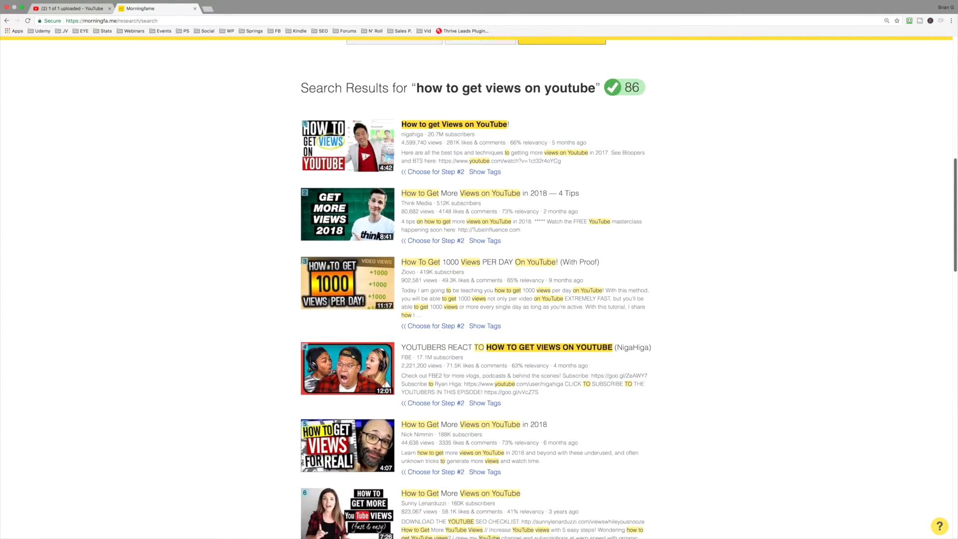
scroll("down", 3)
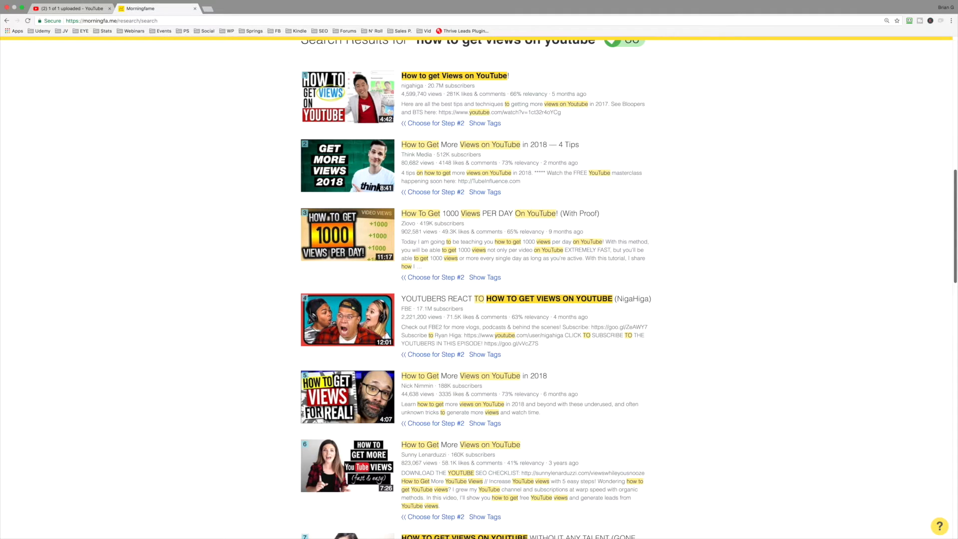
scroll("up", 3)
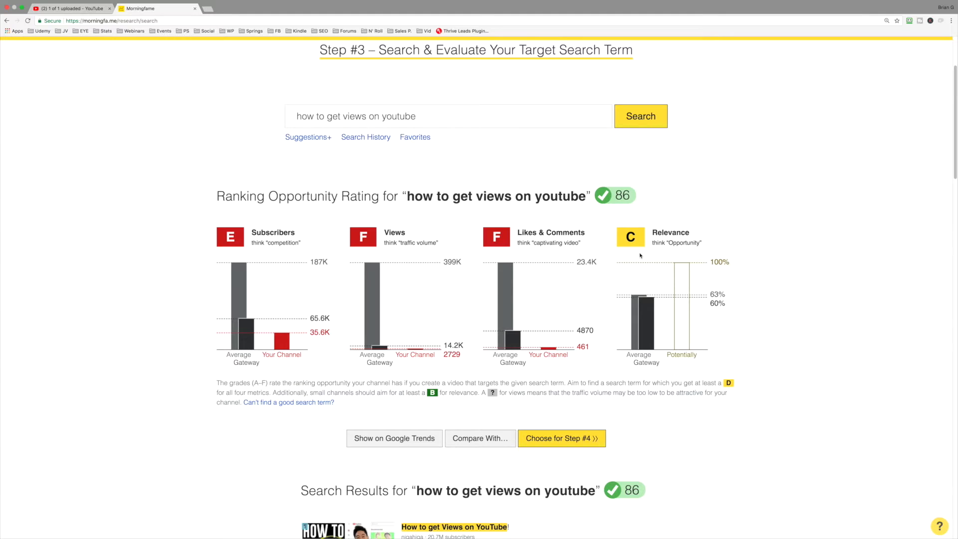
mouse_move(633, 239)
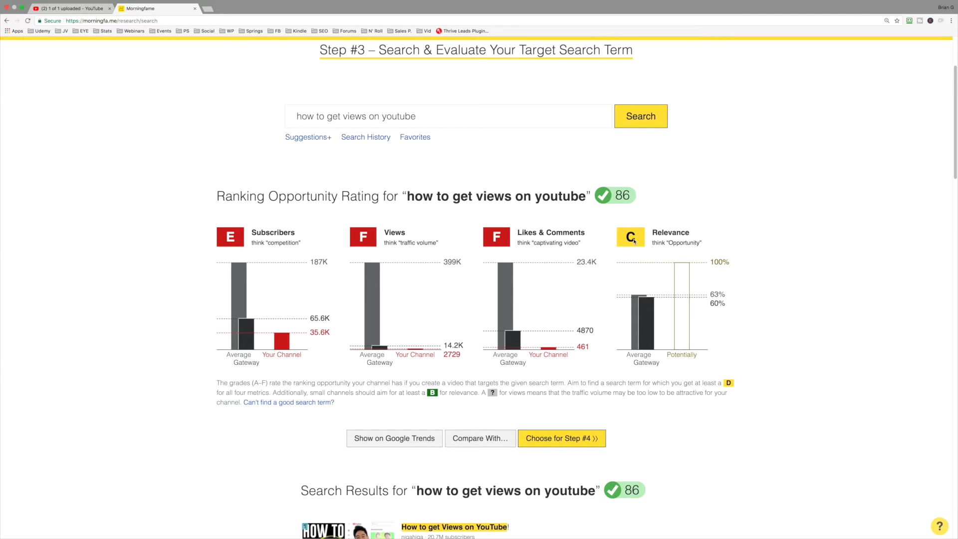
mouse_move(680, 247)
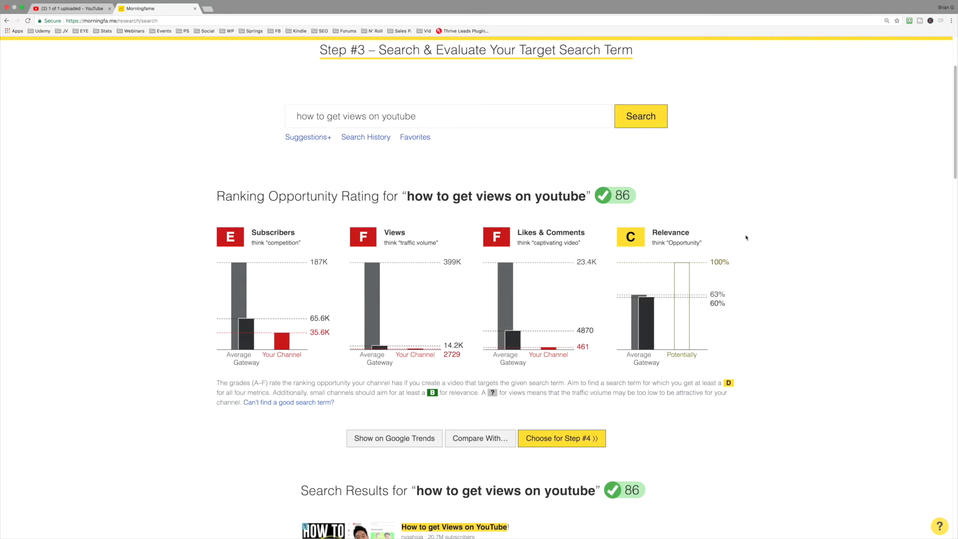
mouse_move(642, 222)
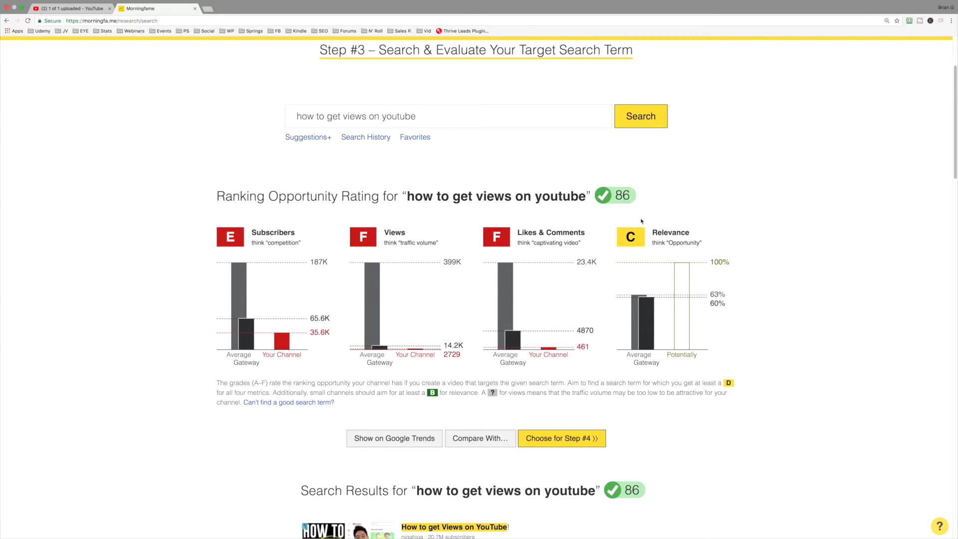
mouse_move(679, 242)
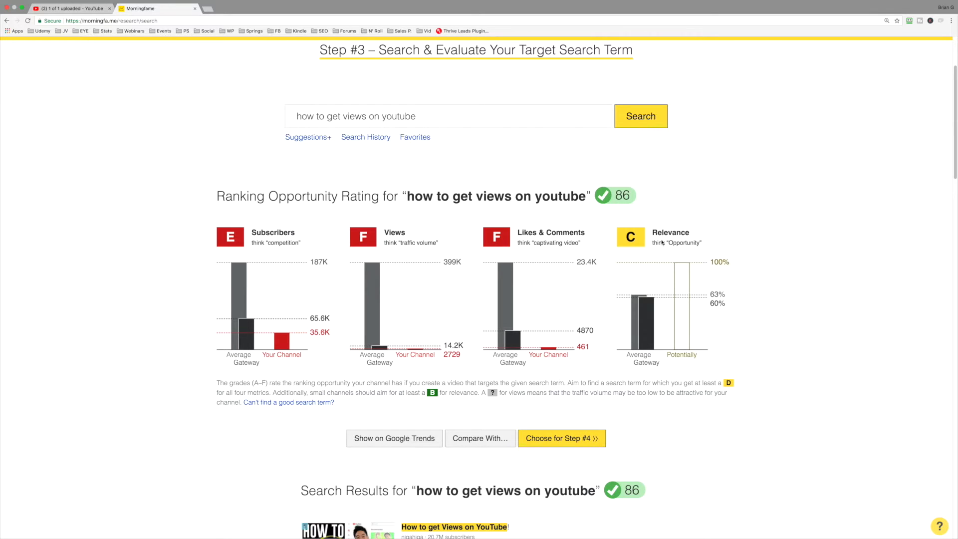
mouse_move(571, 214)
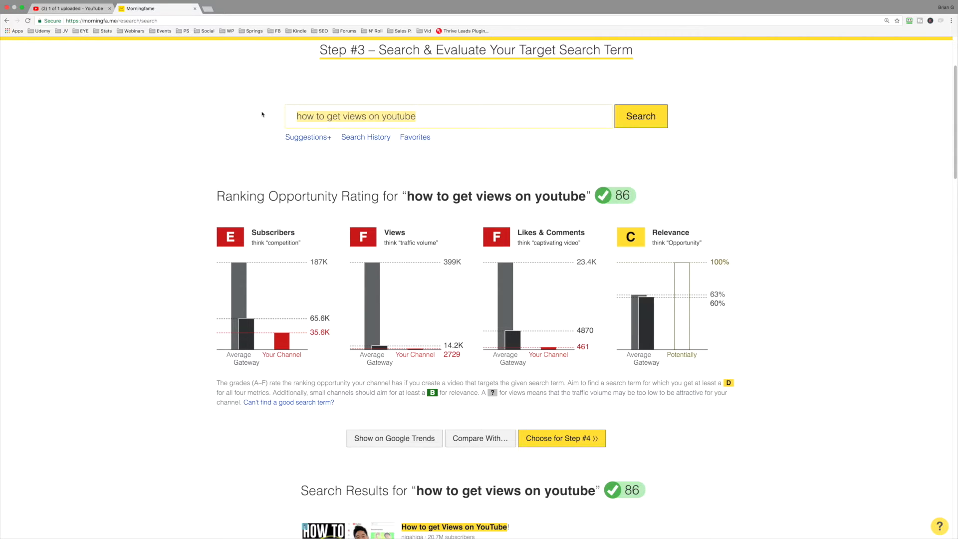
type("inc")
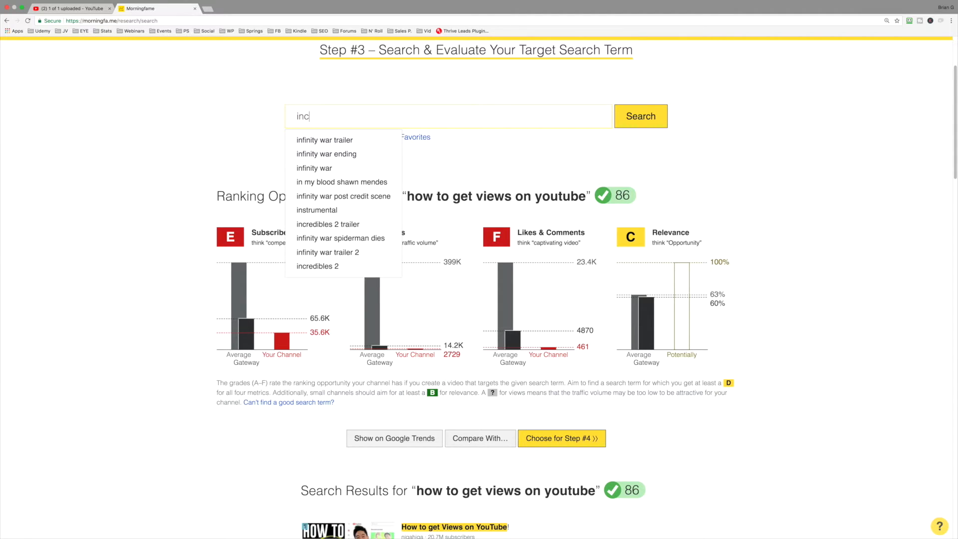
type("increase youtube views")
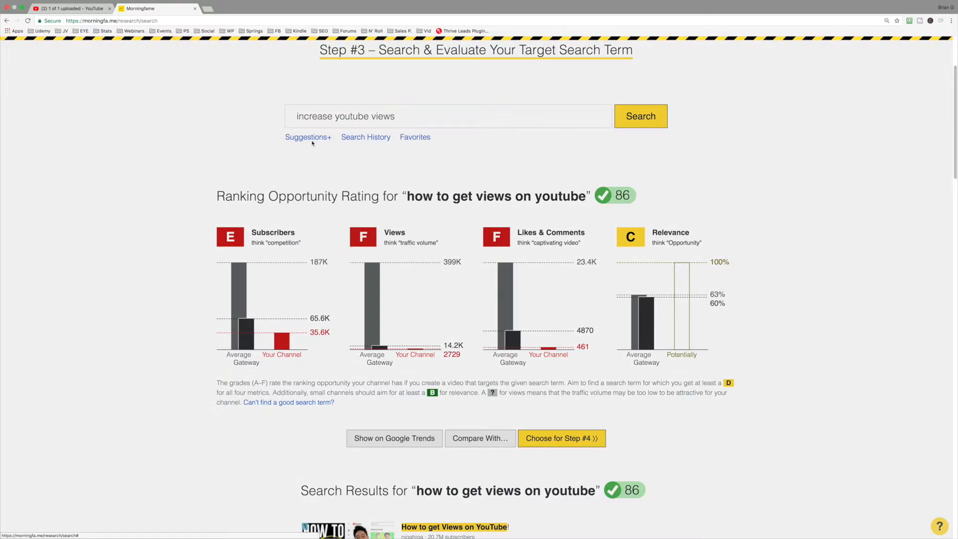
left_click(640, 116)
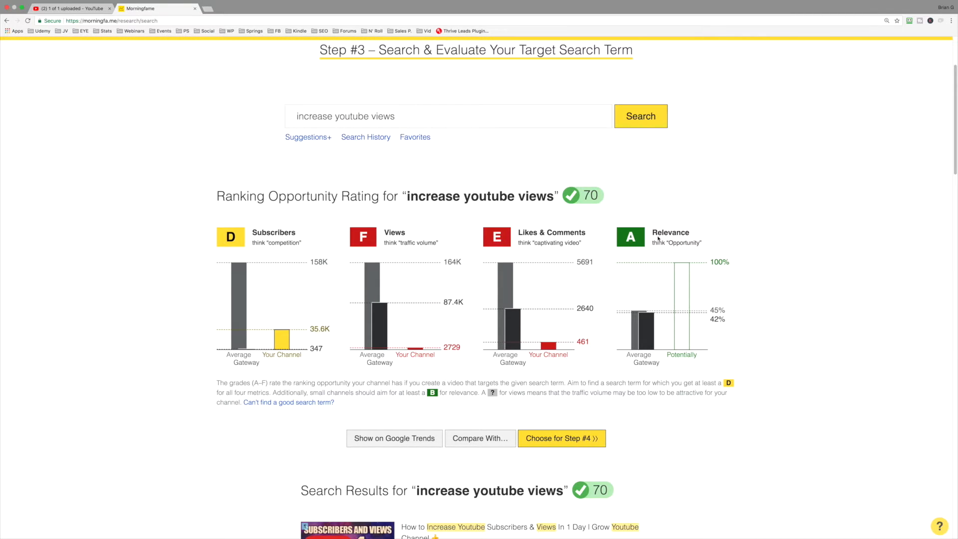
mouse_move(700, 254)
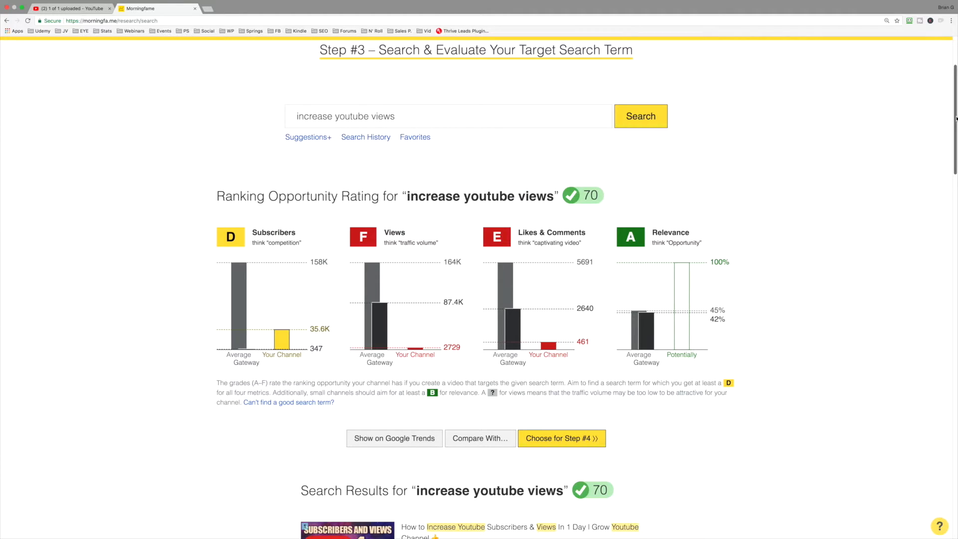
scroll("down", 3)
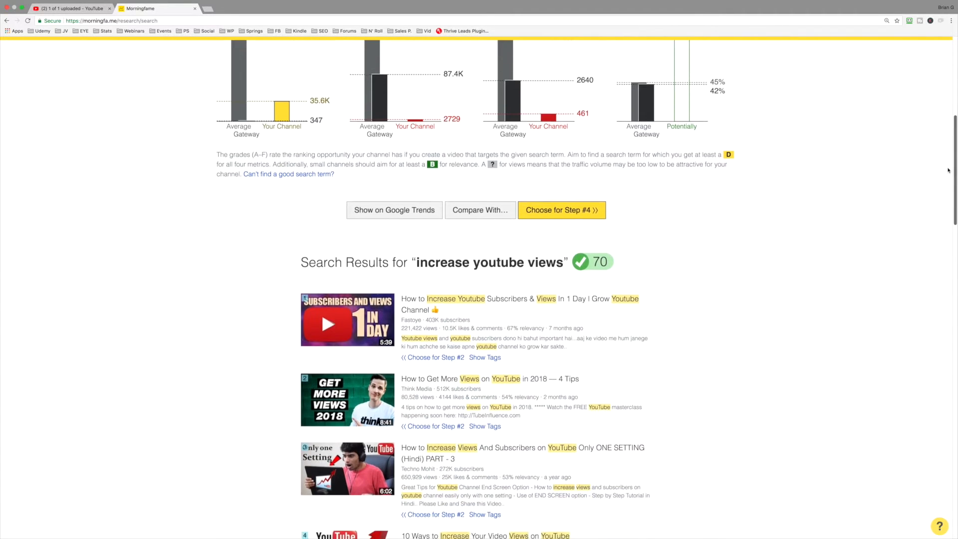
scroll("down", 3)
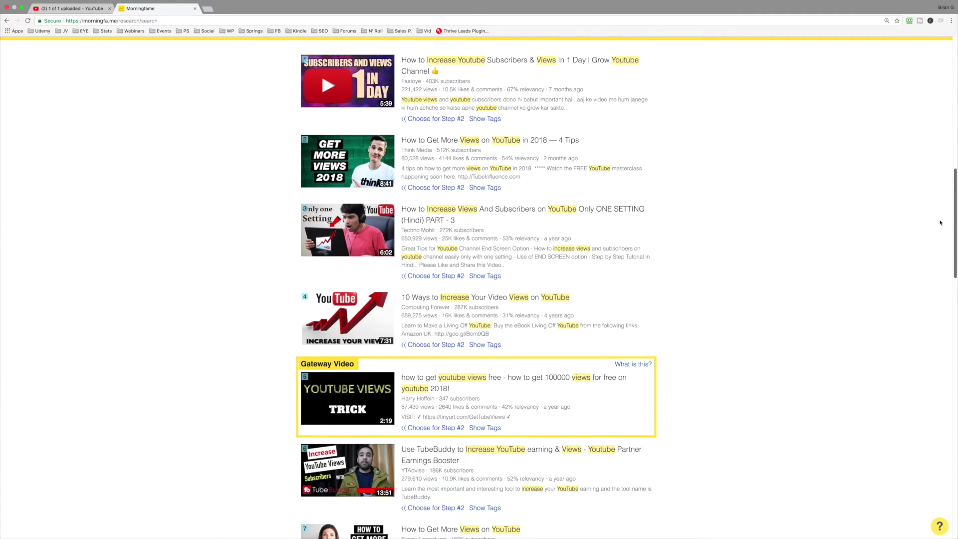
scroll("down", 3)
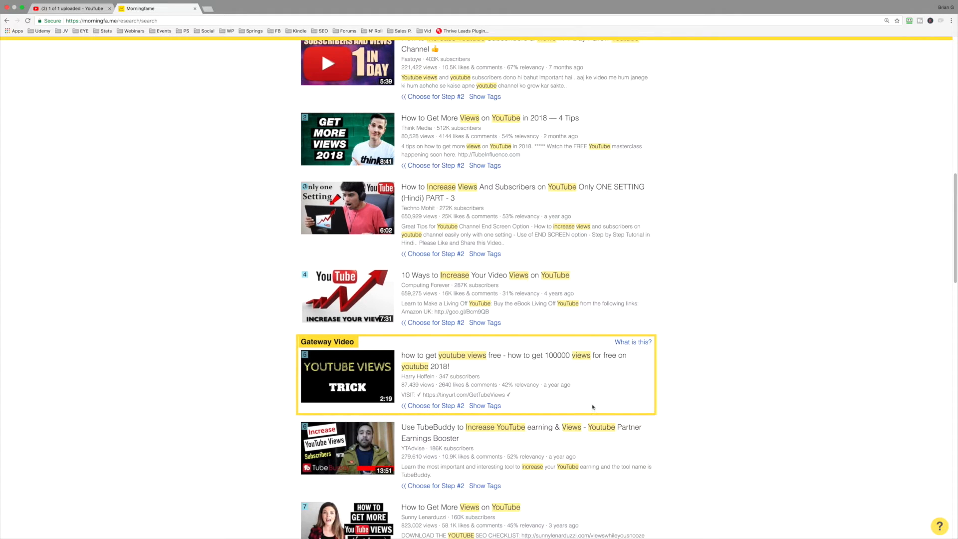
mouse_move(452, 394)
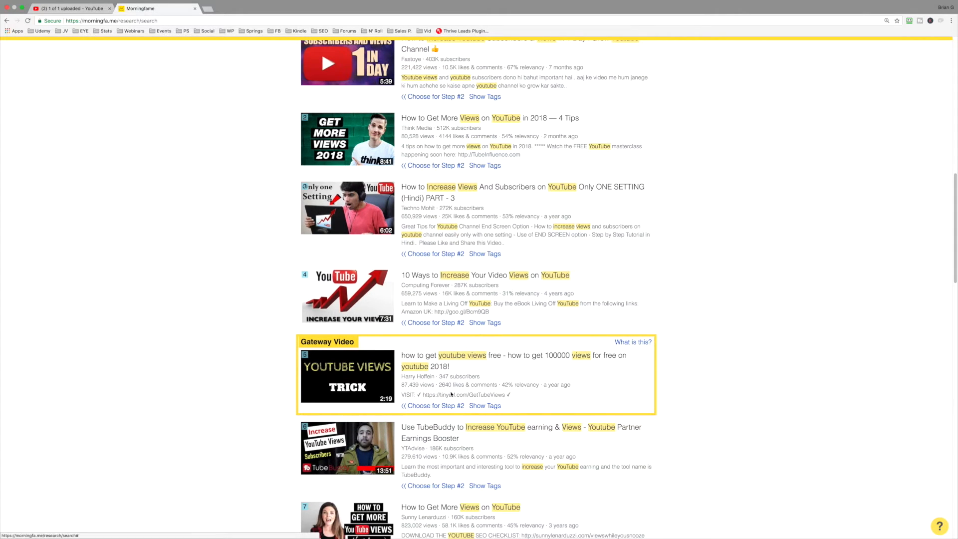
scroll("down", 3)
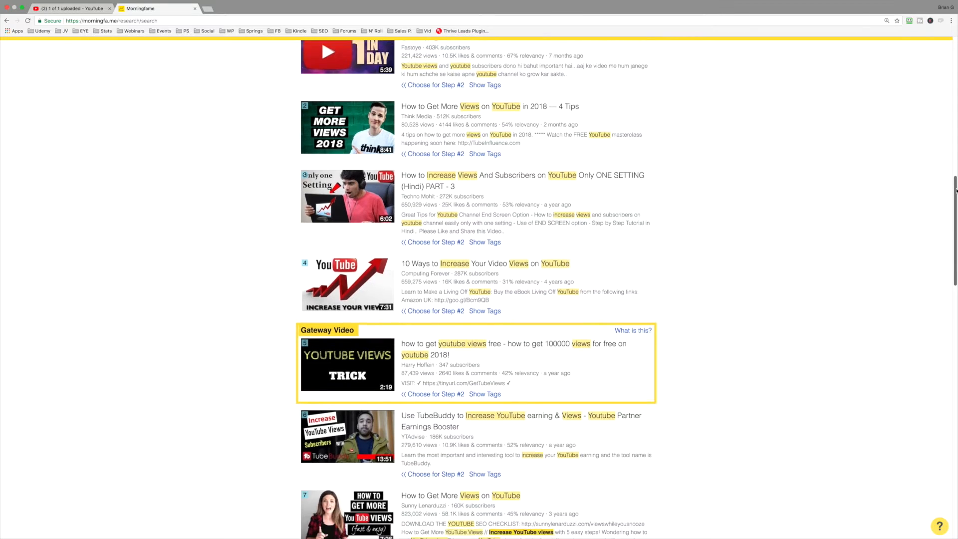
scroll("down", 3)
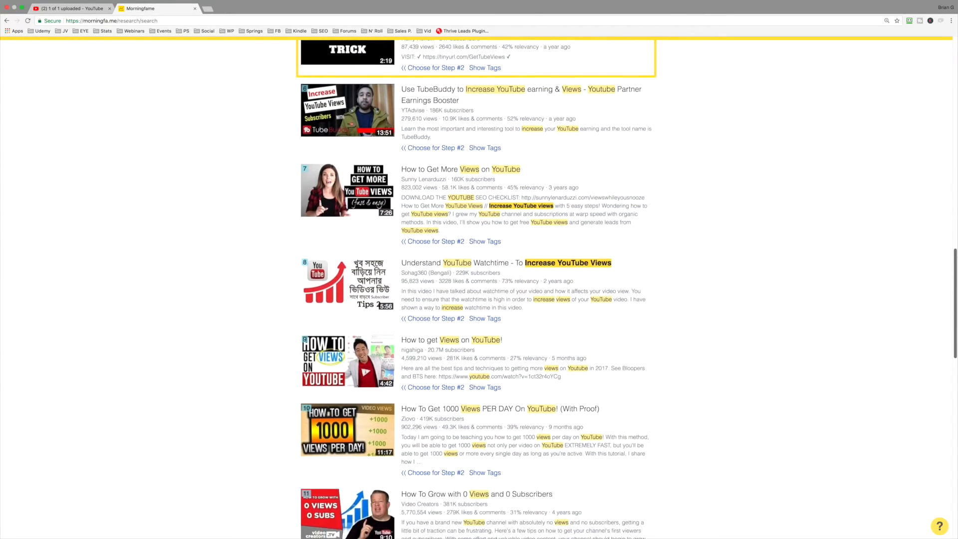
scroll("down", 3)
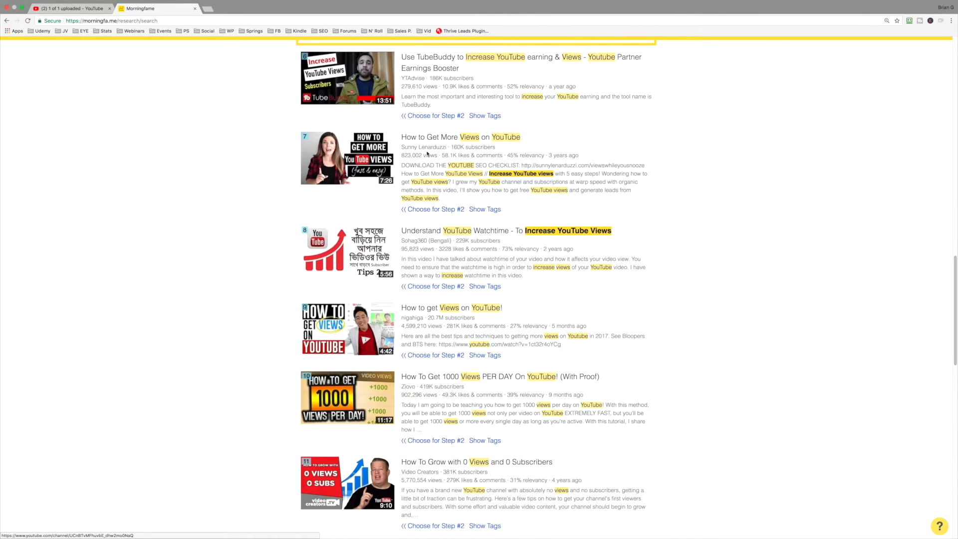
mouse_move(503, 179)
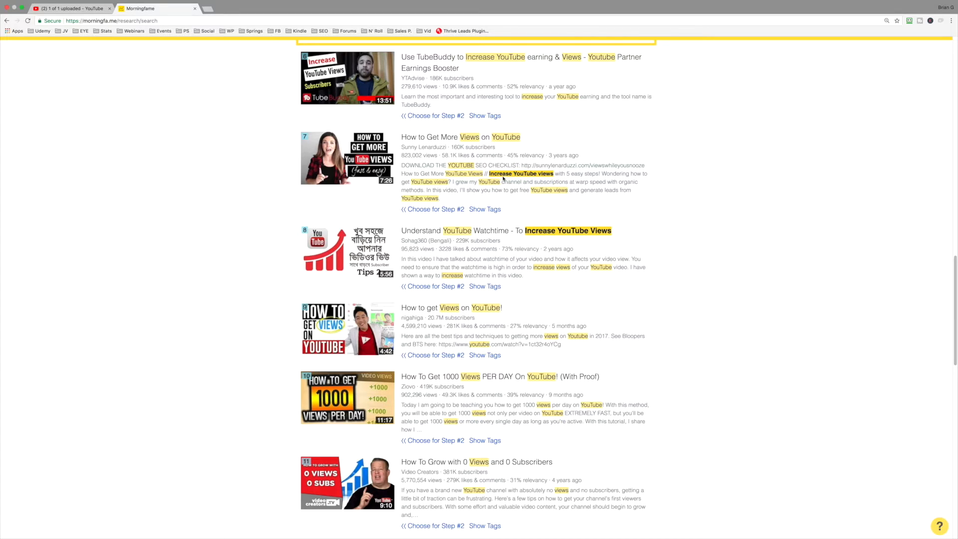
mouse_move(522, 177)
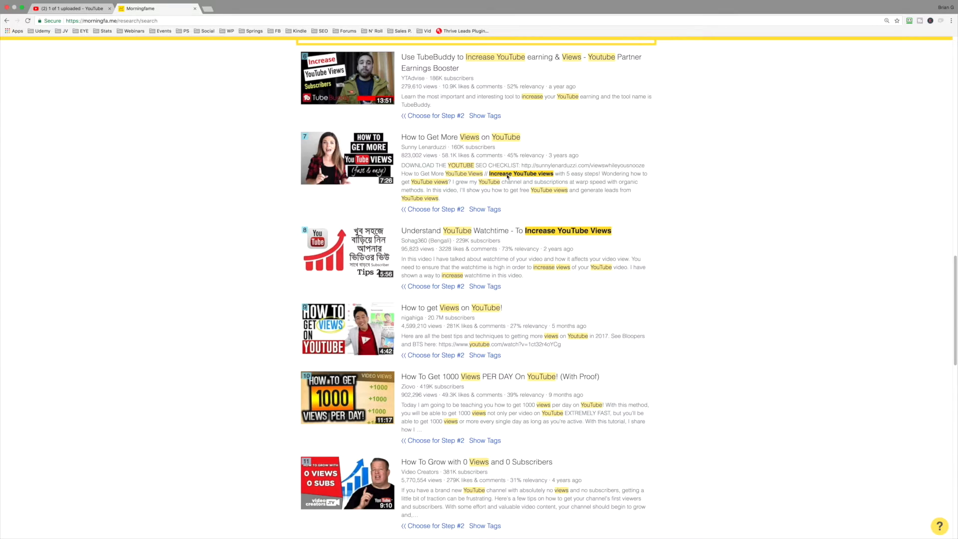
mouse_move(677, 227)
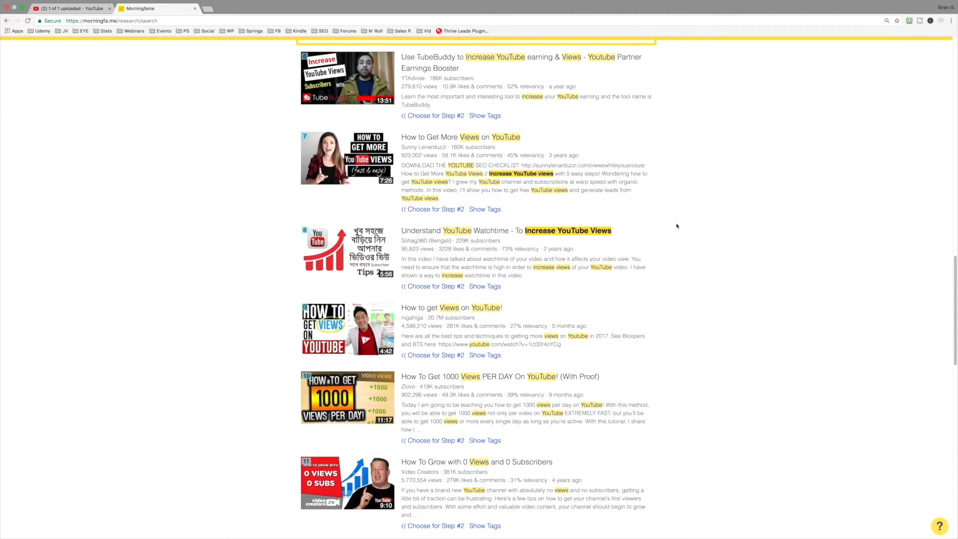
mouse_move(519, 238)
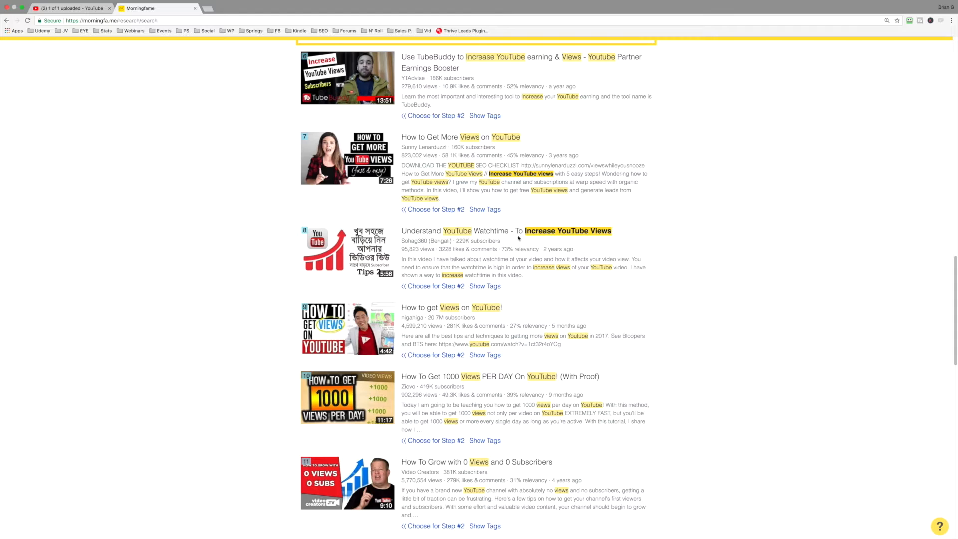
mouse_move(608, 240)
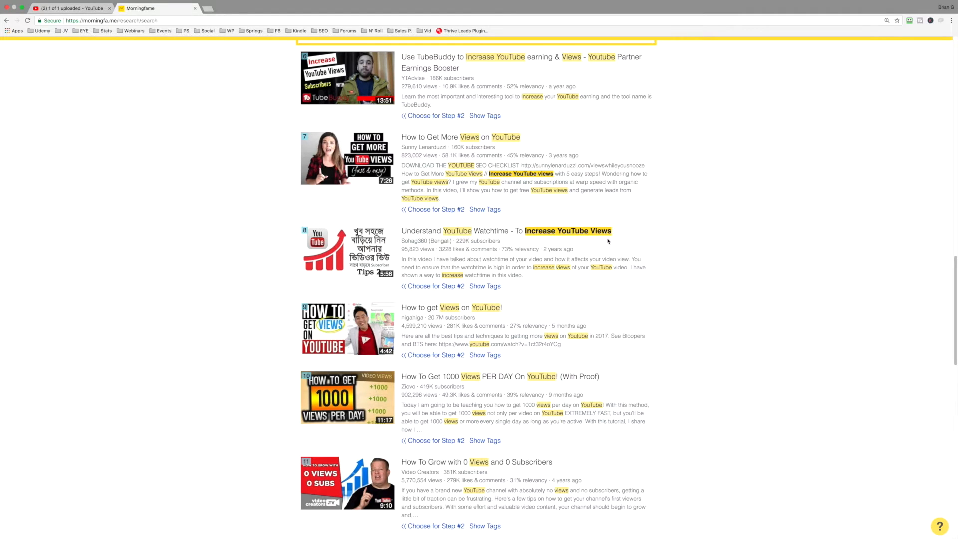
mouse_move(596, 241)
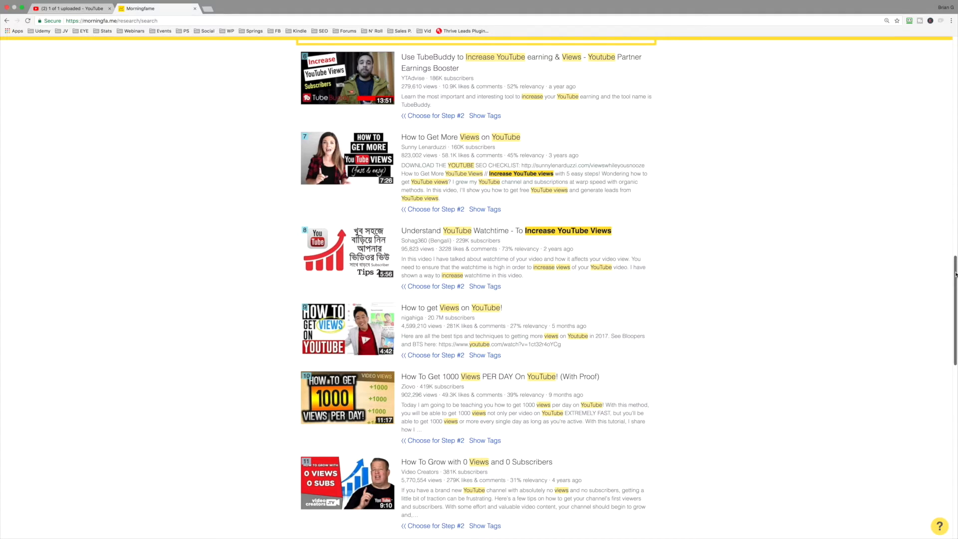
scroll("down", 3)
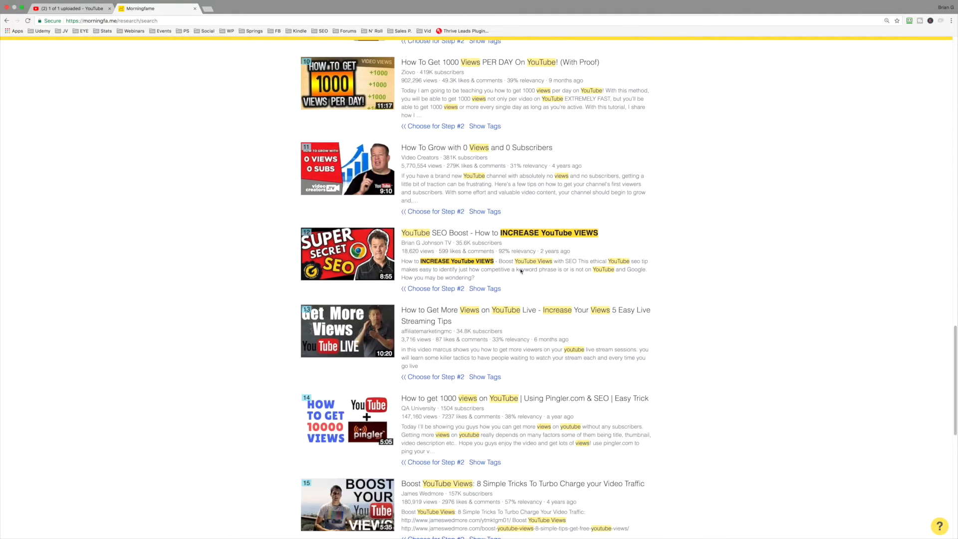
mouse_move(518, 232)
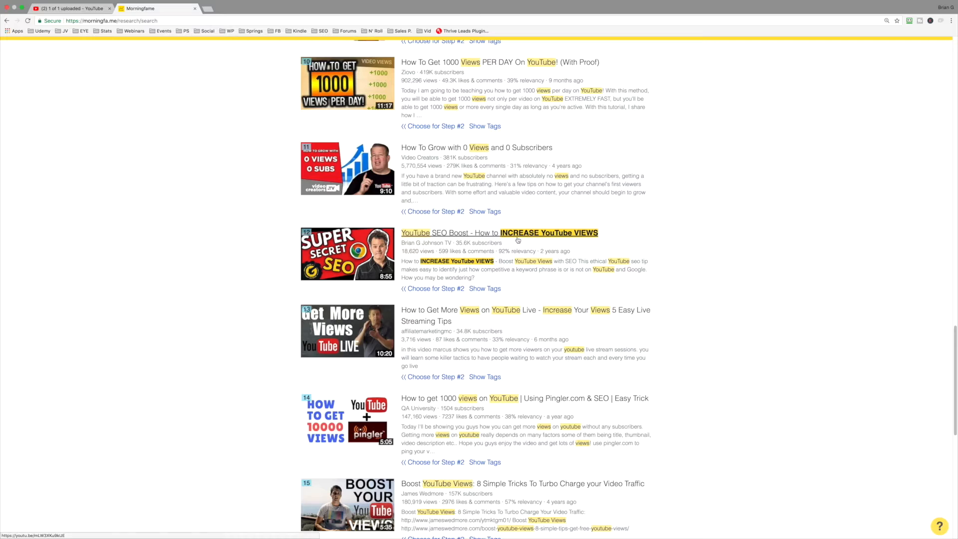
mouse_move(571, 242)
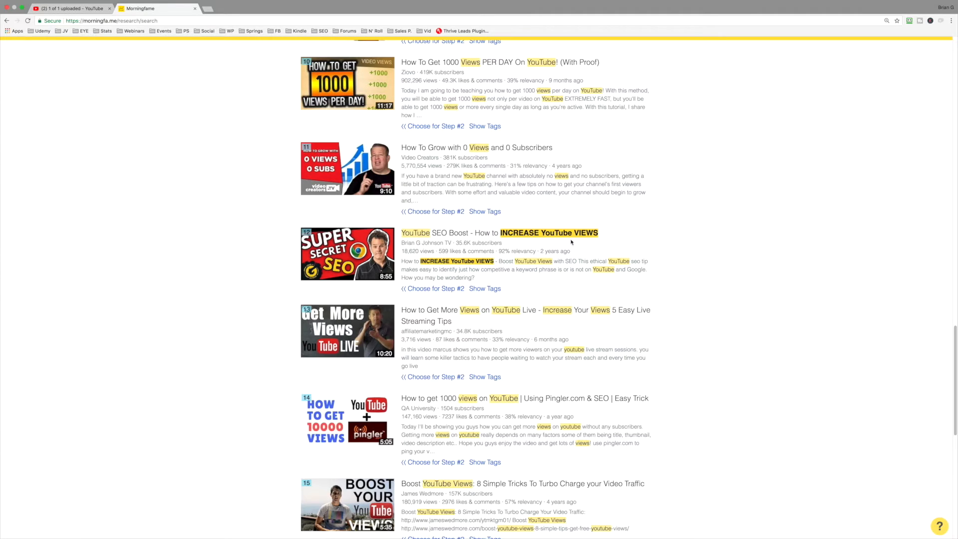
mouse_move(500, 233)
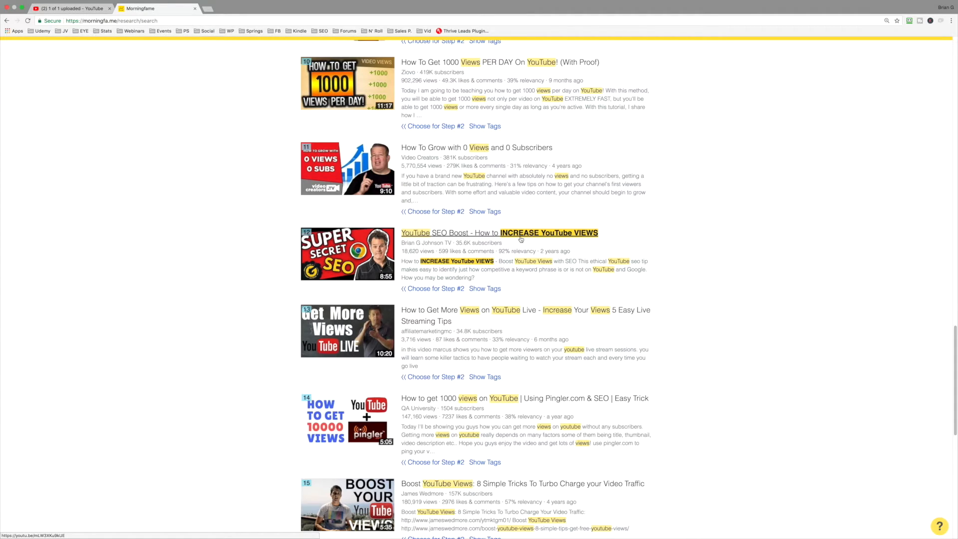
mouse_move(646, 256)
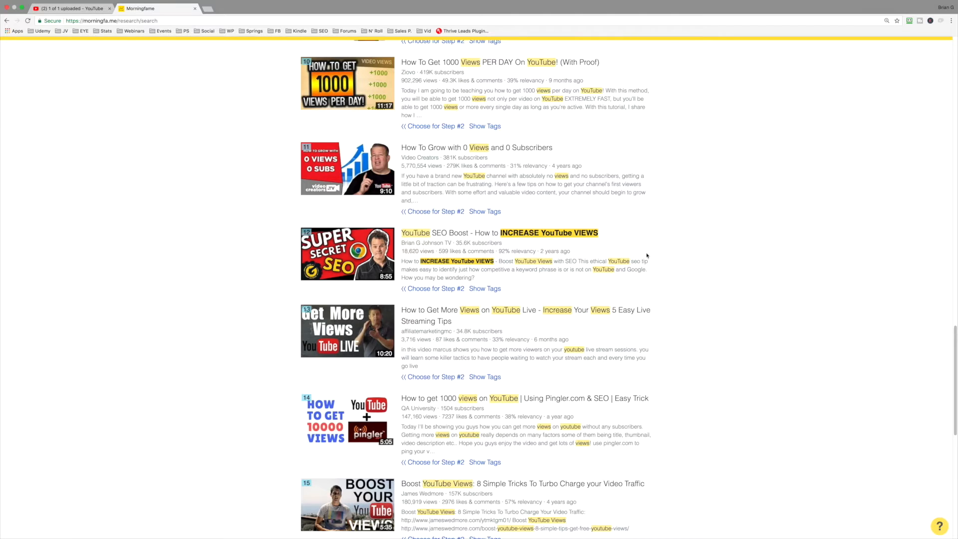
mouse_move(462, 270)
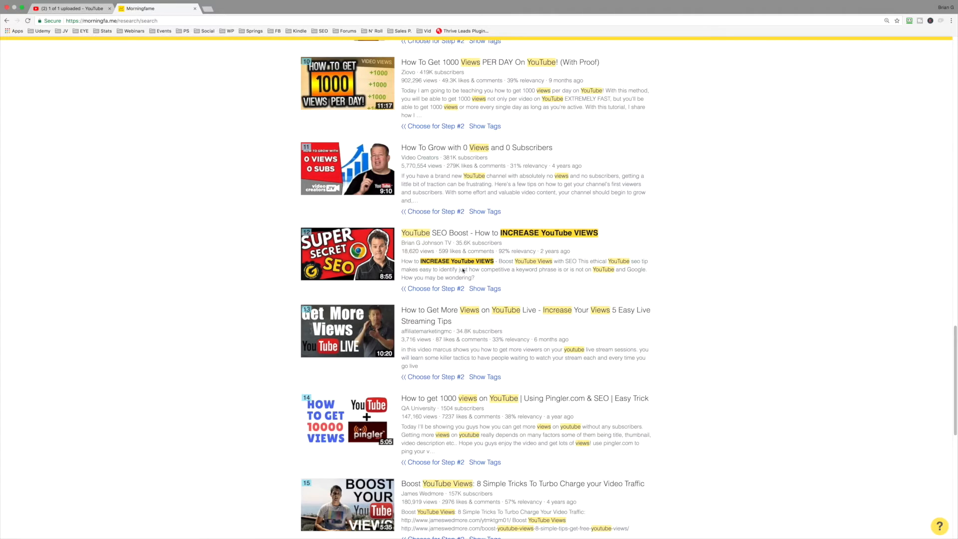
mouse_move(767, 325)
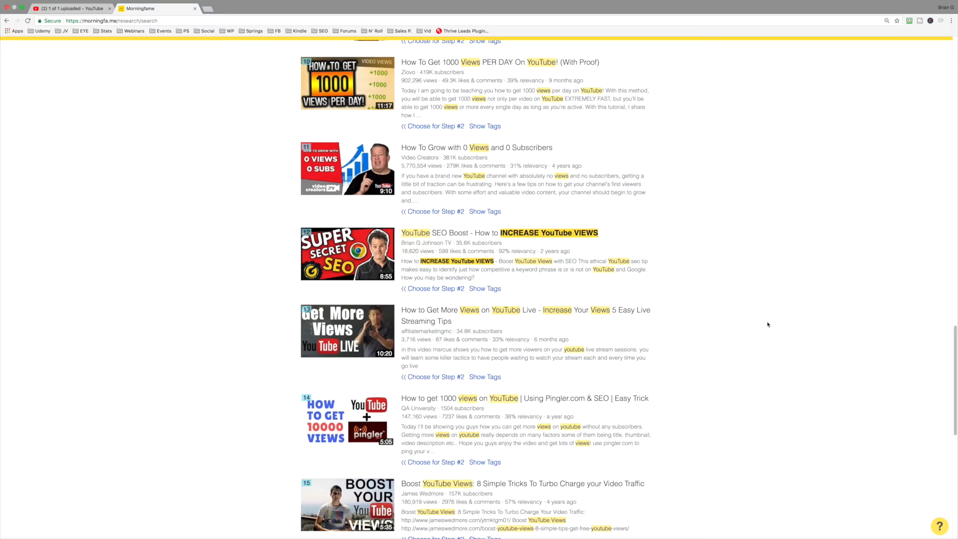
scroll("up", 3)
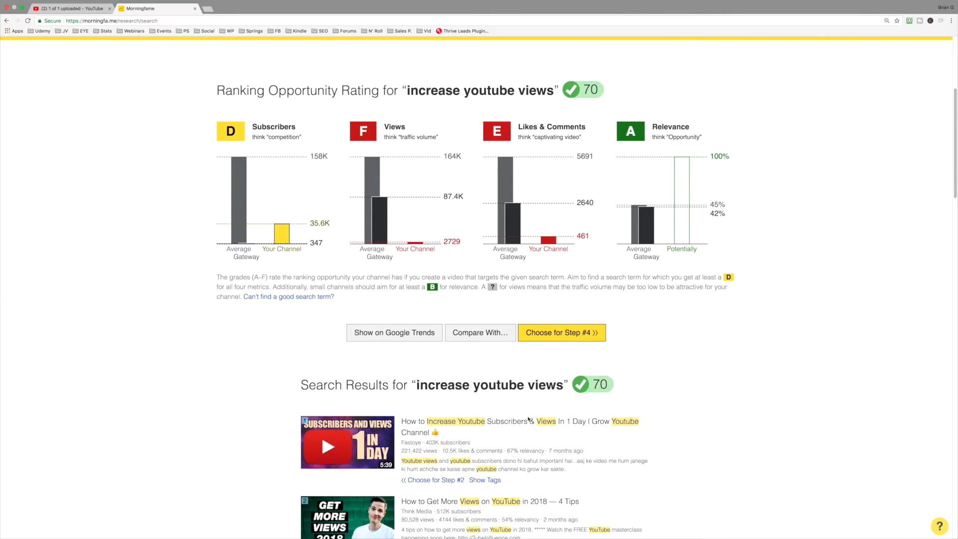
scroll("up", 3)
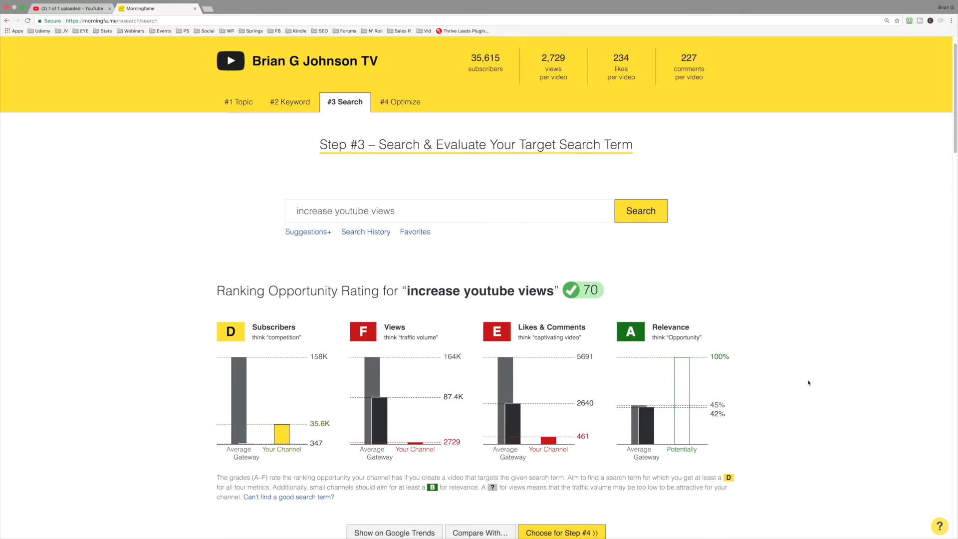
scroll("down", 3)
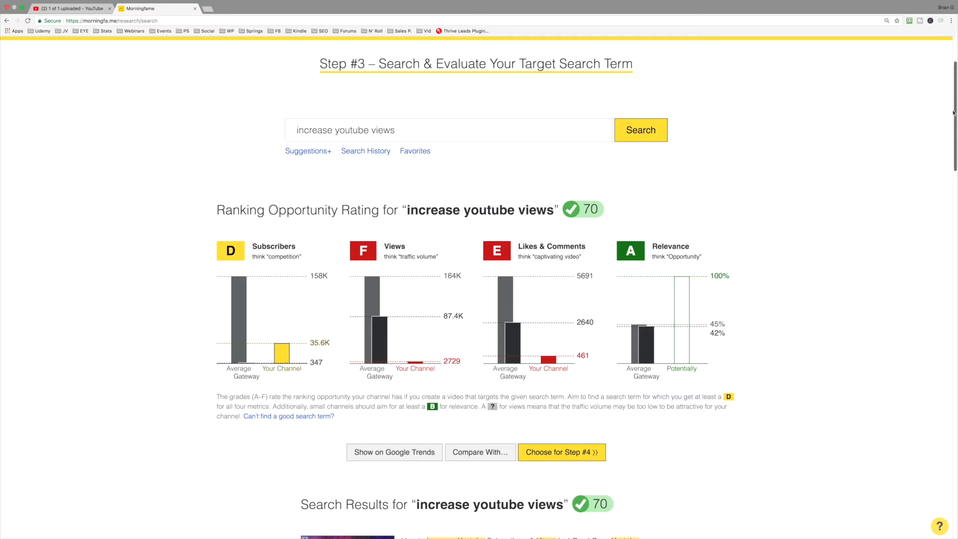
scroll("down", 3)
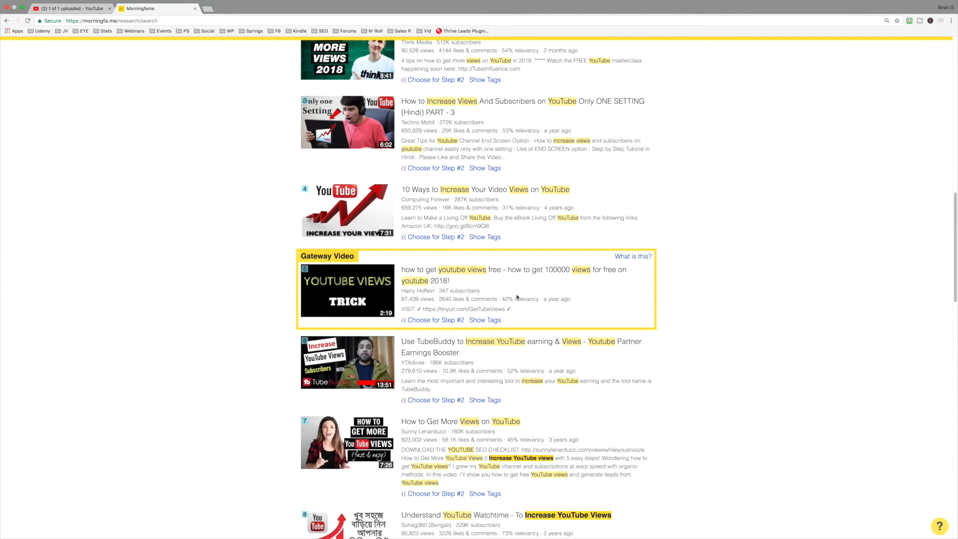
mouse_move(512, 302)
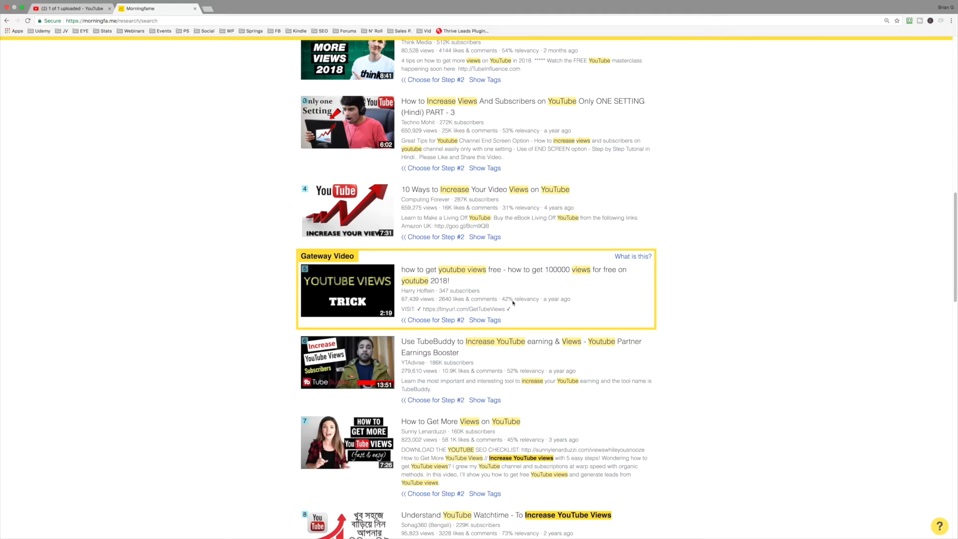
scroll("up", 3)
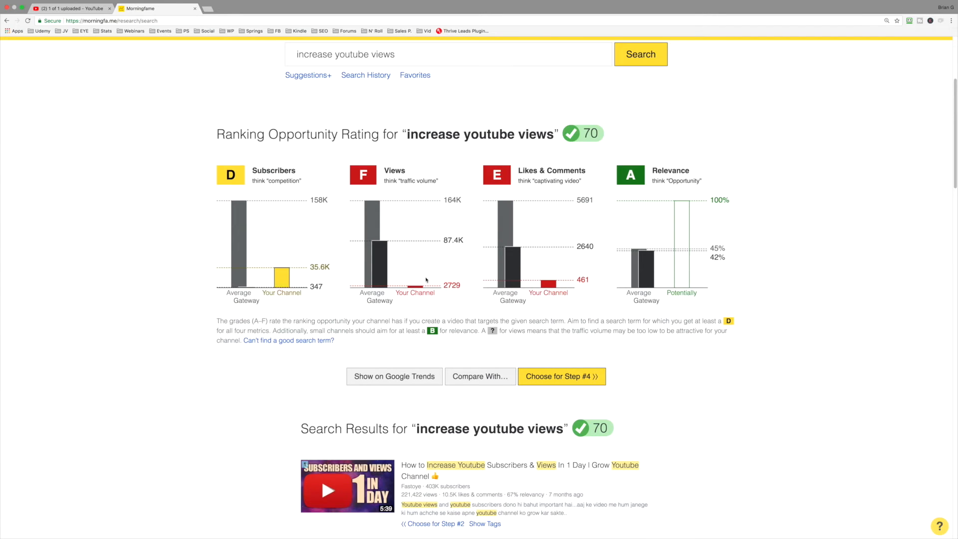
mouse_move(386, 187)
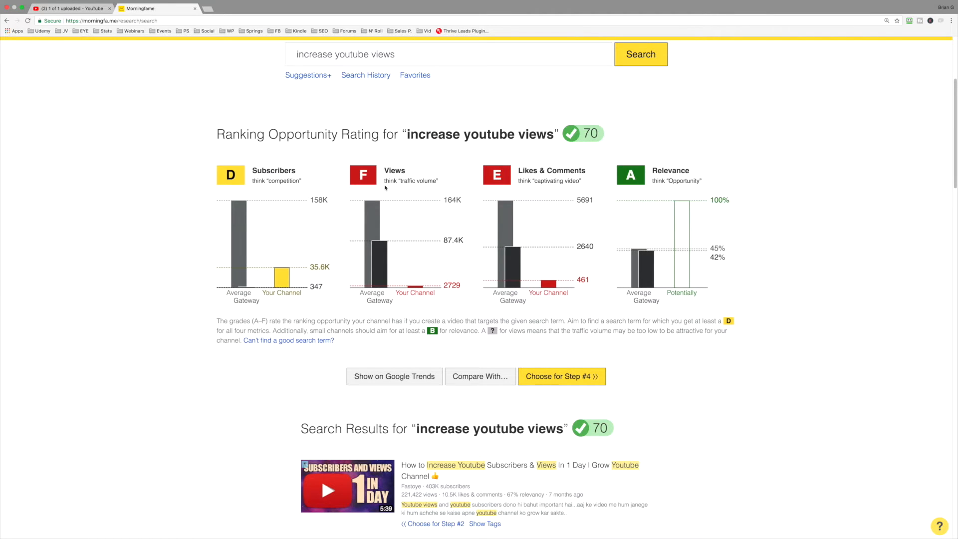
mouse_move(524, 184)
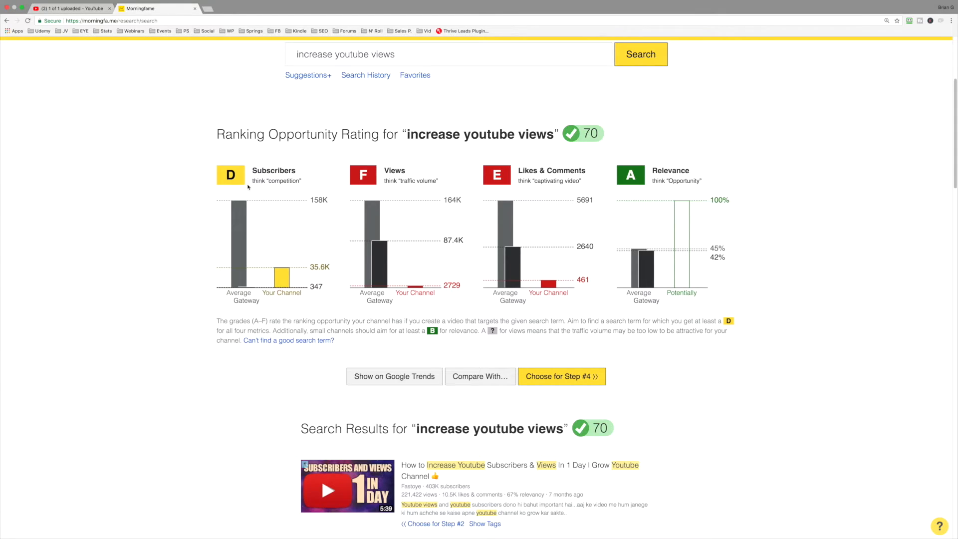
mouse_move(244, 186)
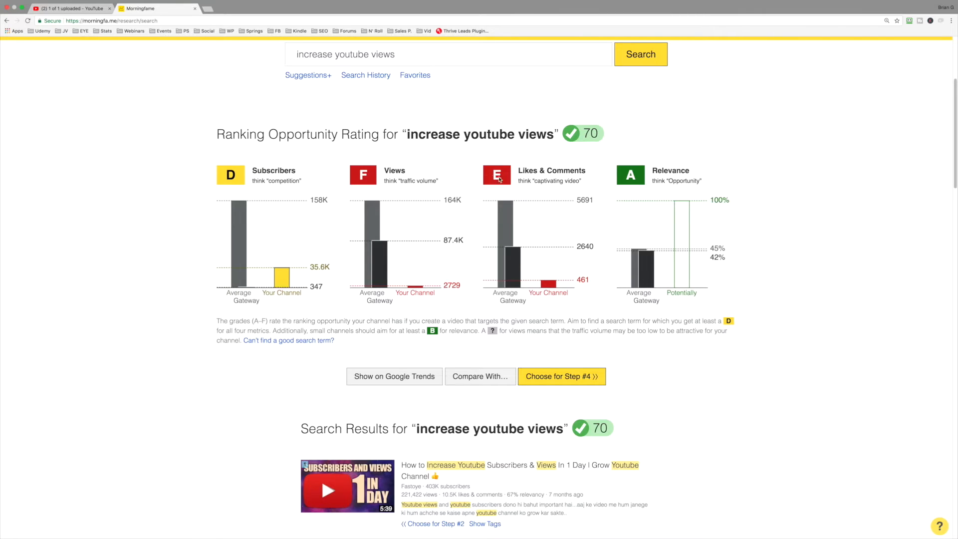
mouse_move(633, 173)
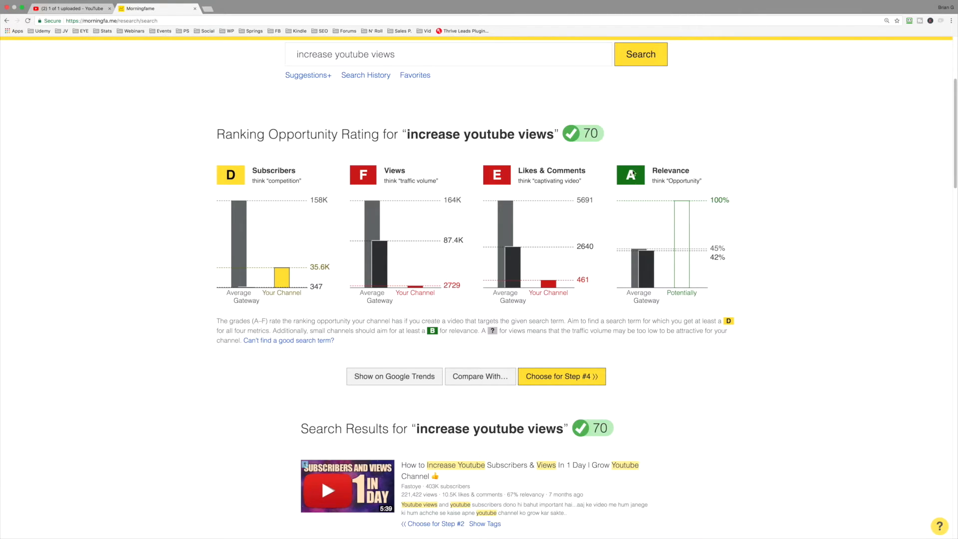
mouse_move(737, 216)
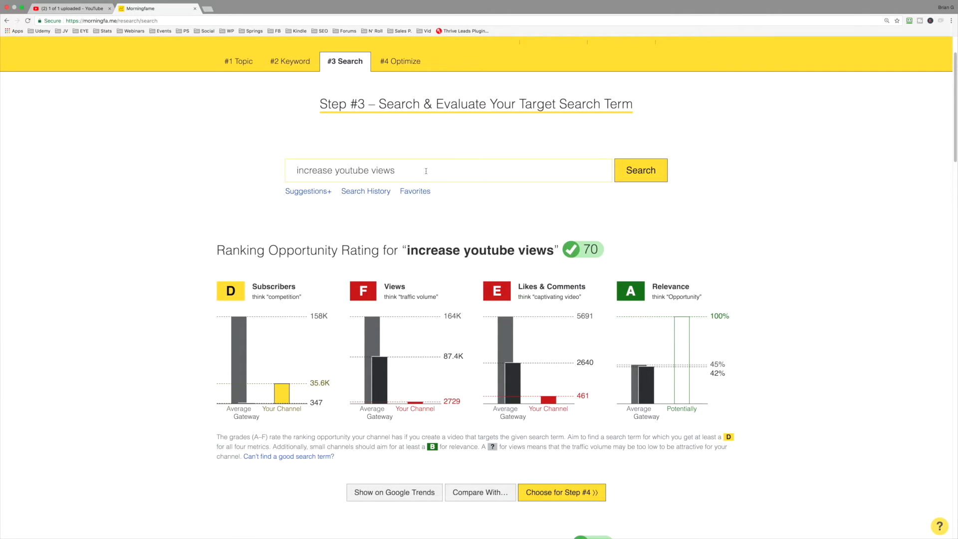
Evaluate the suggested variation 'increase youtube views and subscribers', scoring 62 with grades D, D, D, A
left_click(428, 170)
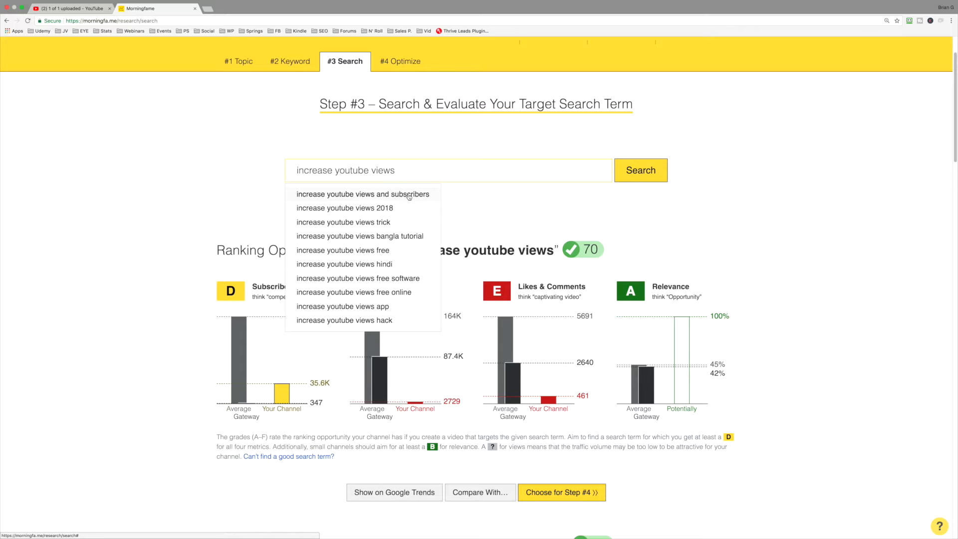
left_click(364, 193)
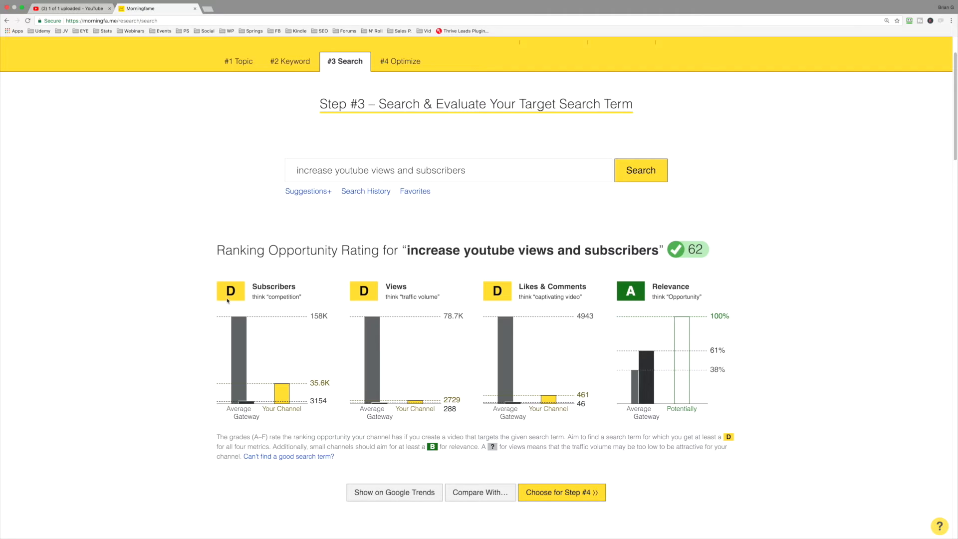
mouse_move(742, 309)
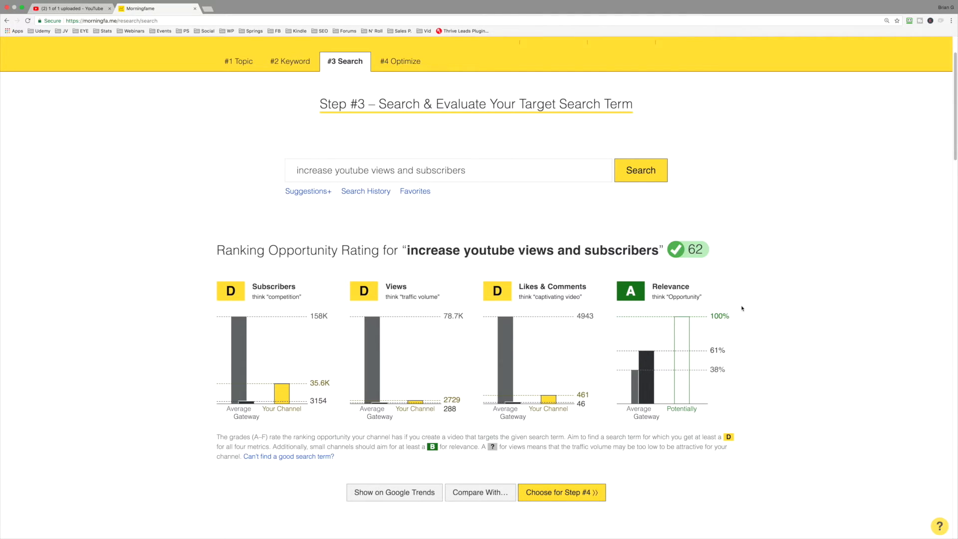
mouse_move(656, 305)
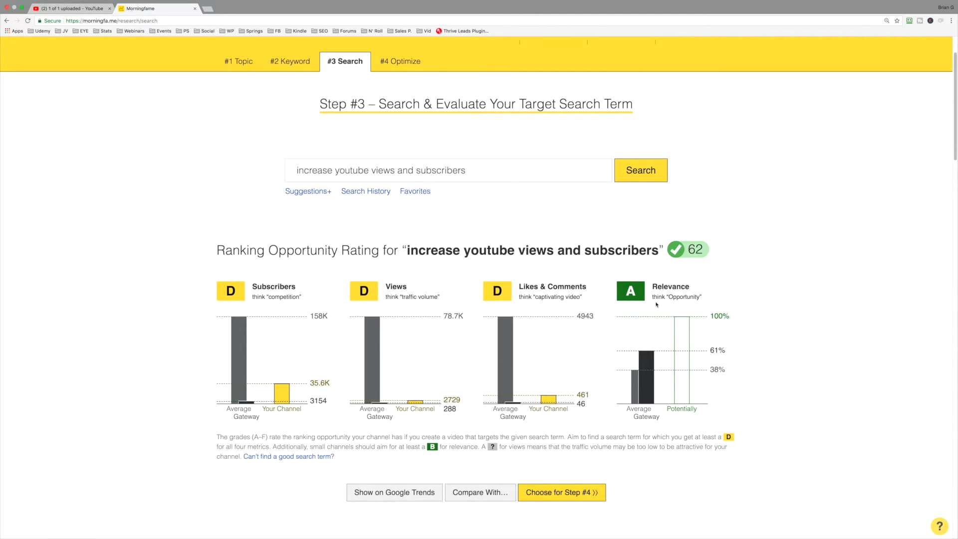
mouse_move(636, 299)
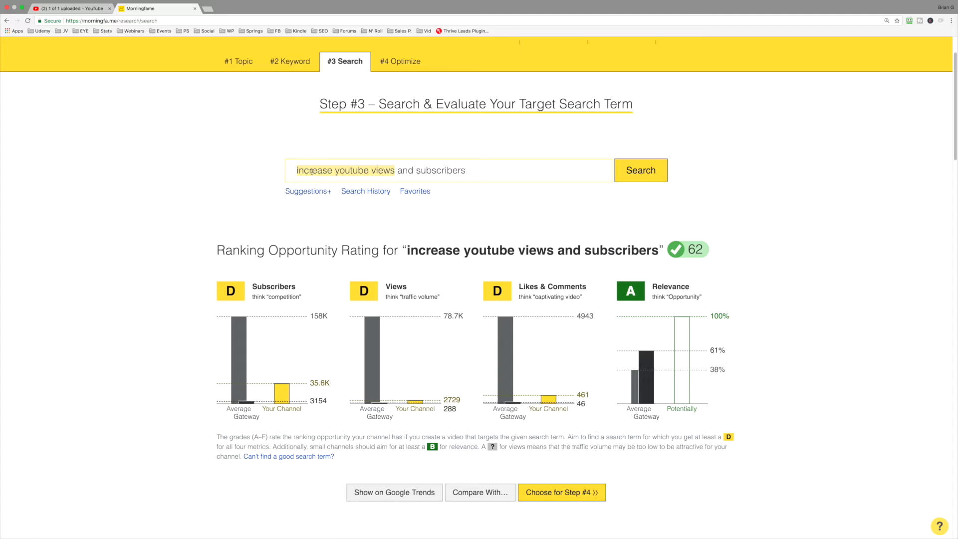
scroll("down", 3)
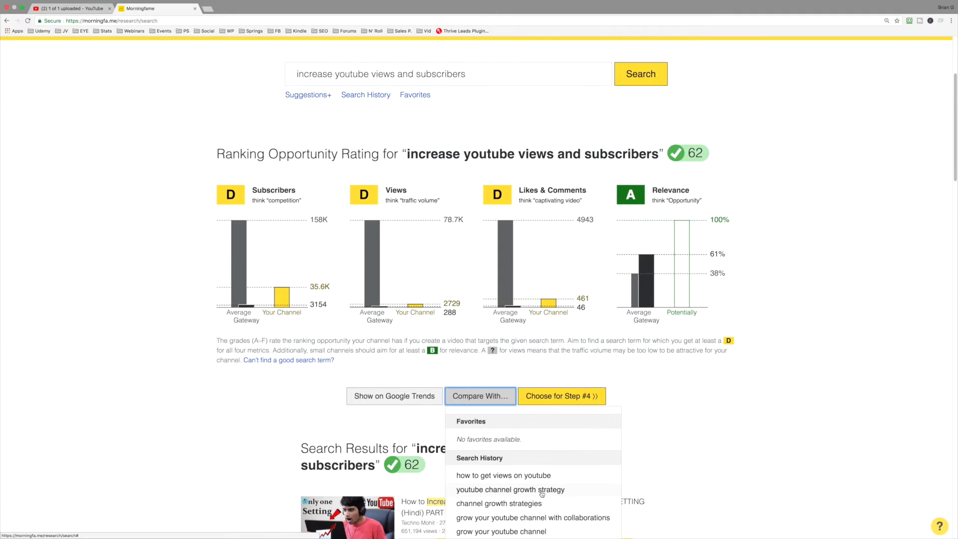
Compare it against 'increase youtube views' (70) from Search History in the Search Term Comparison
scroll("down", 3)
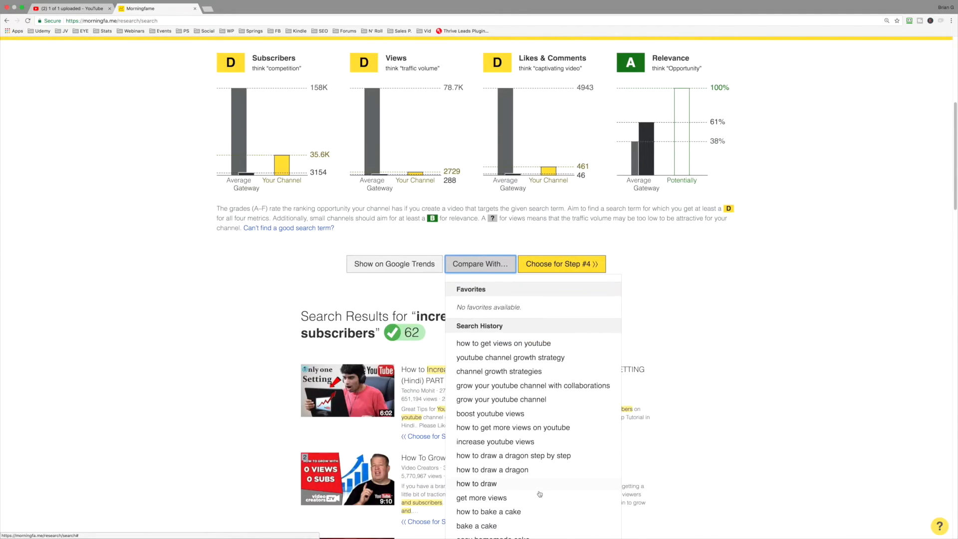
mouse_move(495, 441)
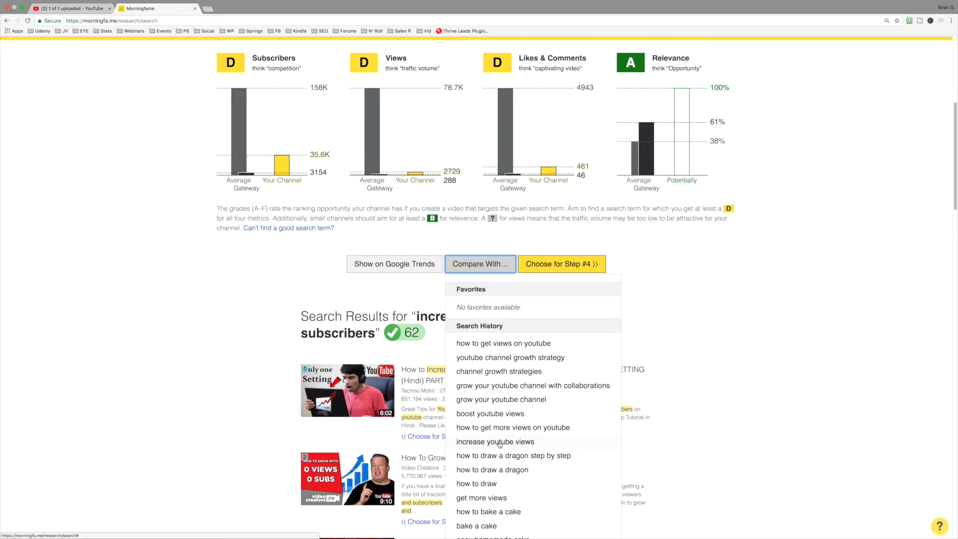
left_click(495, 441)
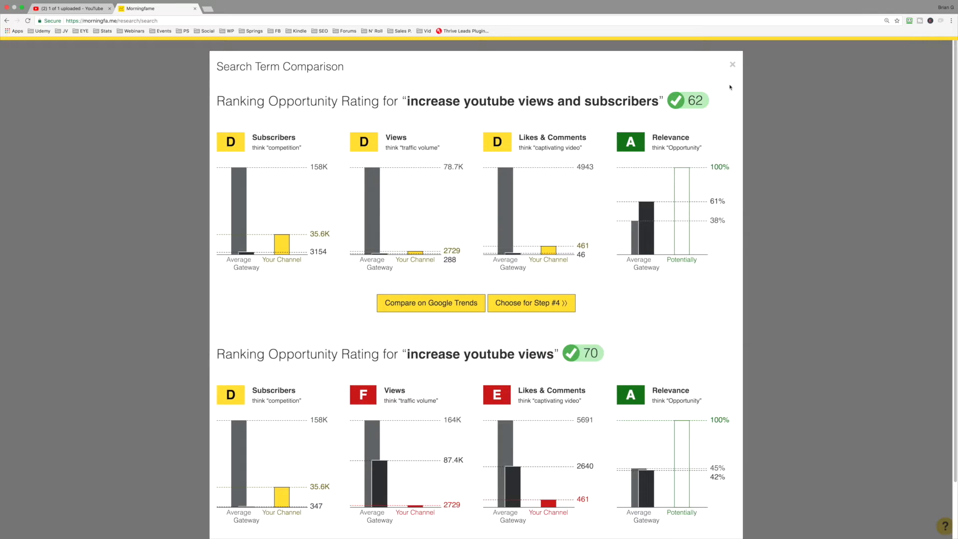
mouse_move(715, 80)
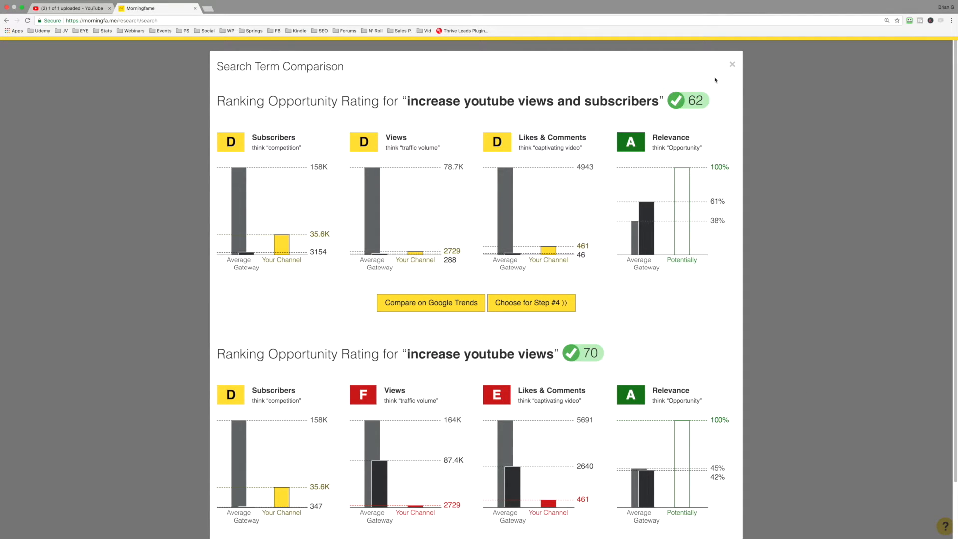
mouse_move(481, 89)
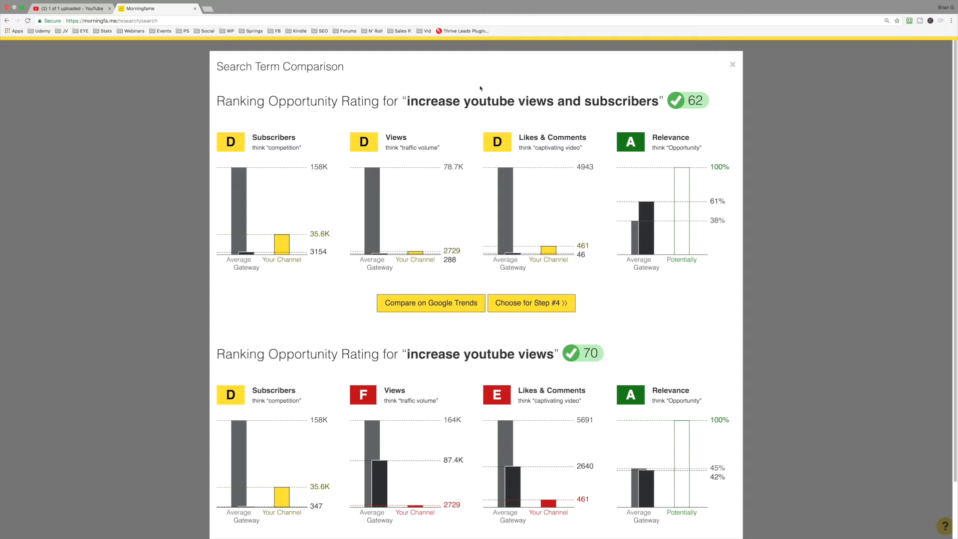
mouse_move(559, 105)
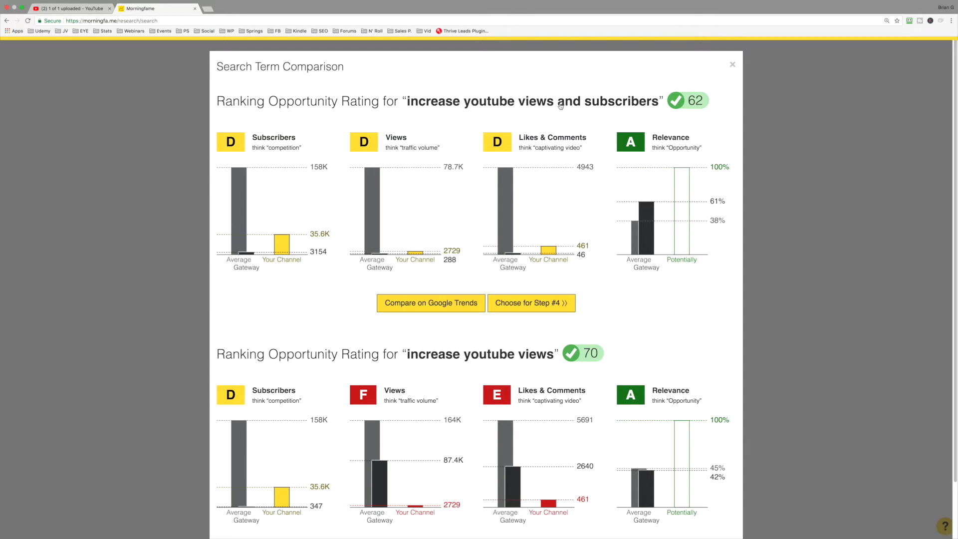
mouse_move(372, 341)
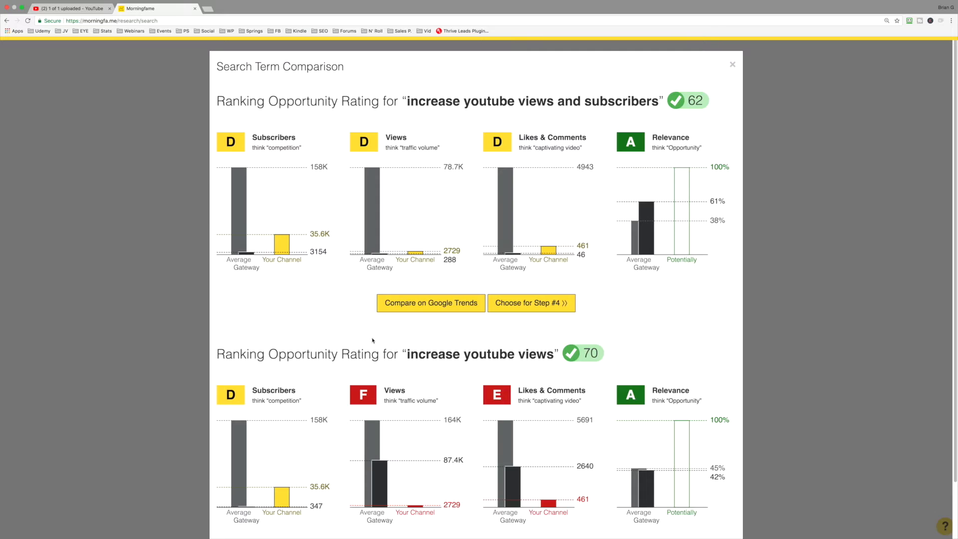
mouse_move(531, 357)
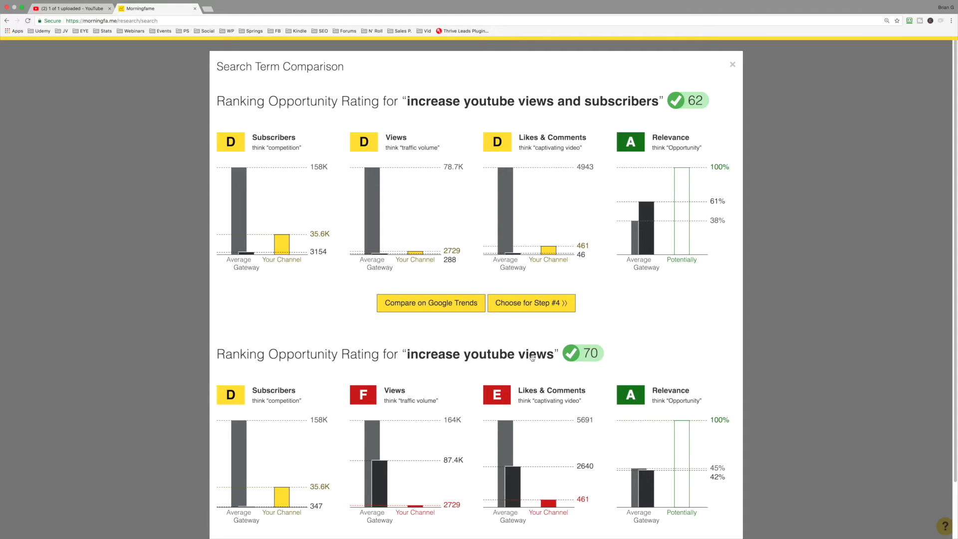
mouse_move(276, 178)
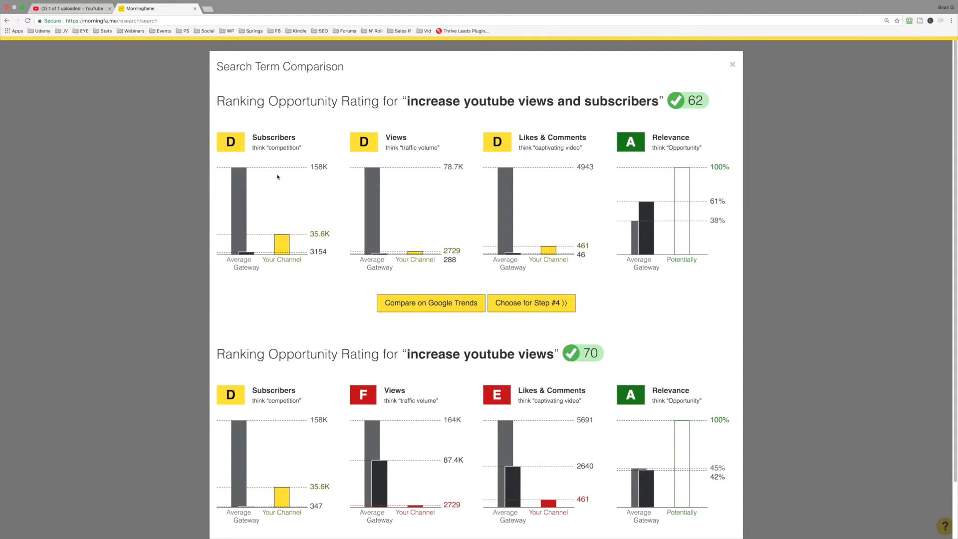
mouse_move(370, 145)
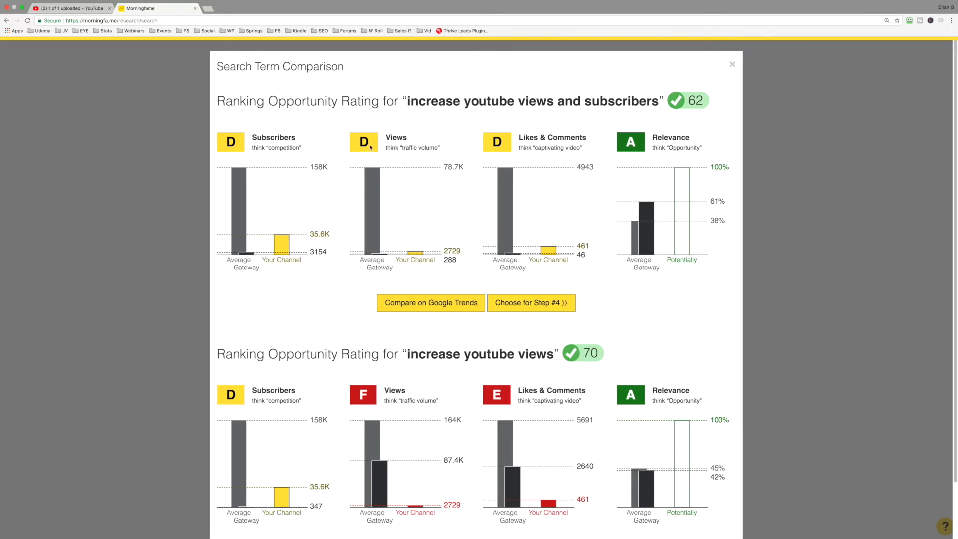
mouse_move(549, 144)
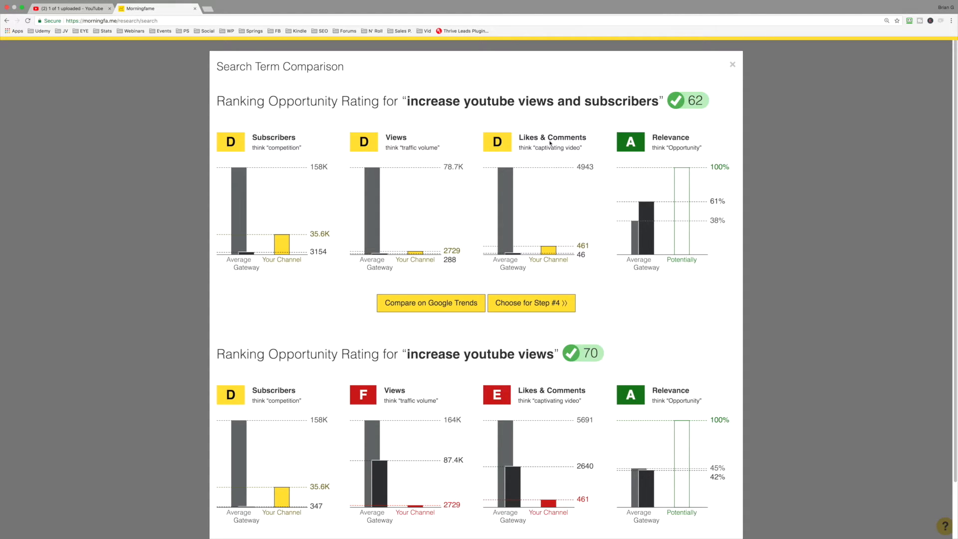
mouse_move(490, 244)
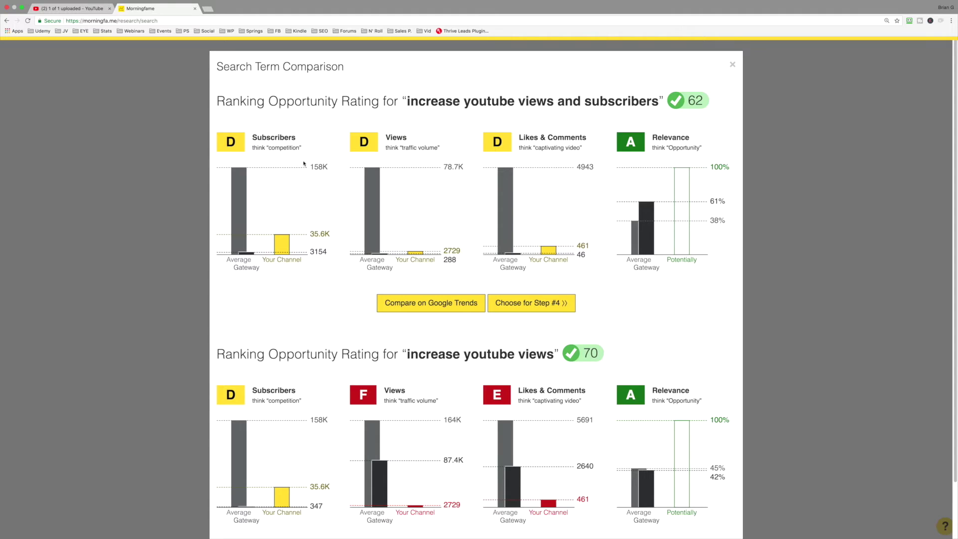
mouse_move(694, 112)
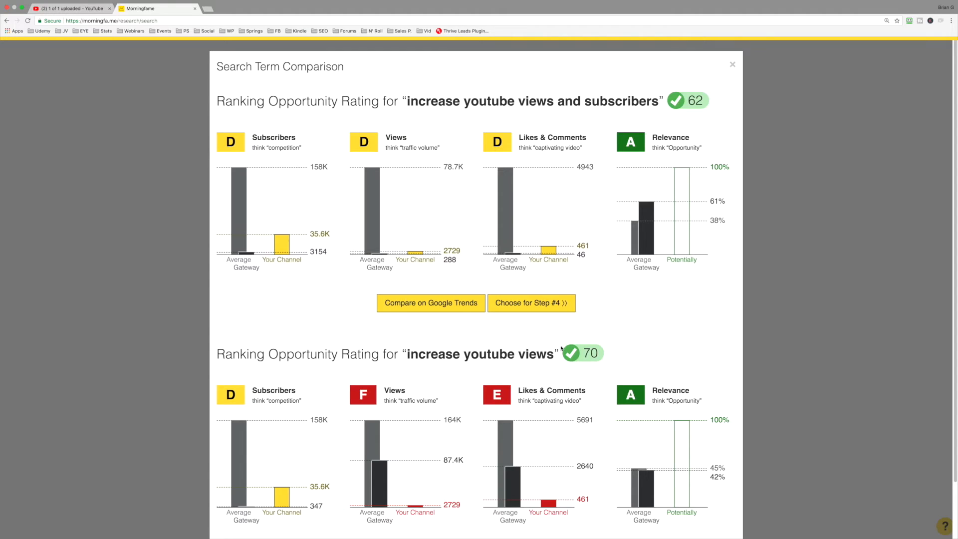
mouse_move(555, 358)
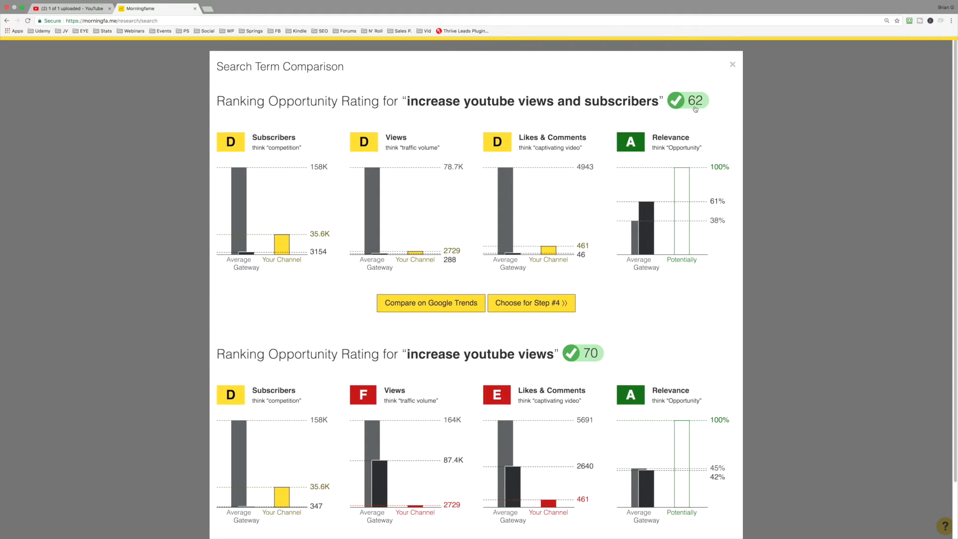
mouse_move(567, 92)
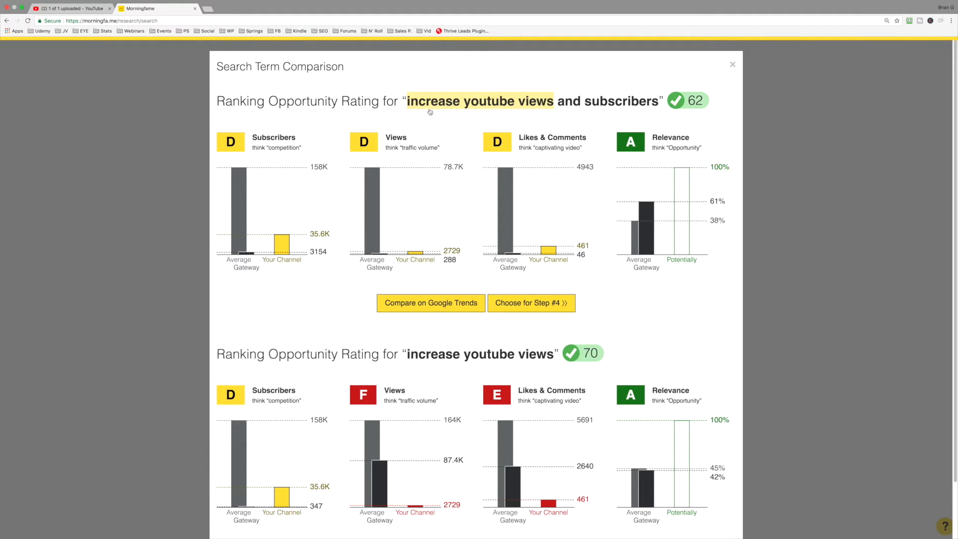
mouse_move(591, 343)
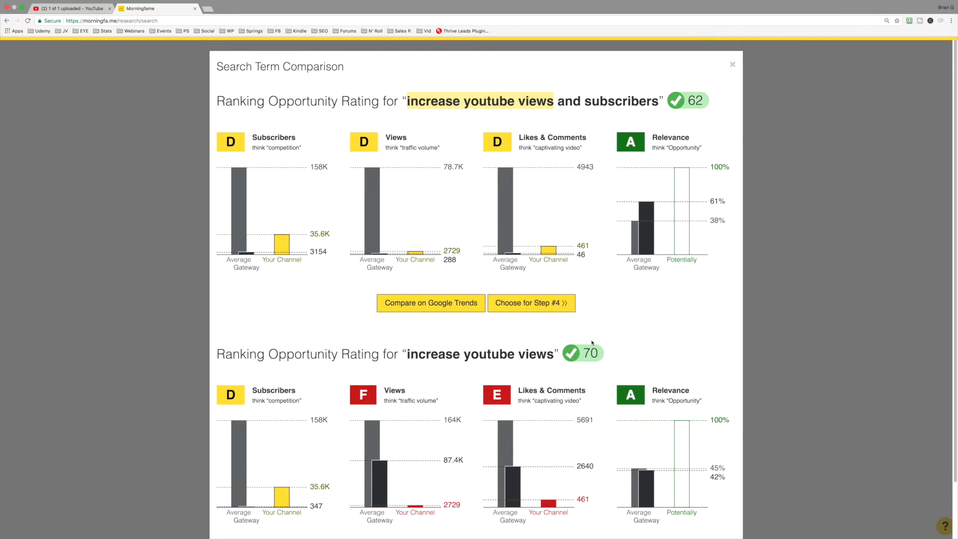
mouse_move(597, 208)
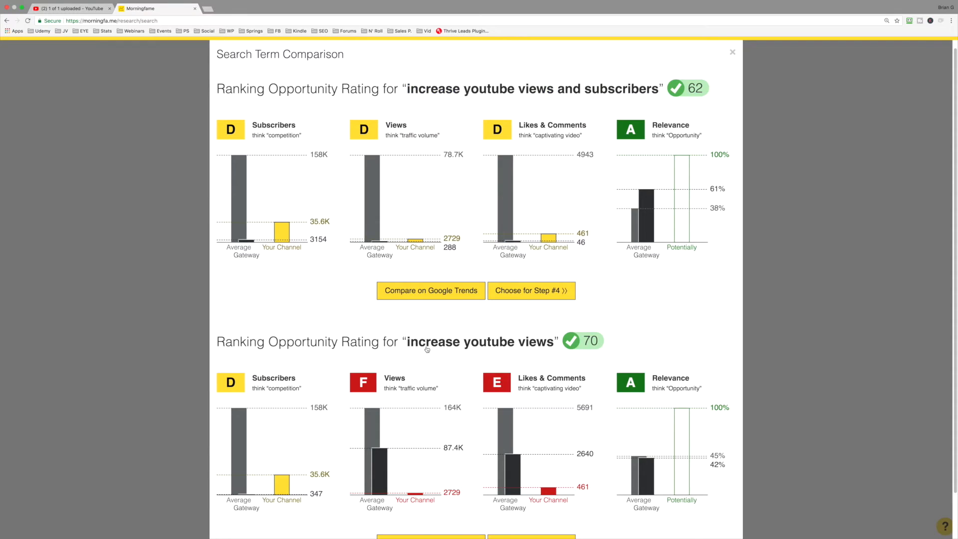
mouse_move(532, 182)
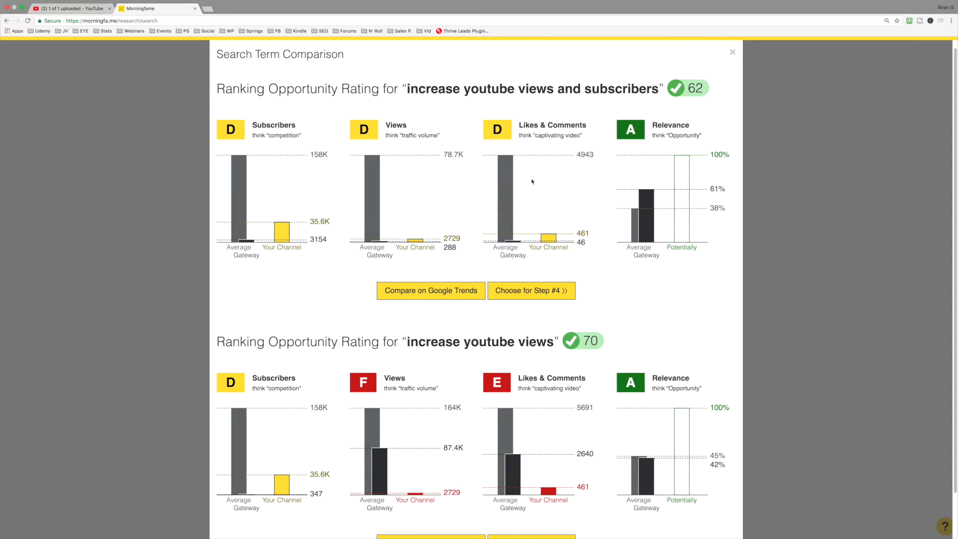
mouse_move(438, 98)
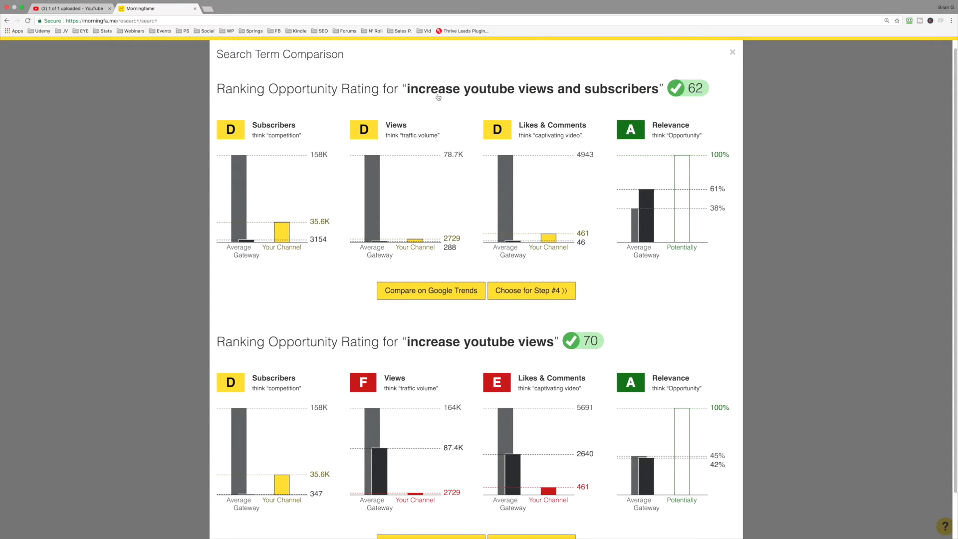
mouse_move(701, 293)
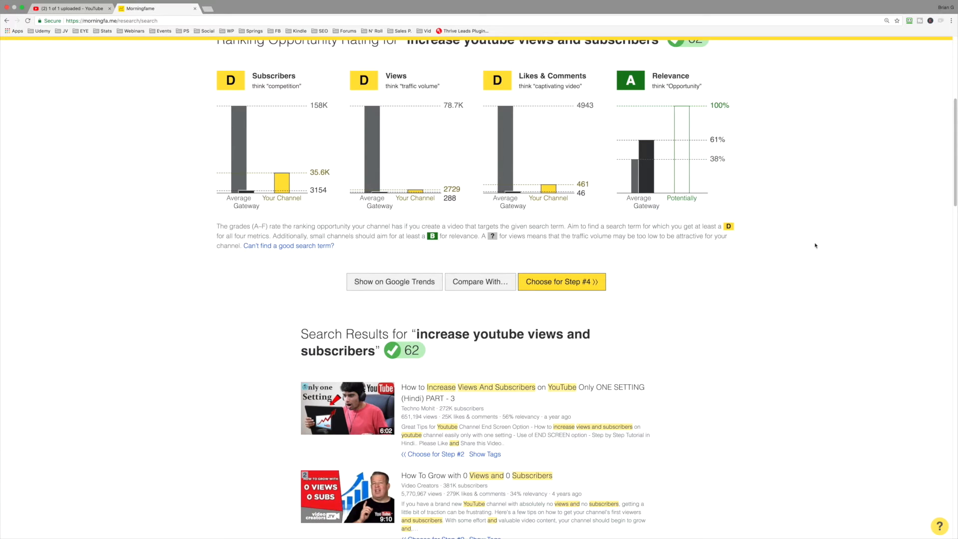
mouse_move(318, 257)
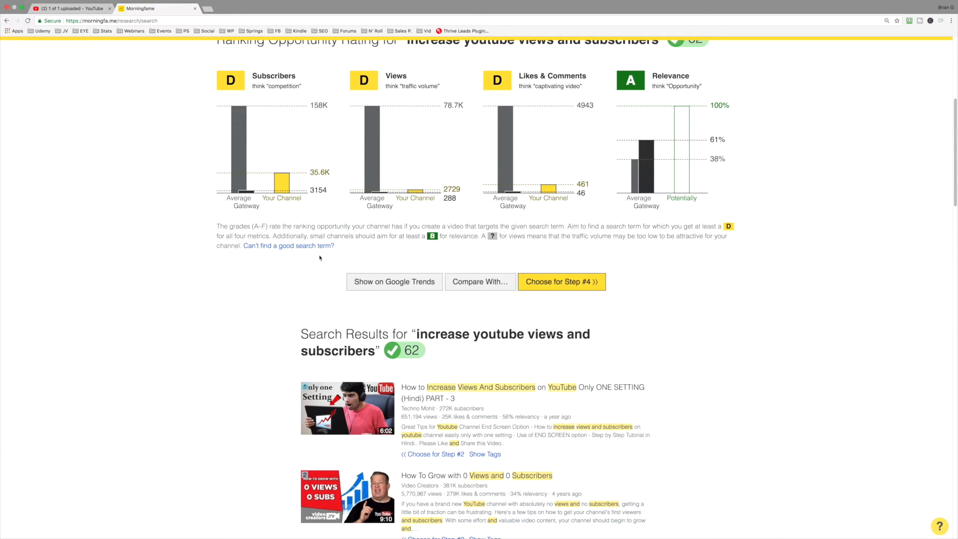
mouse_move(287, 246)
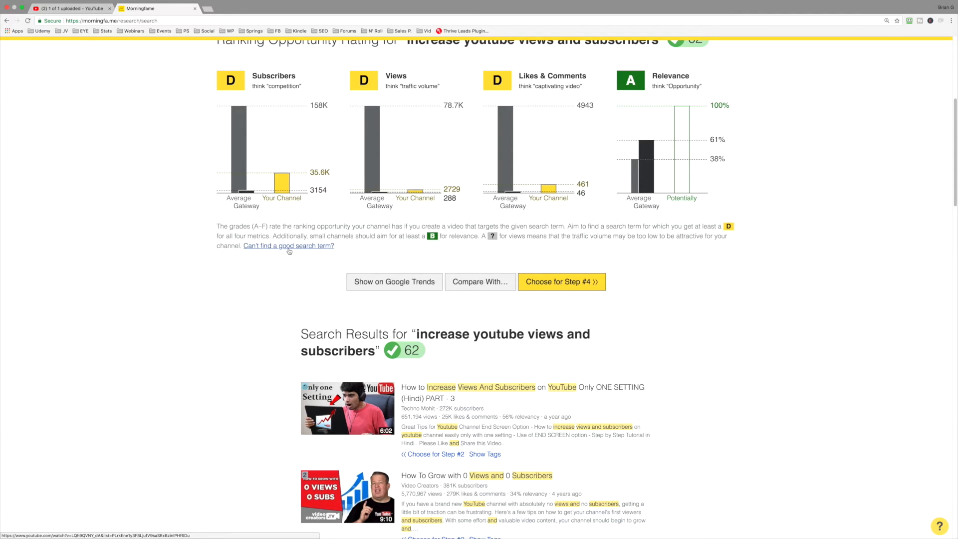
Choose 'increase youtube views and subscribers' for Step #4 as the target metadata term
scroll("up", 3)
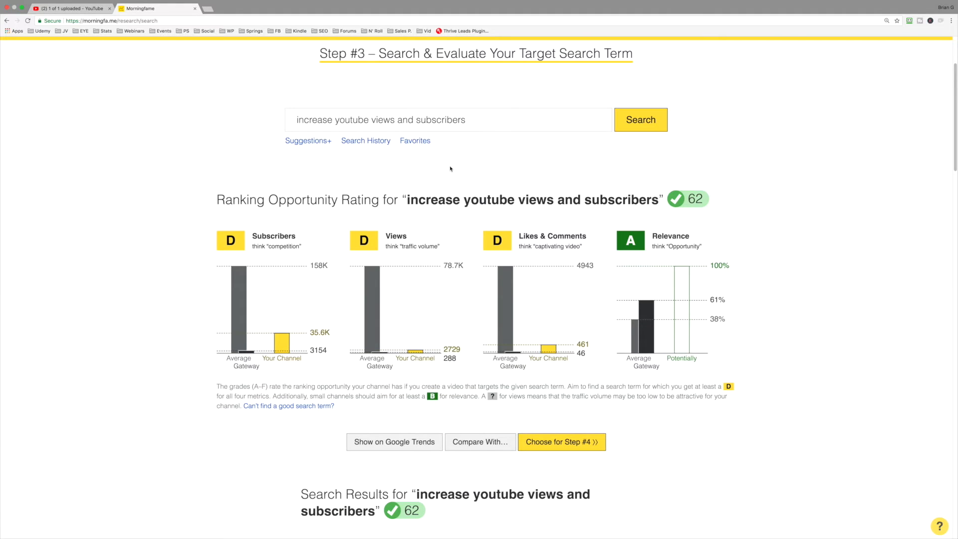
scroll("down", 3)
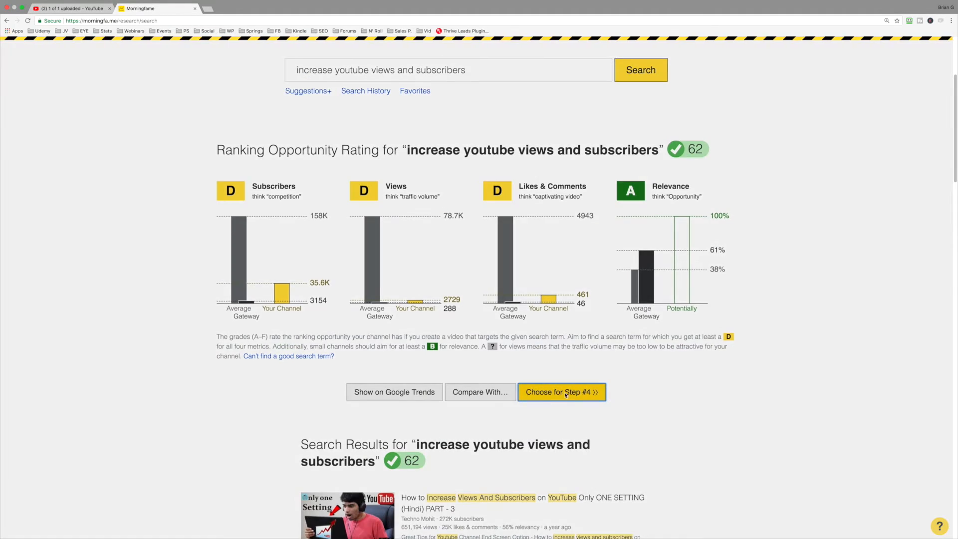
left_click(560, 391)
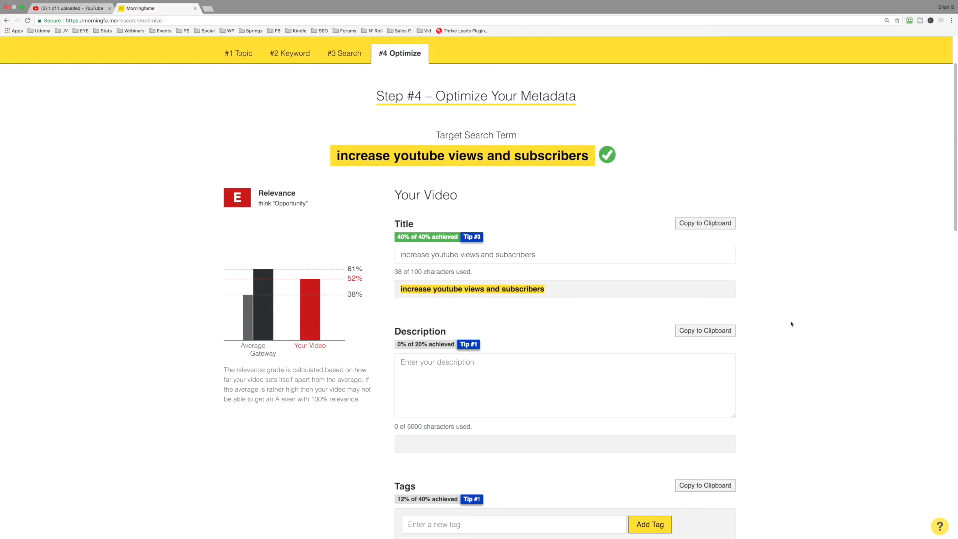
mouse_move(233, 207)
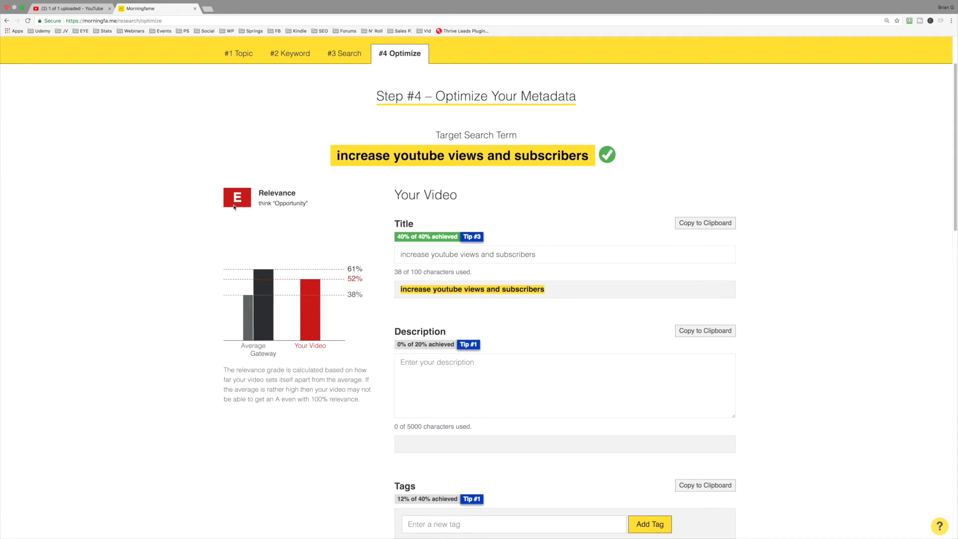
mouse_move(252, 204)
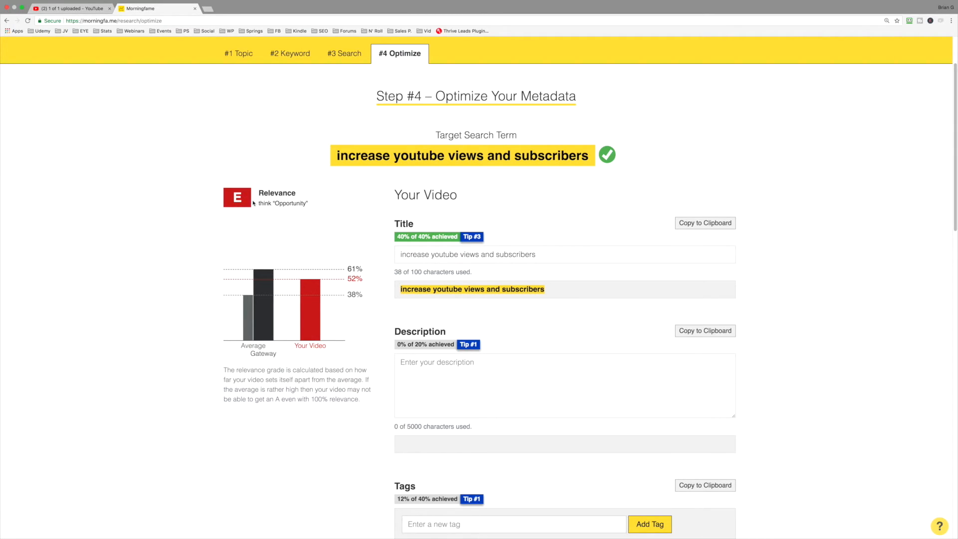
Put the target term into the Description box, lifting relevance to C at 72%
left_click(519, 254)
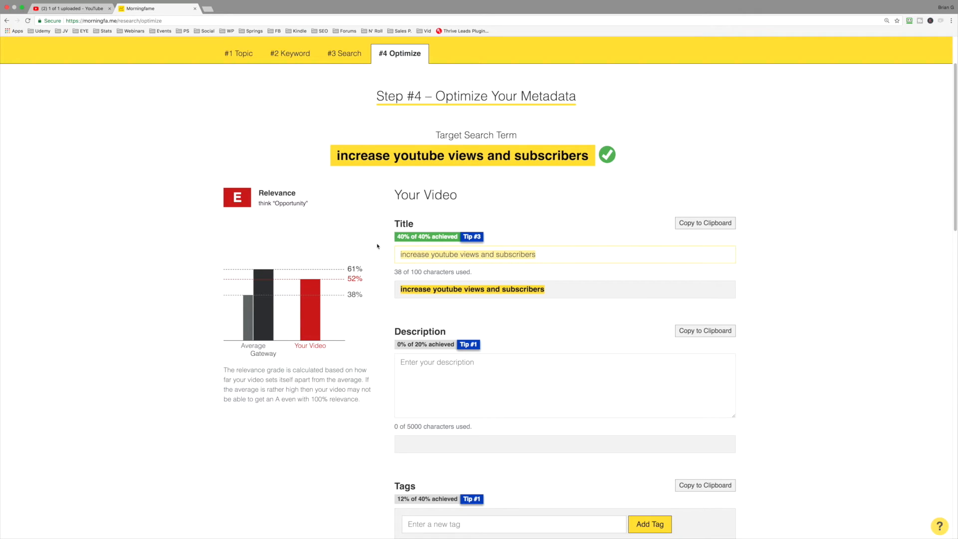
mouse_move(769, 412)
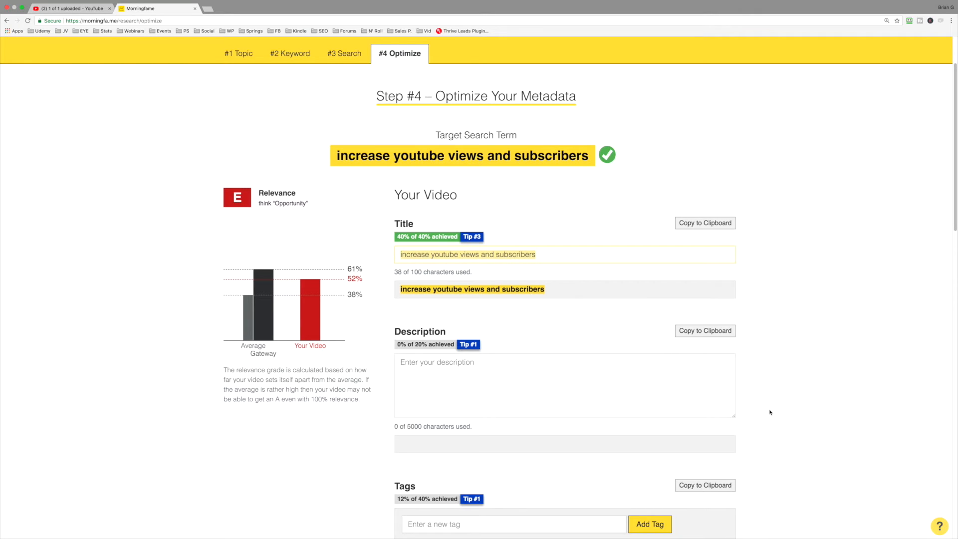
scroll("down", 3)
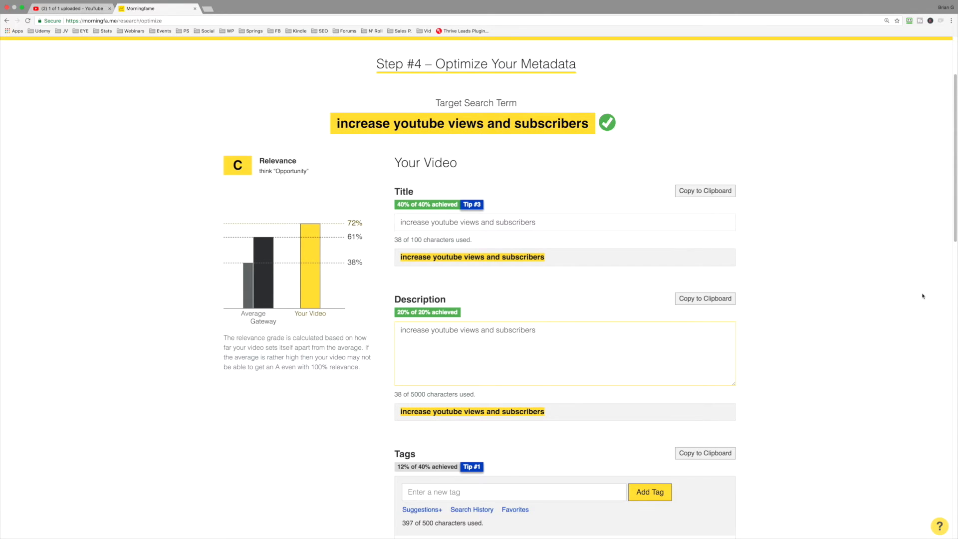
Add tags 'how to increase your youtube views and subscribers', its 2018 version and 'increase youtube views 2018', reaching A at 90%
scroll("down", 3)
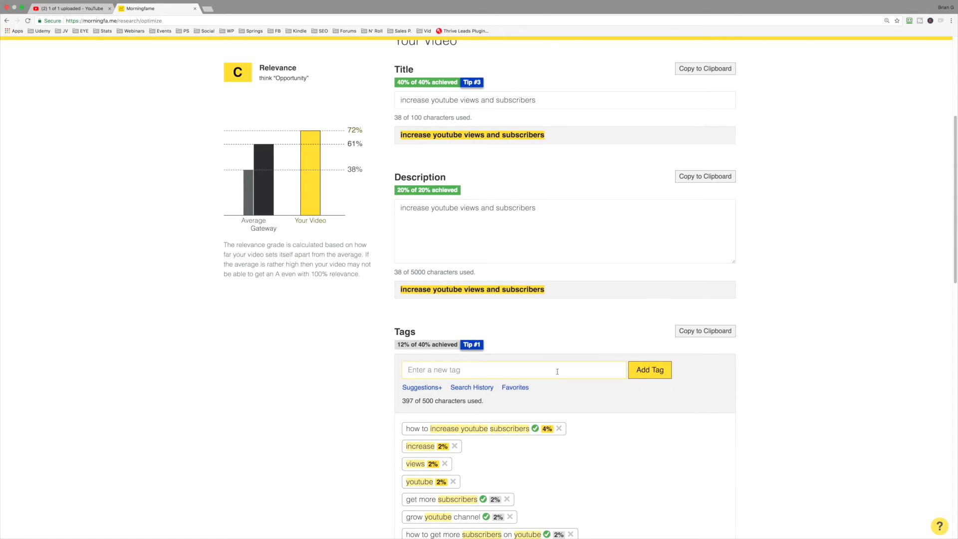
type("increase youtube views and subscribers")
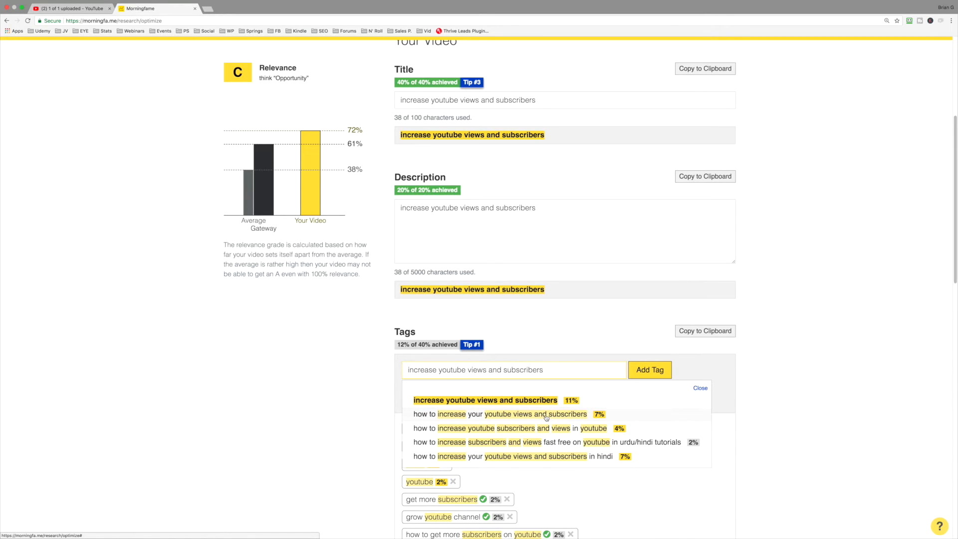
mouse_move(598, 418)
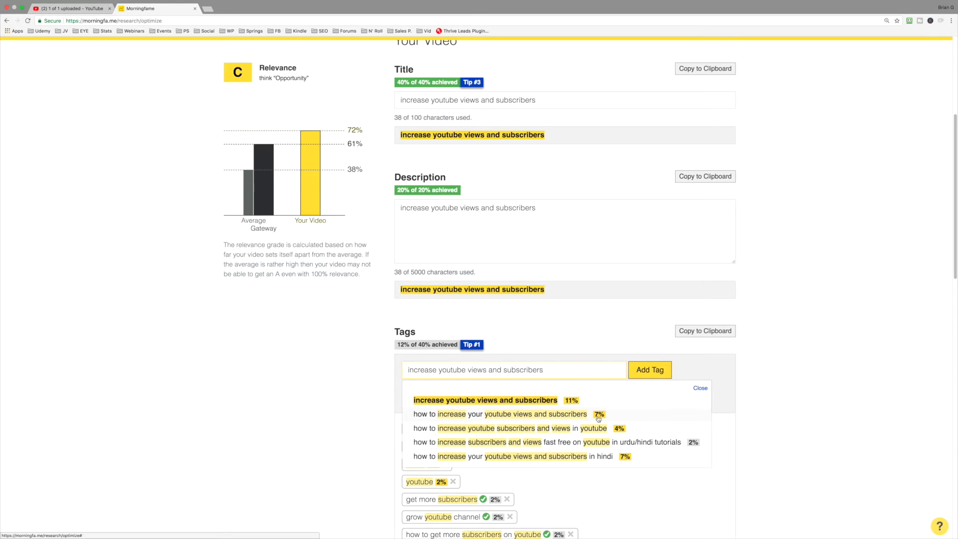
mouse_move(589, 420)
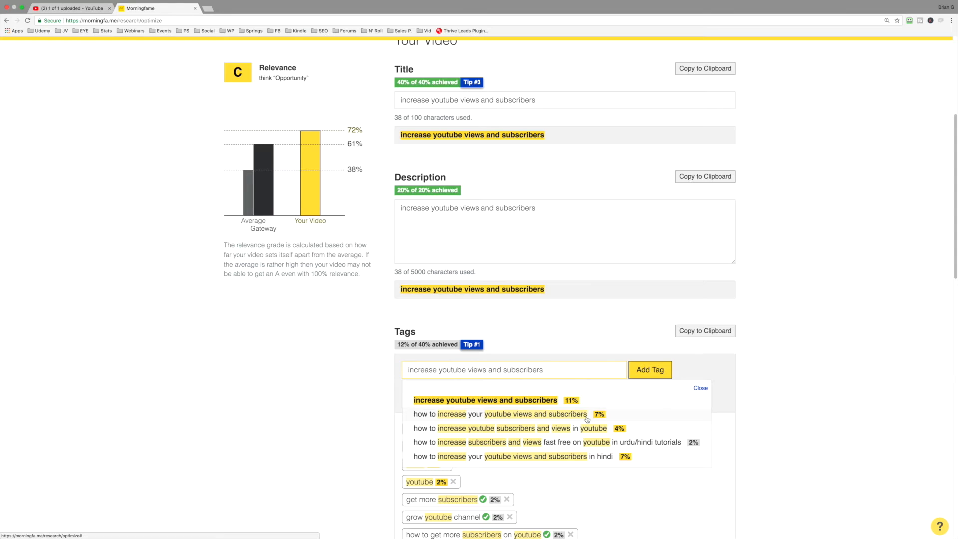
mouse_move(559, 416)
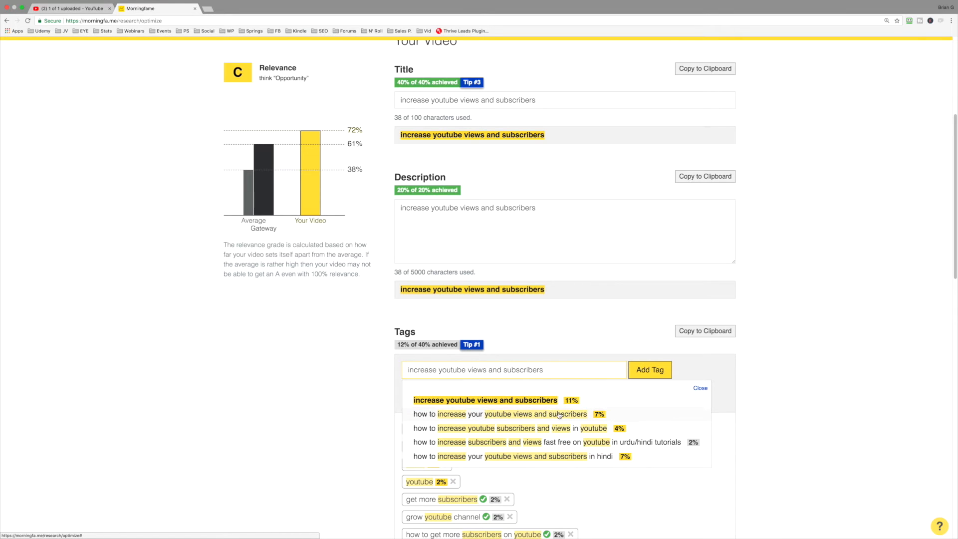
left_click(499, 414)
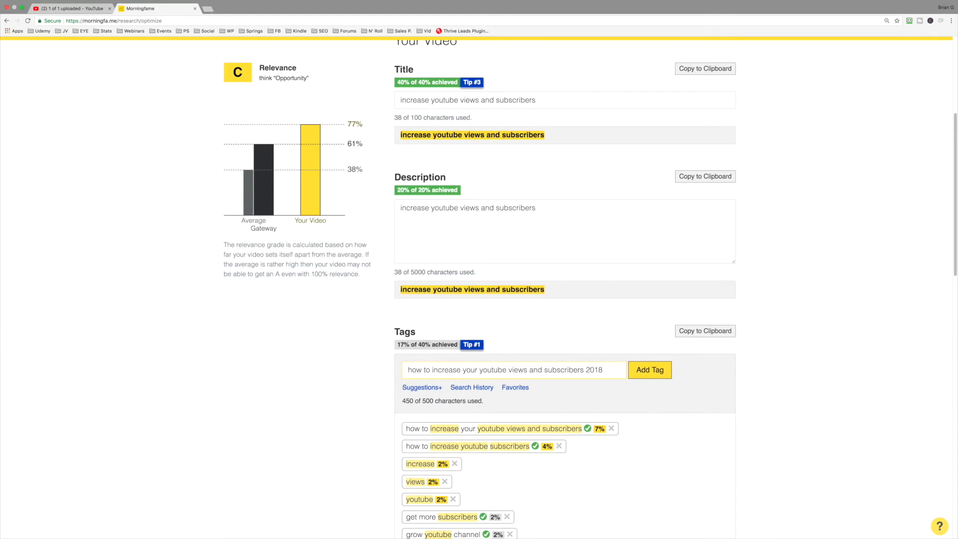
left_click(650, 370)
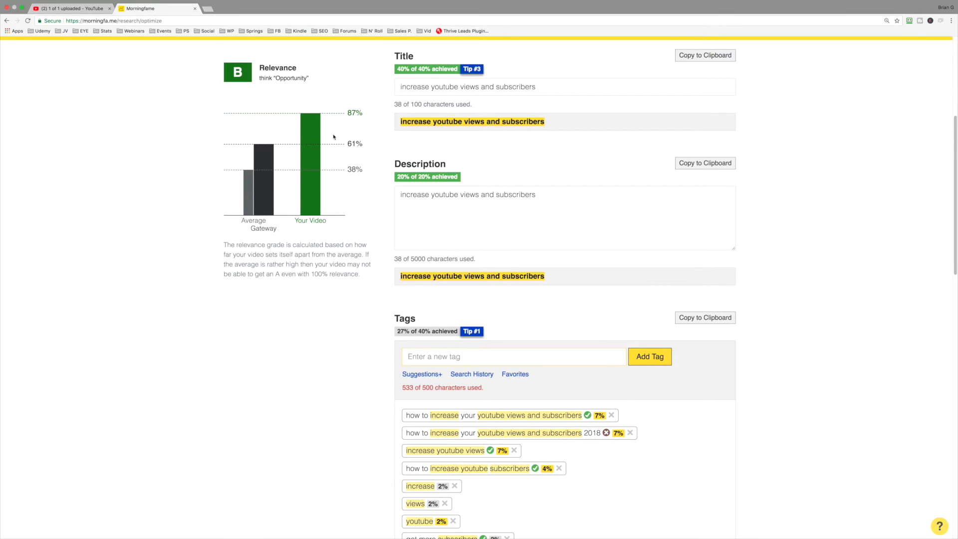
scroll("down", 3)
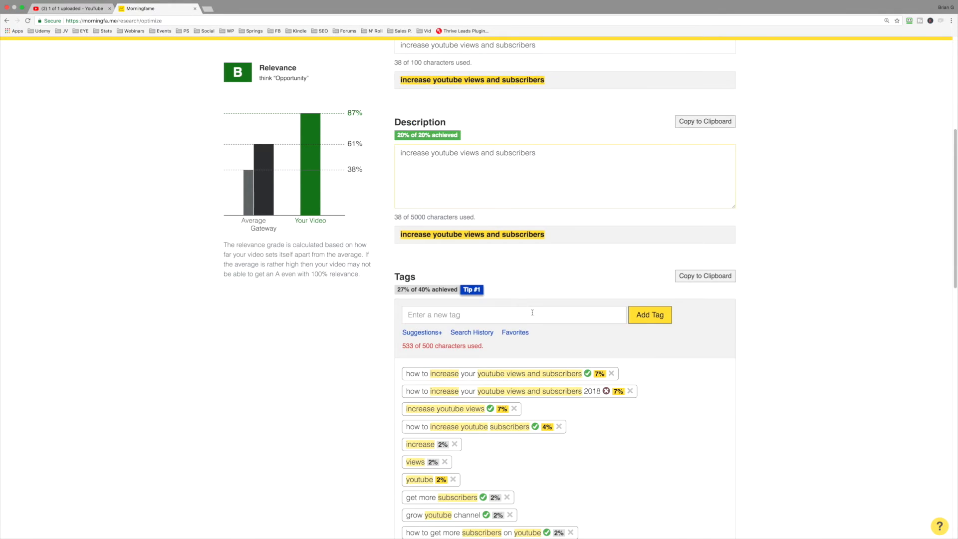
type("increase youtube views")
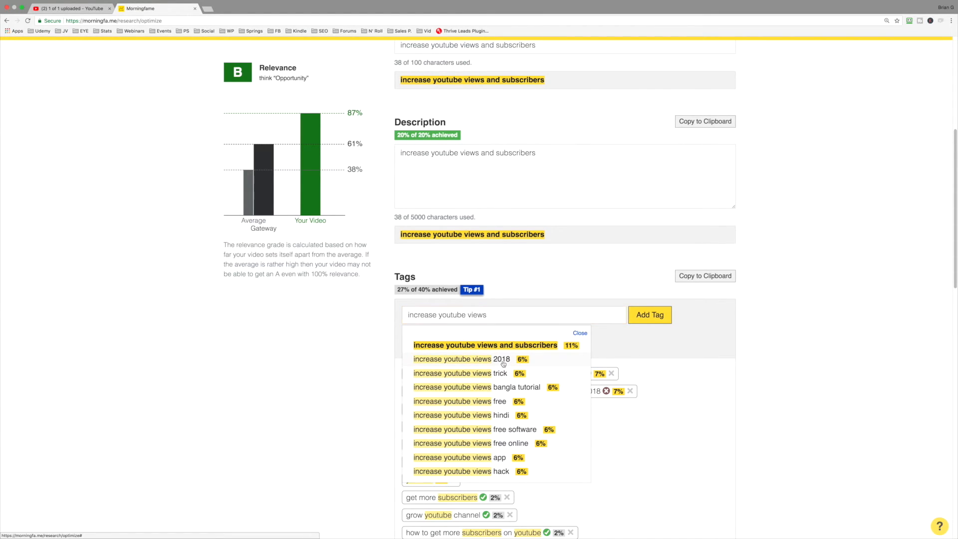
left_click(461, 358)
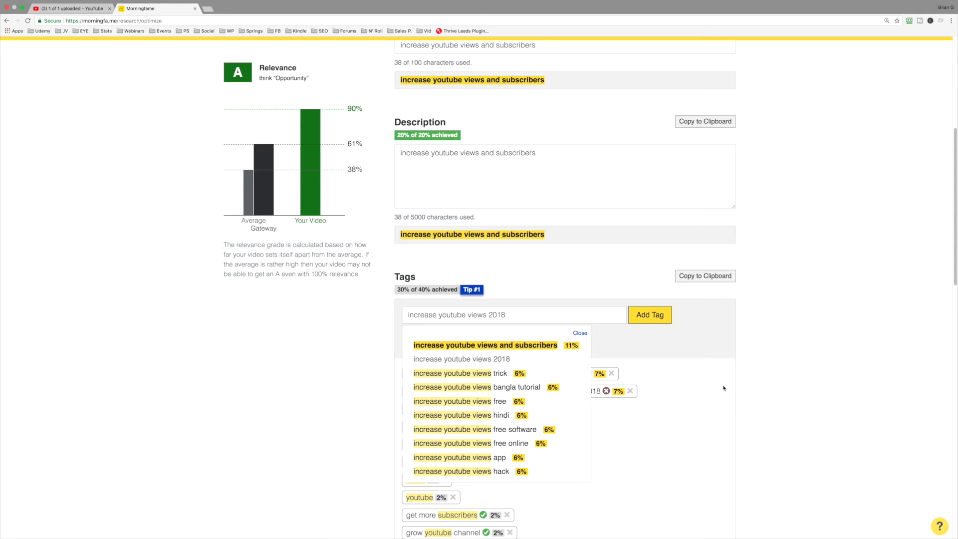
mouse_move(796, 387)
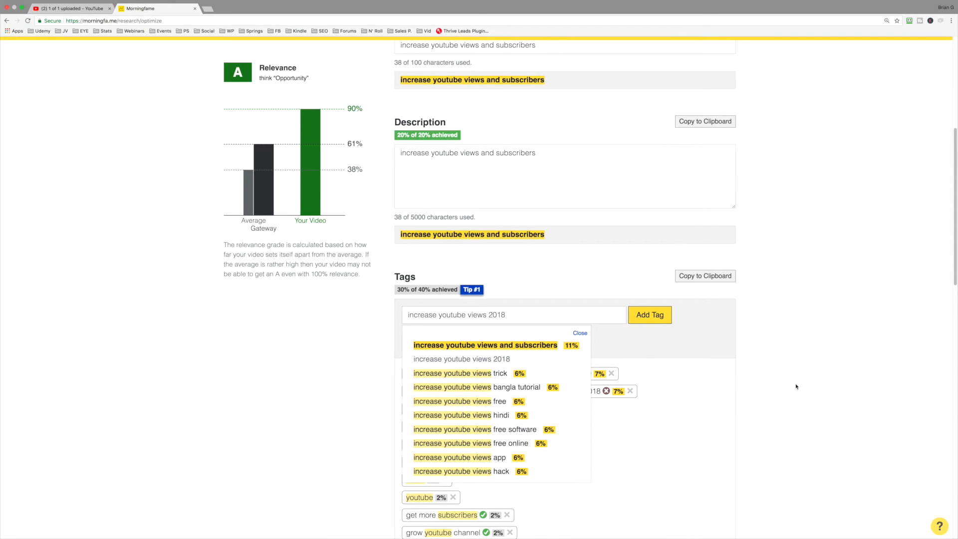
mouse_move(561, 200)
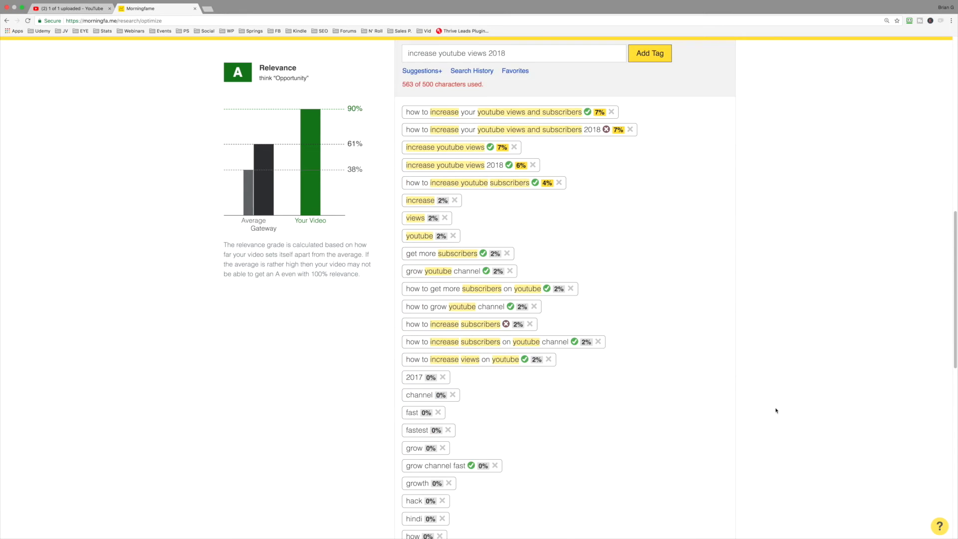
Remove two zero-relevance tags so the tag list drops to 477 of 500 characters
scroll("down", 3)
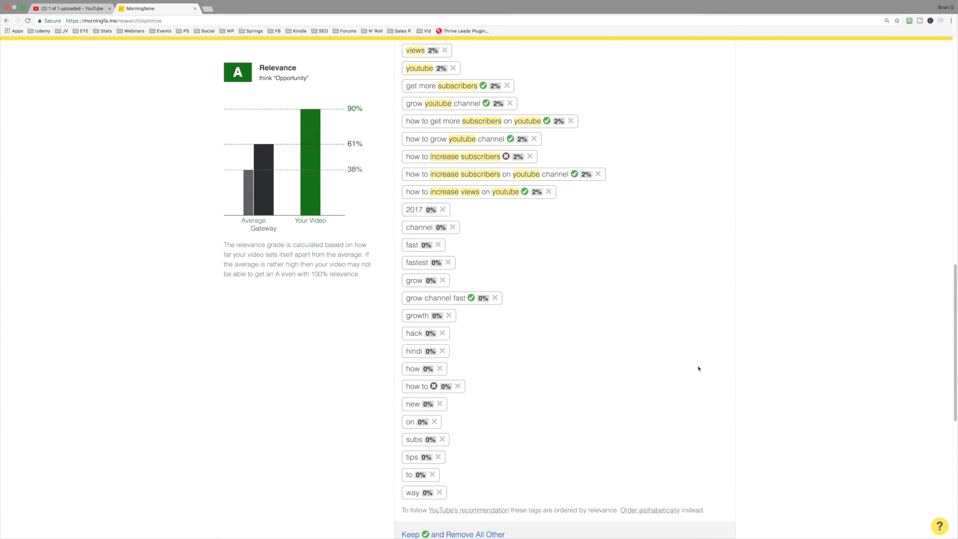
mouse_move(429, 362)
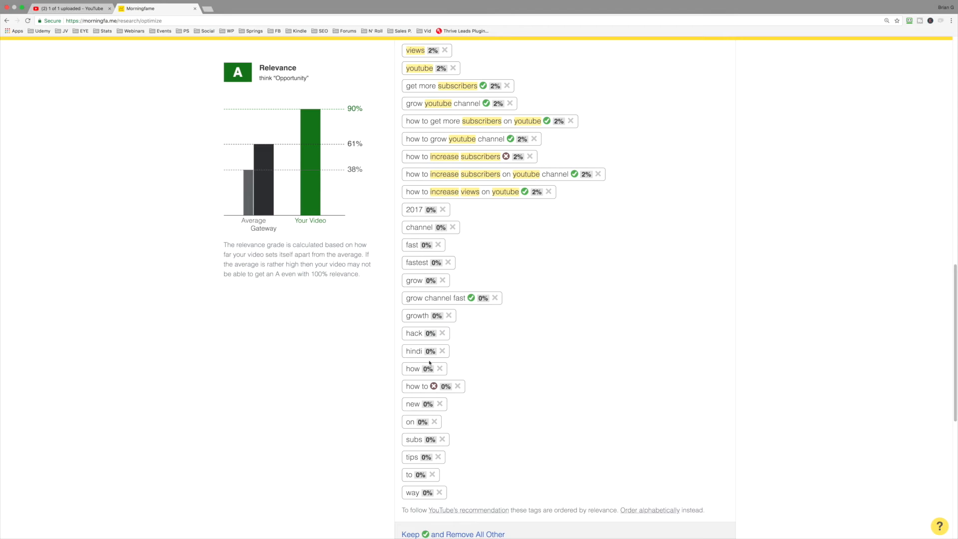
mouse_move(438, 216)
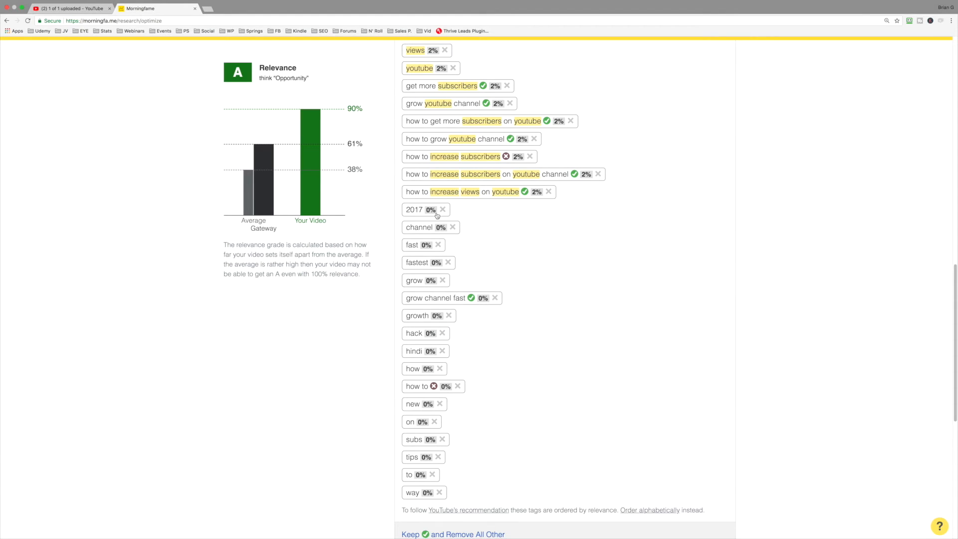
mouse_move(453, 226)
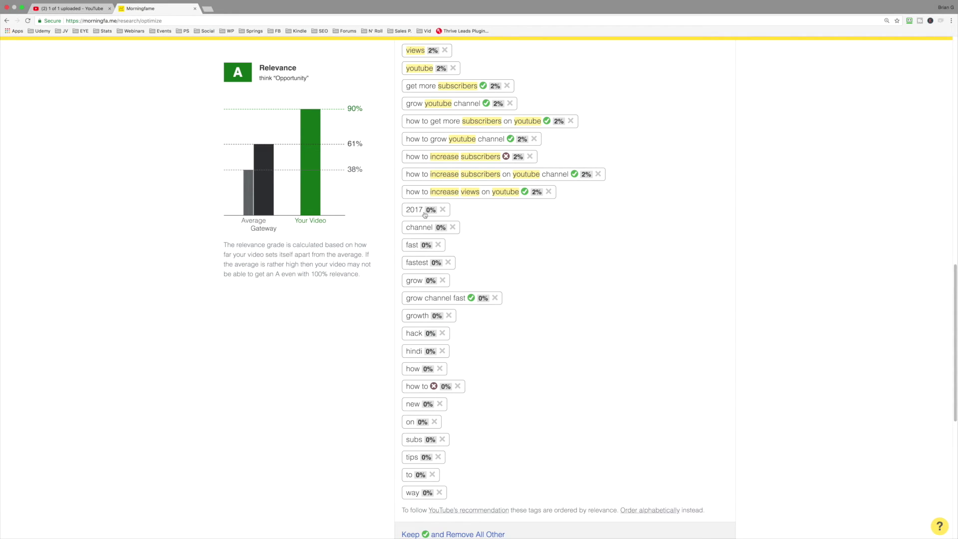
scroll("up", 3)
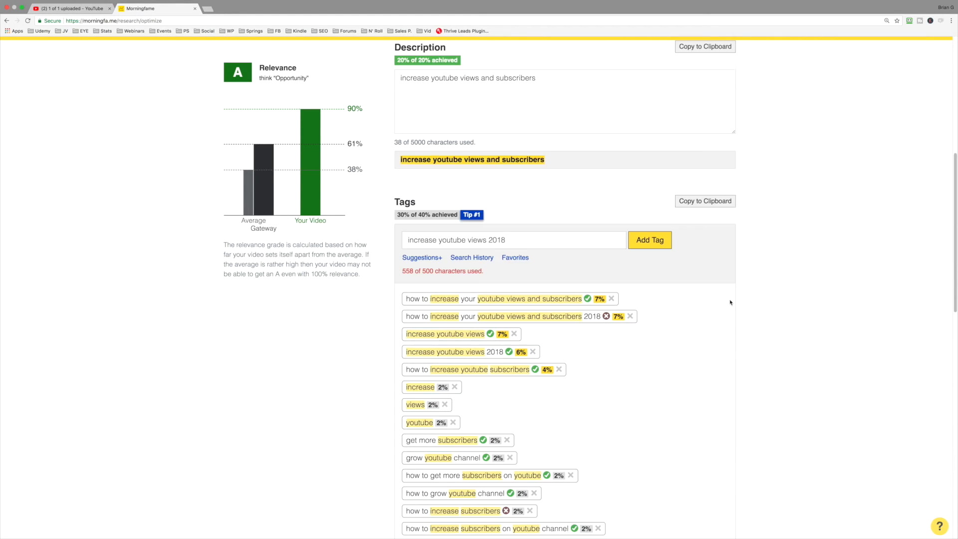
scroll("up", 3)
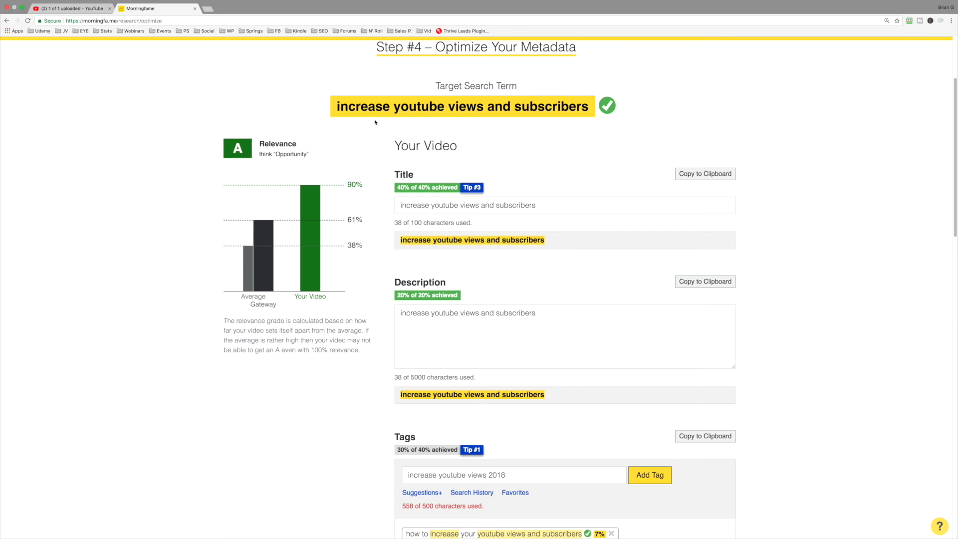
mouse_move(579, 130)
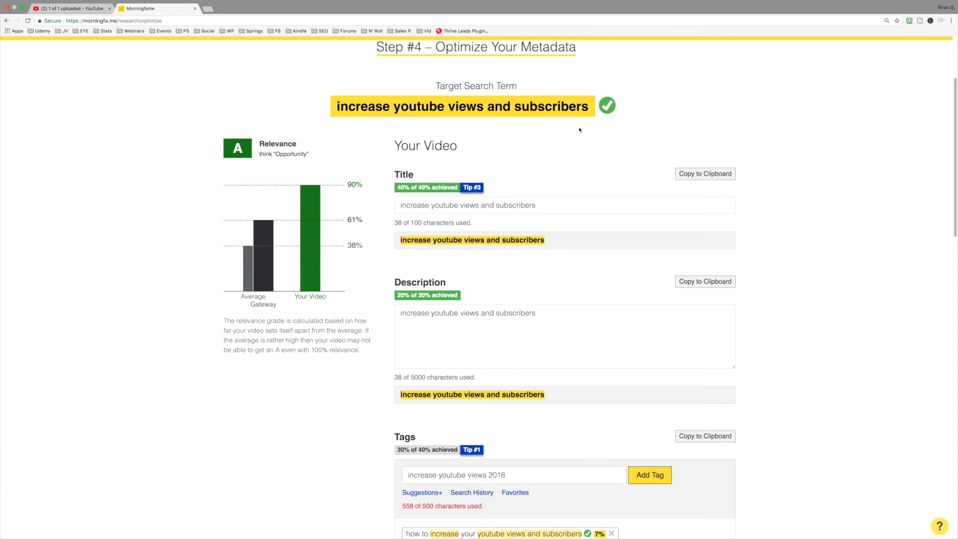
mouse_move(458, 113)
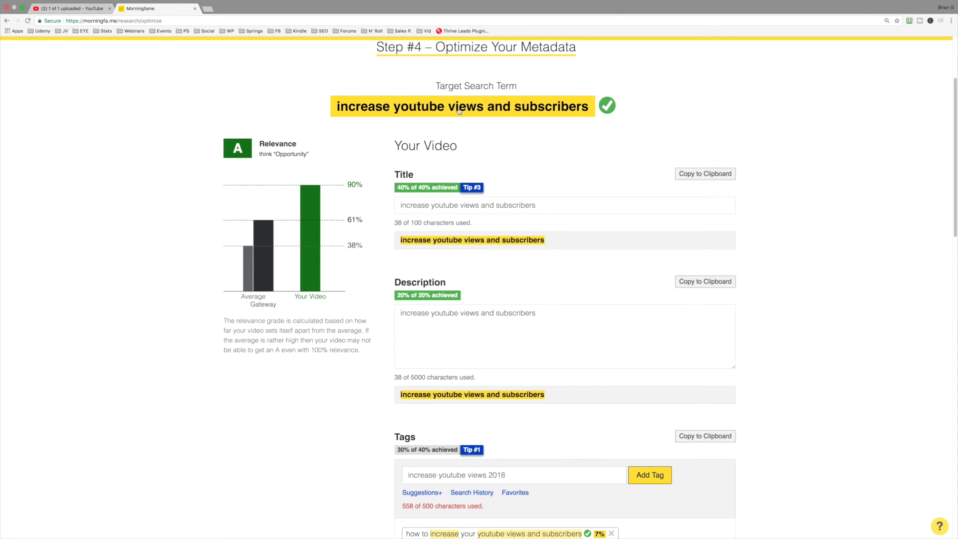
mouse_move(374, 116)
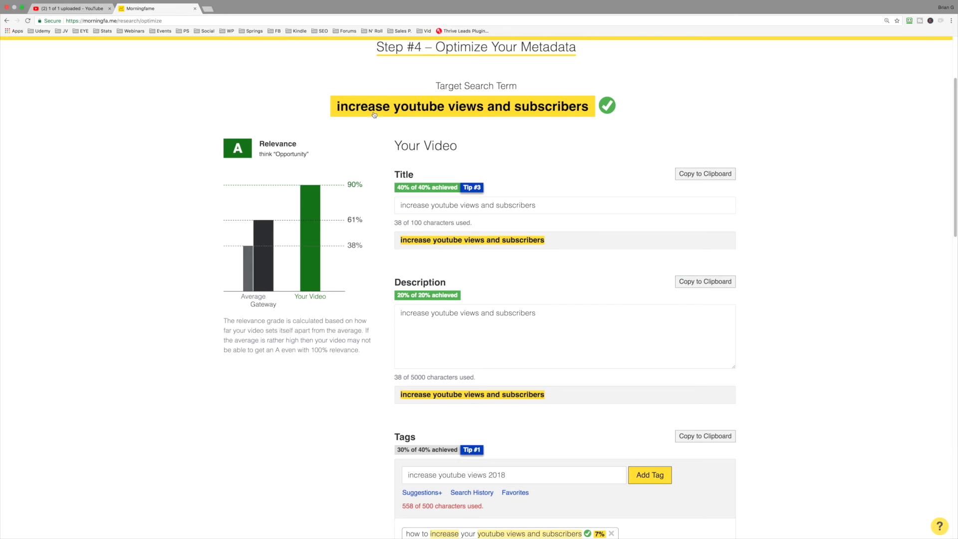
scroll("down", 3)
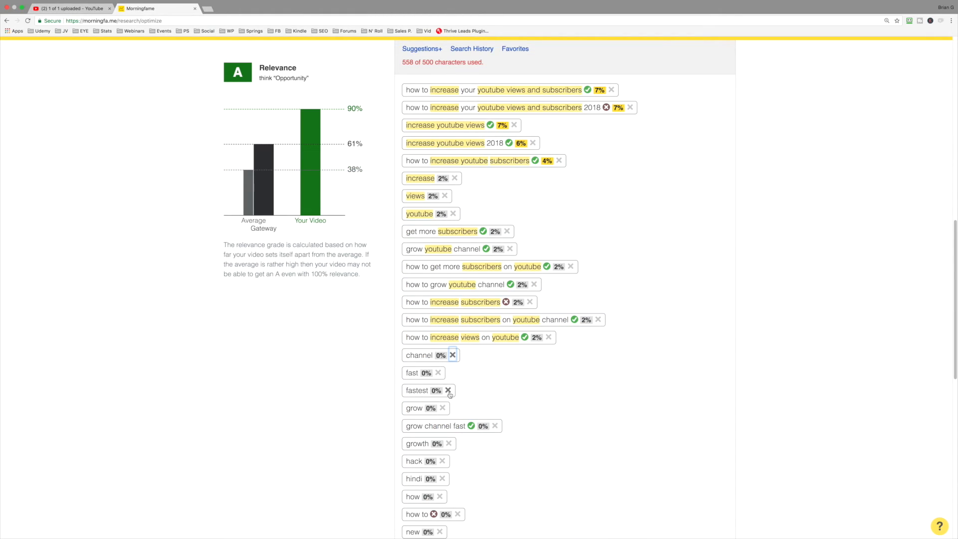
left_click(448, 391)
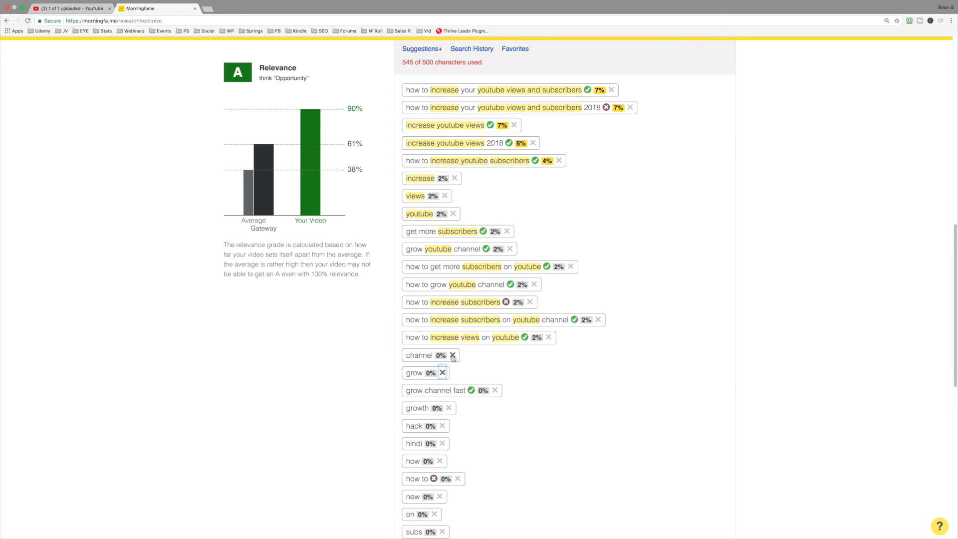
left_click(442, 372)
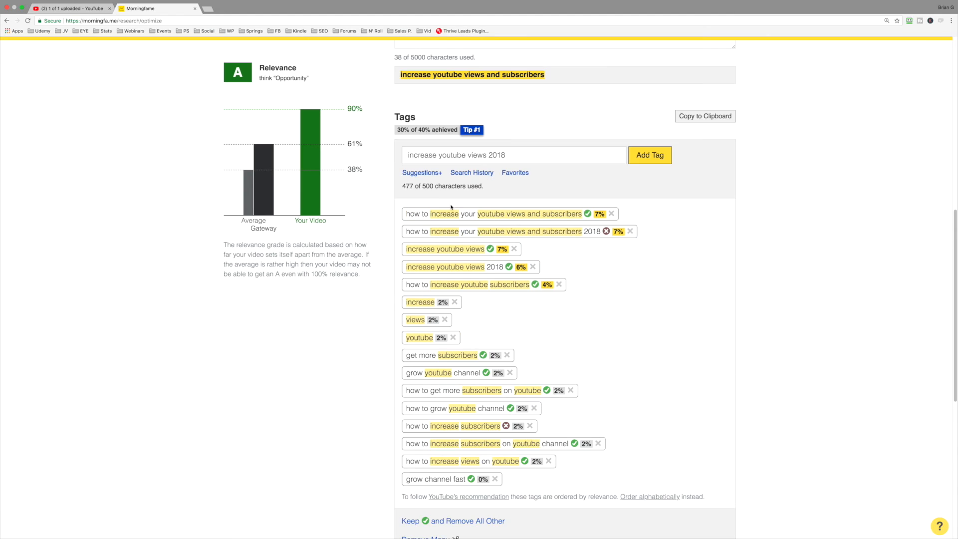
mouse_move(406, 190)
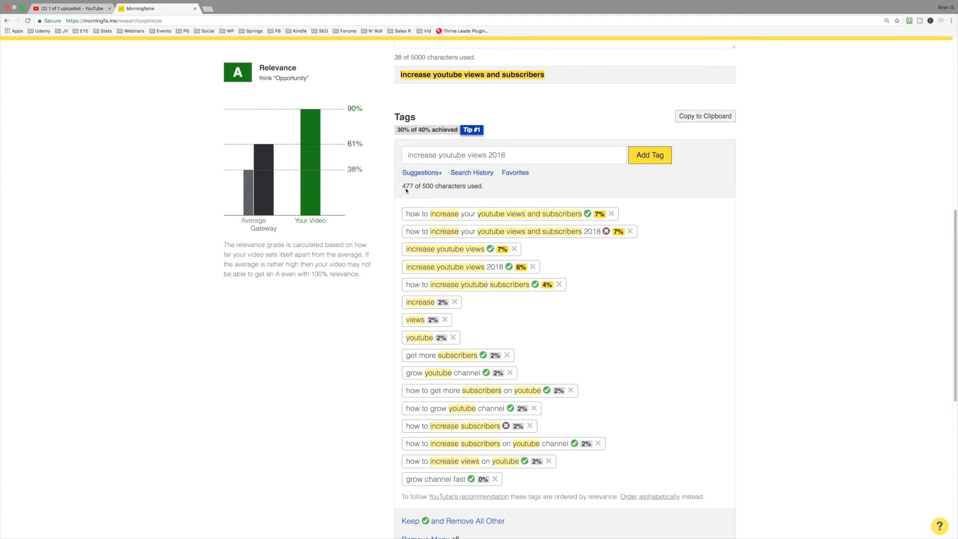
mouse_move(447, 190)
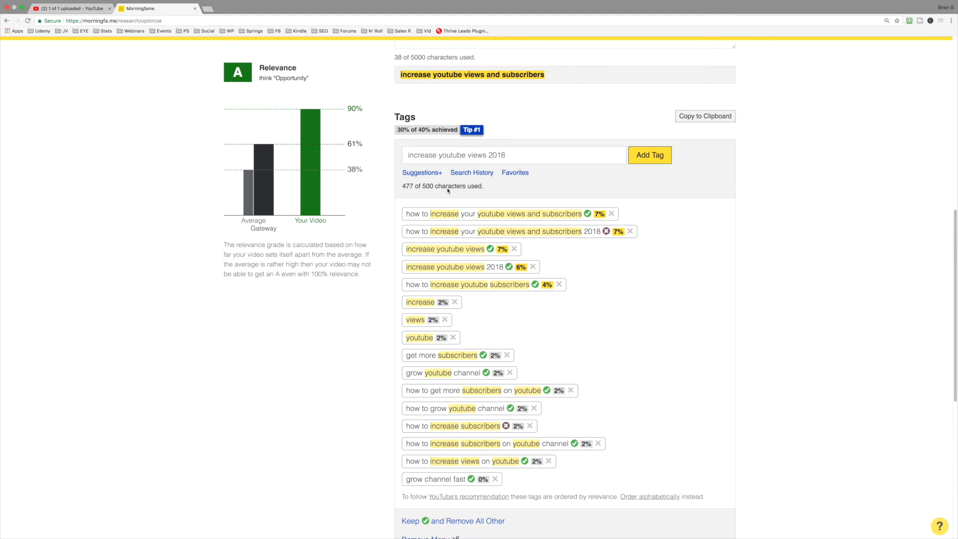
mouse_move(671, 288)
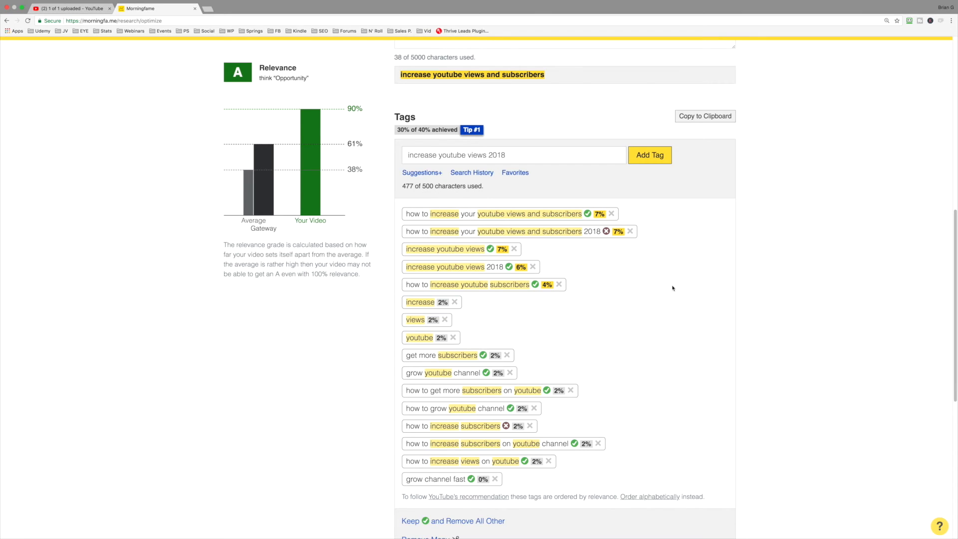
scroll("up", 3)
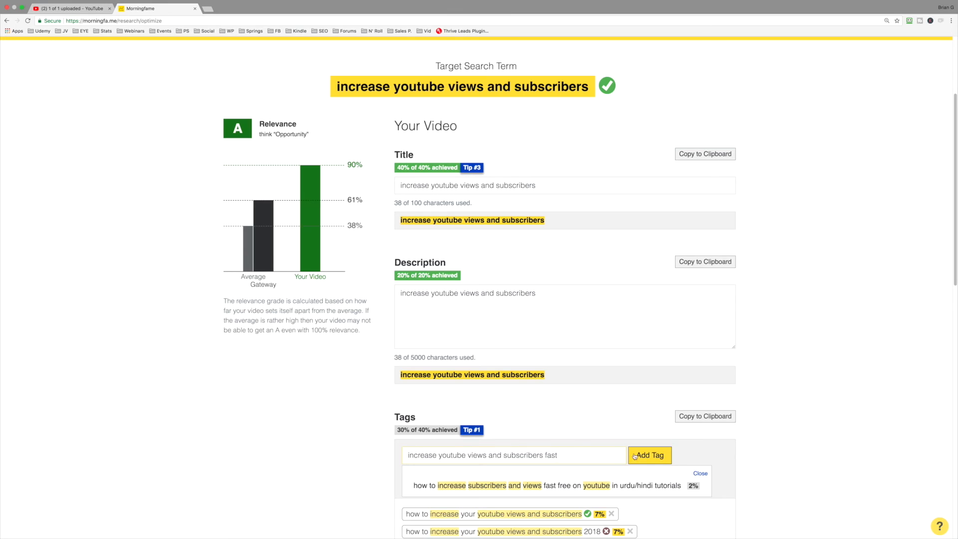
left_click(650, 456)
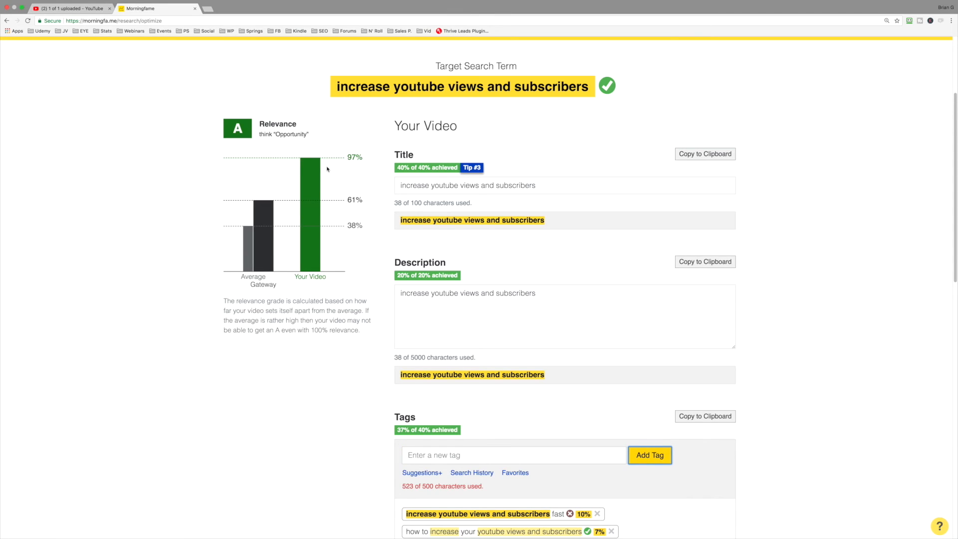
mouse_move(338, 167)
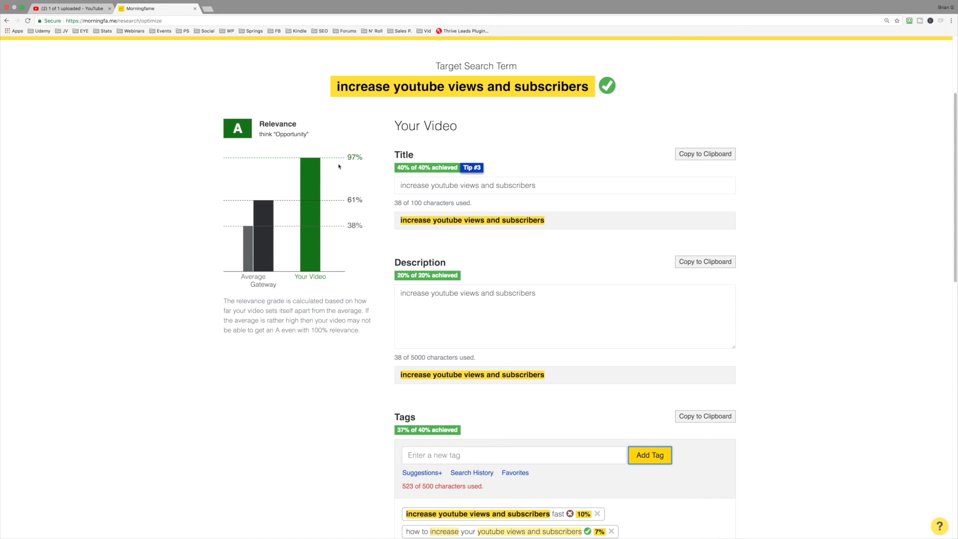
scroll("down", 3)
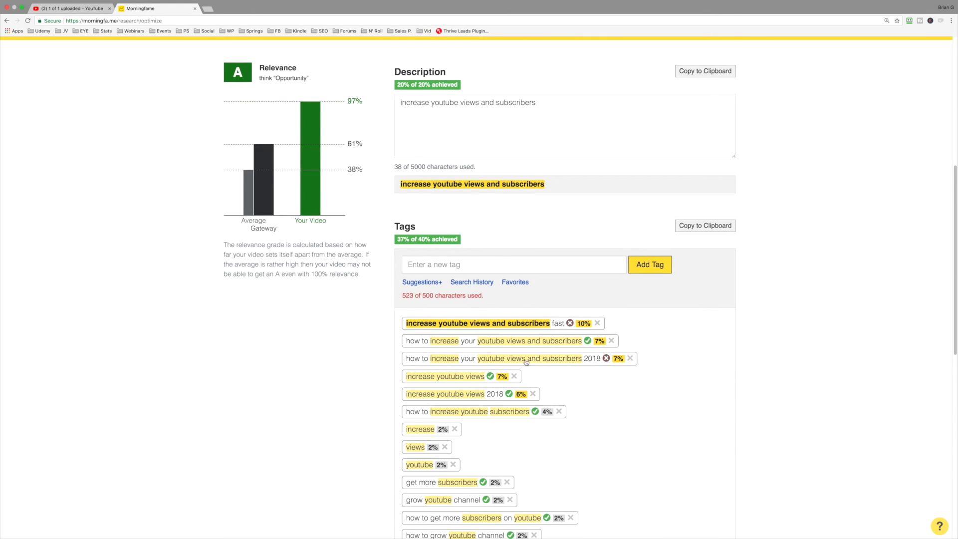
mouse_move(506, 363)
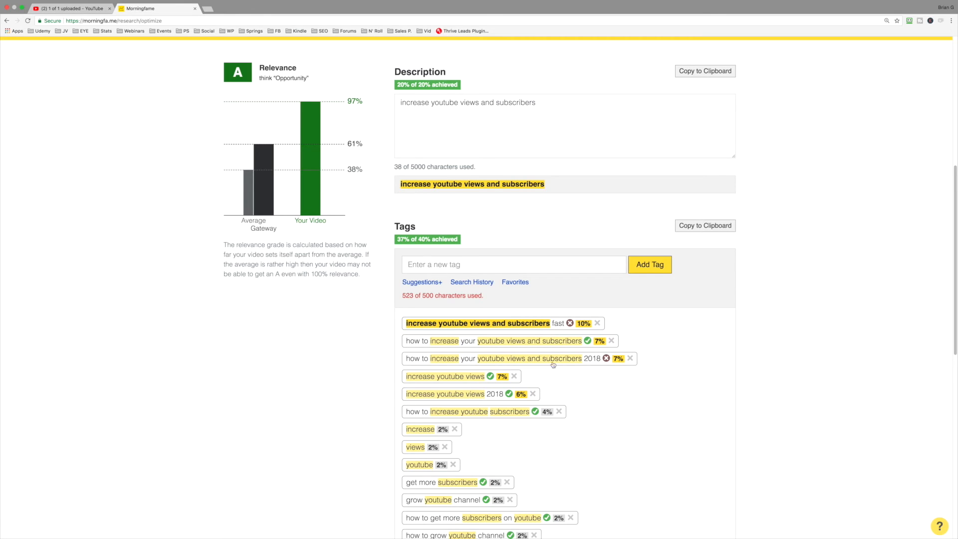
Delete the single-word tags 'increase' and 'views', leaving tags at exactly 500 of 500 characters
left_click(455, 429)
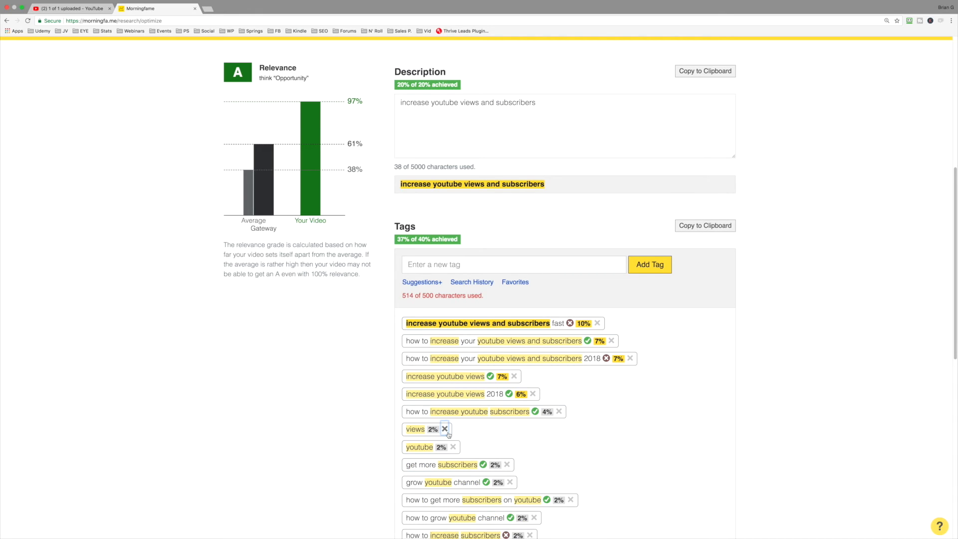
left_click(444, 430)
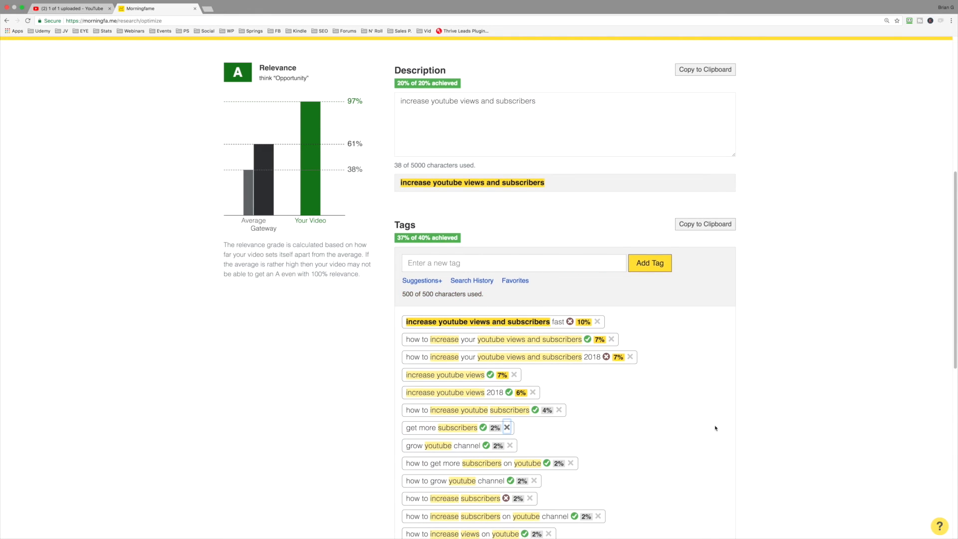
scroll("down", 3)
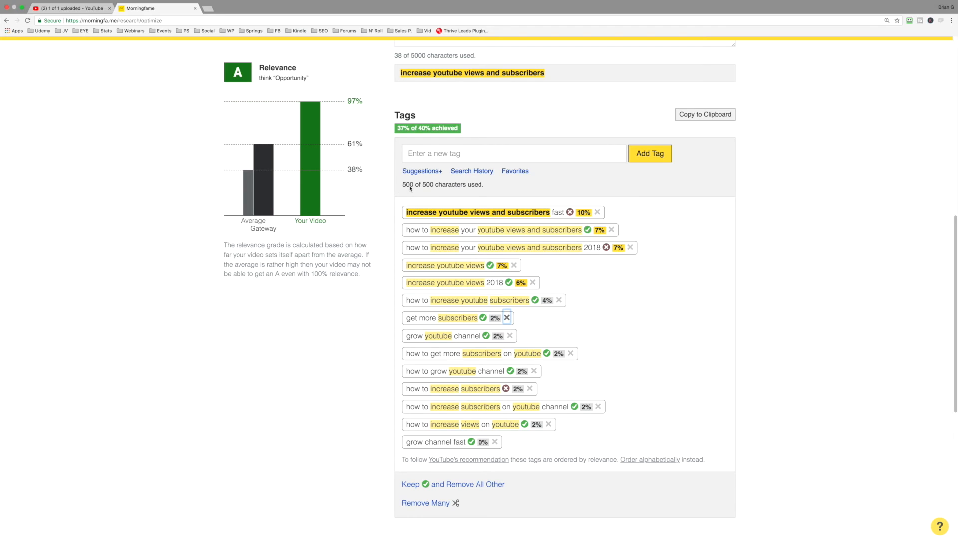
mouse_move(689, 224)
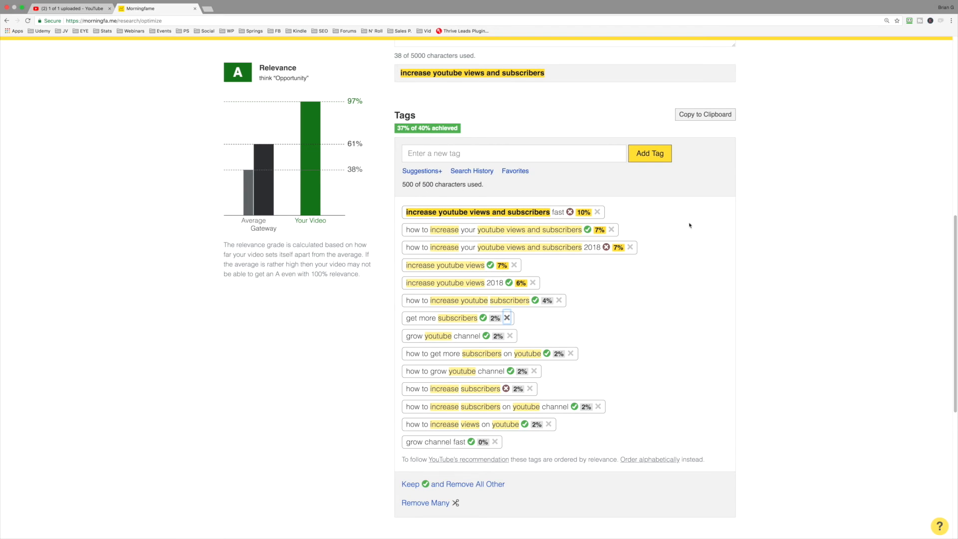
scroll("up", 3)
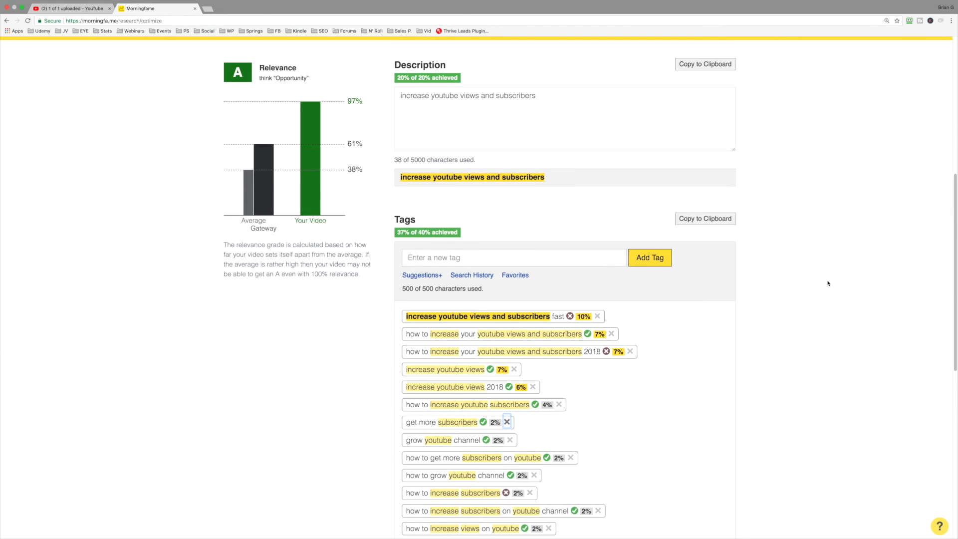
scroll("down", 3)
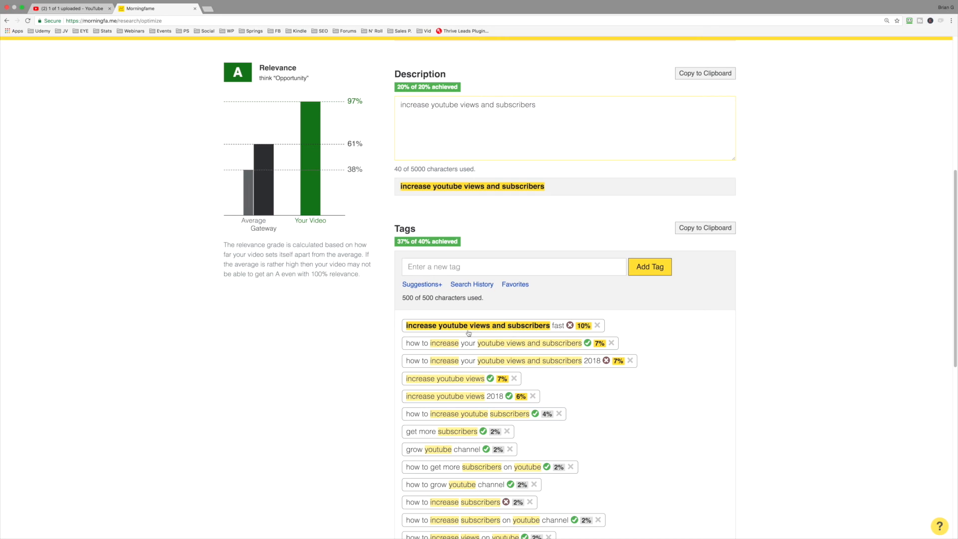
Write two description sentences repeating 'increase youtube views and subscribers', reaching 229 of 5000 characters
type("You can increase youtube views and subscribers fast by leveraging the strategies taught in this video.")
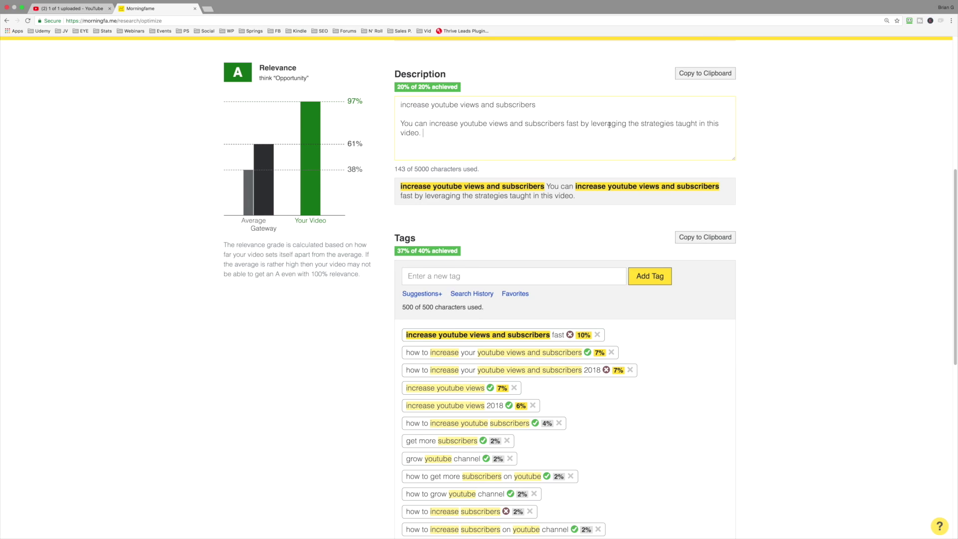
mouse_move(470, 135)
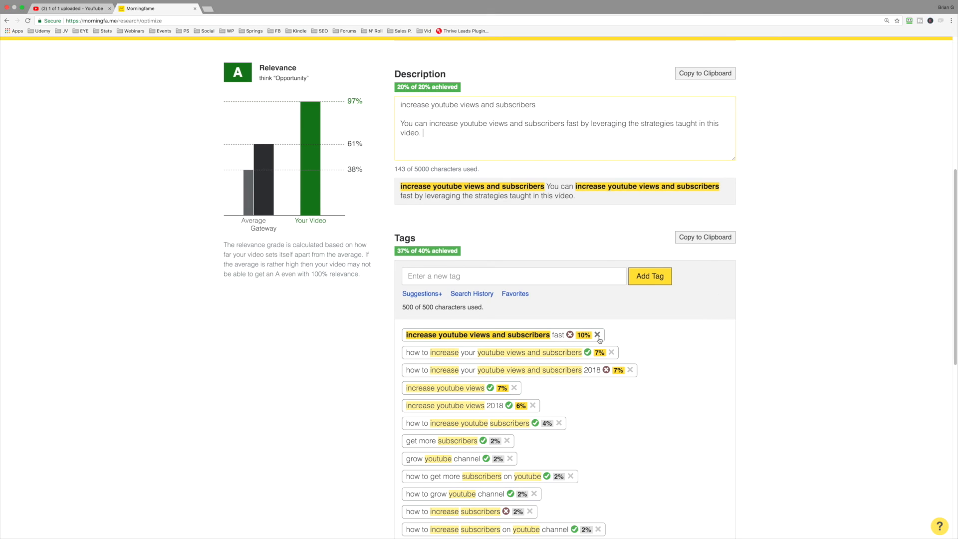
type("If your wondering how to increase youtube views and subscribers, well look no further.")
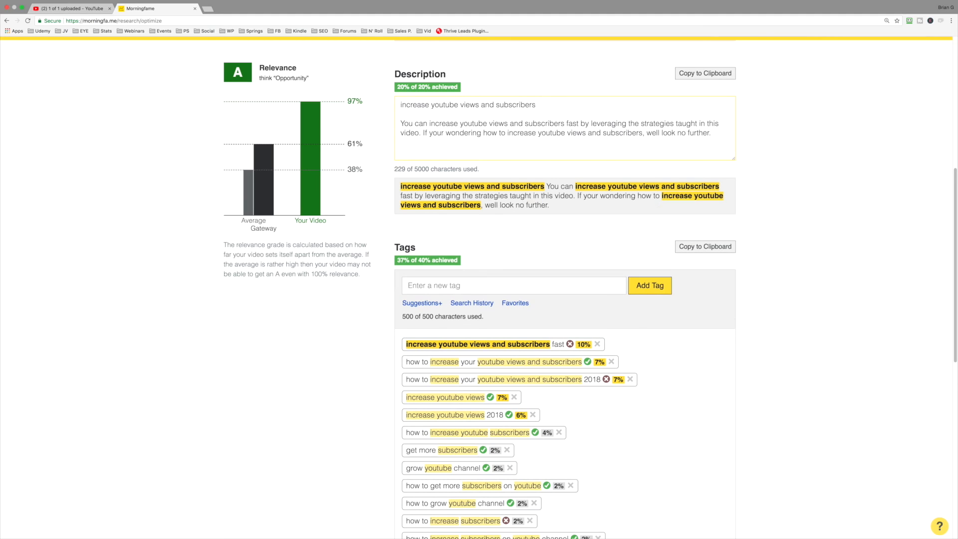
mouse_move(633, 207)
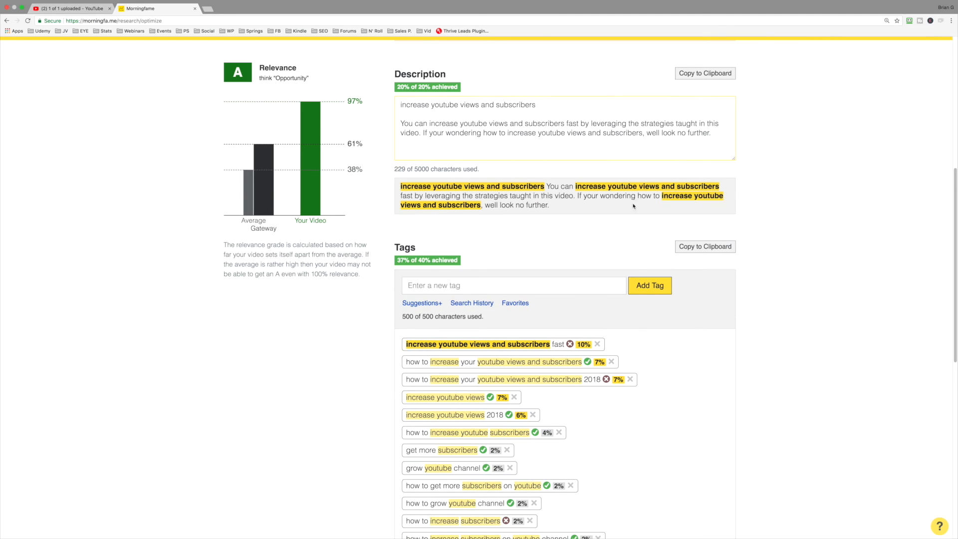
mouse_move(500, 198)
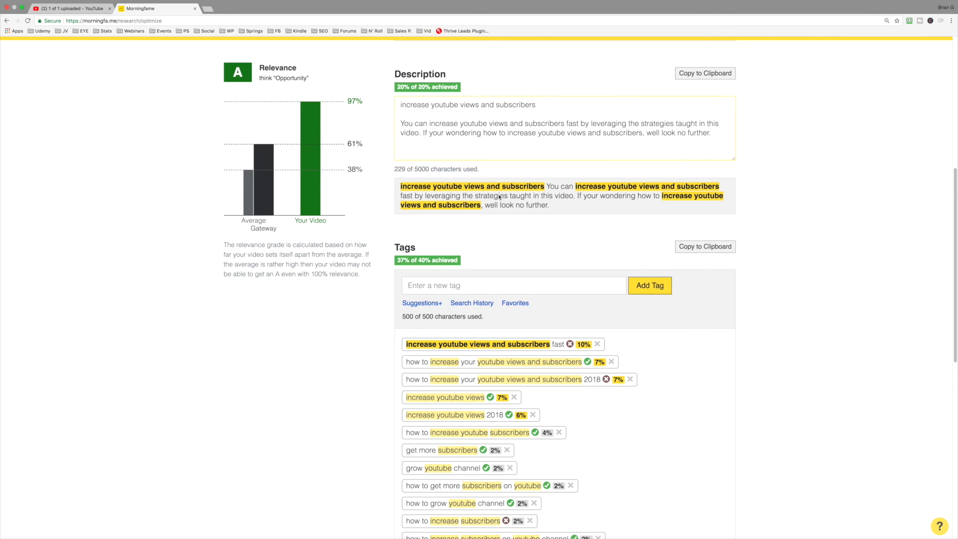
scroll("up", 3)
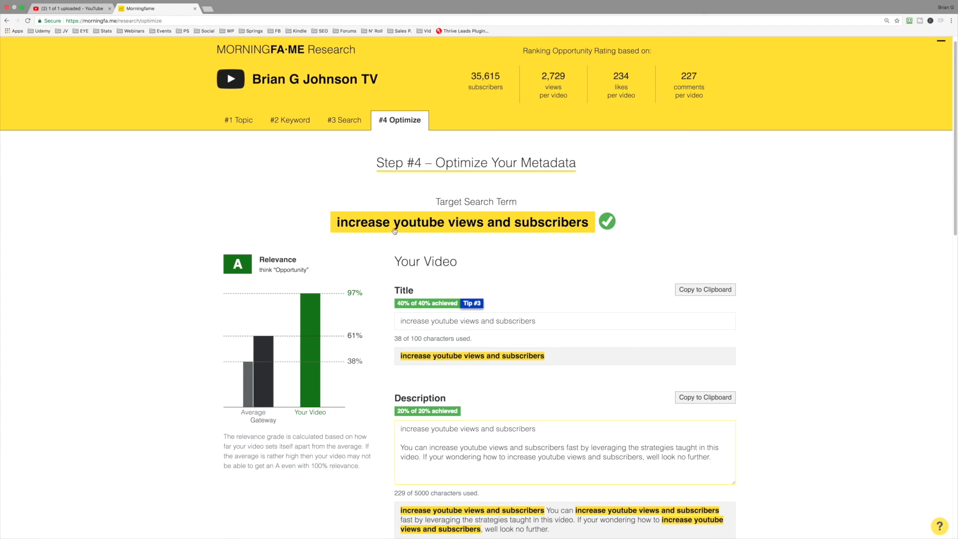
scroll("down", 3)
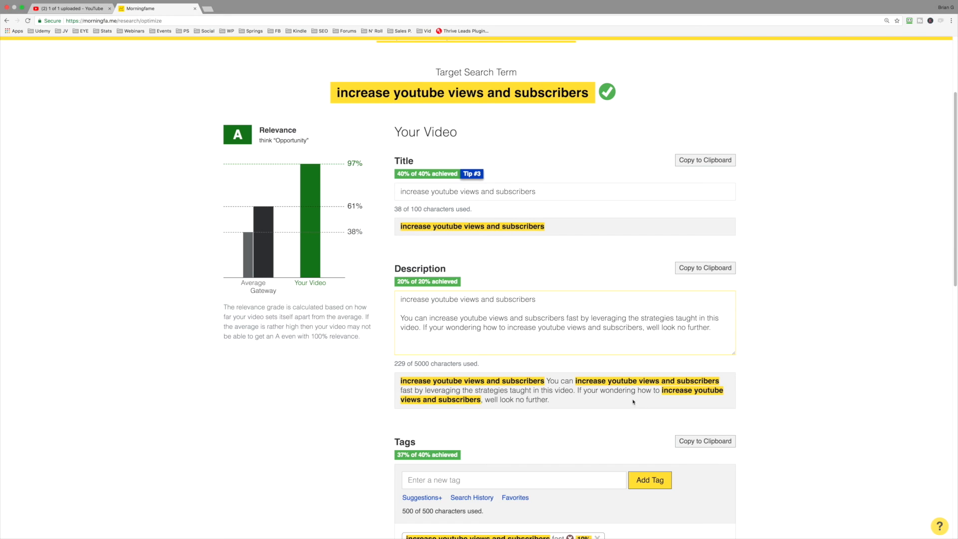
mouse_move(598, 394)
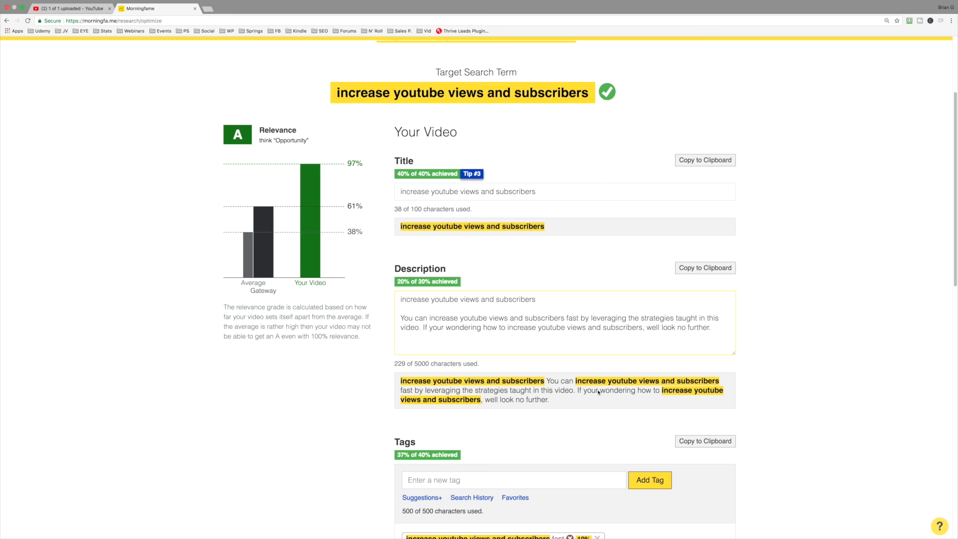
mouse_move(584, 400)
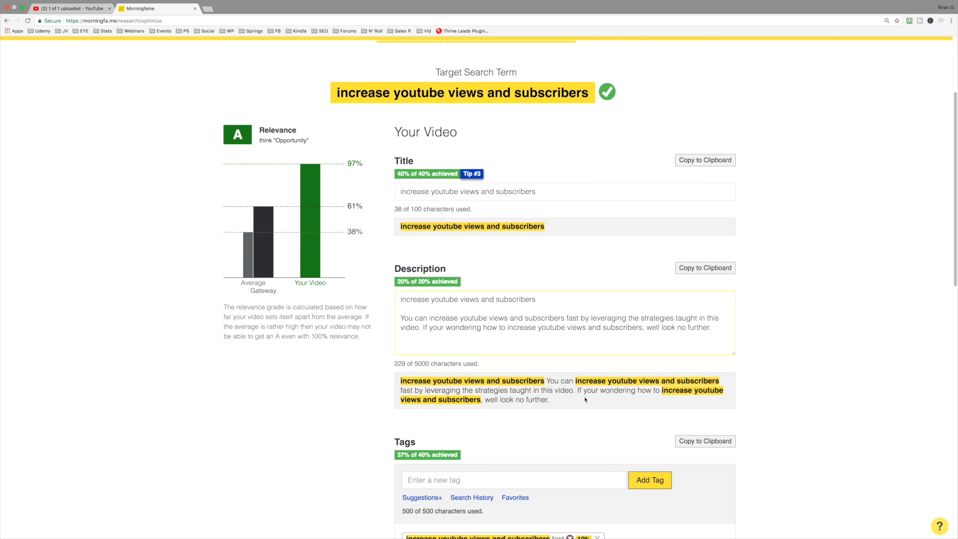
mouse_move(375, 122)
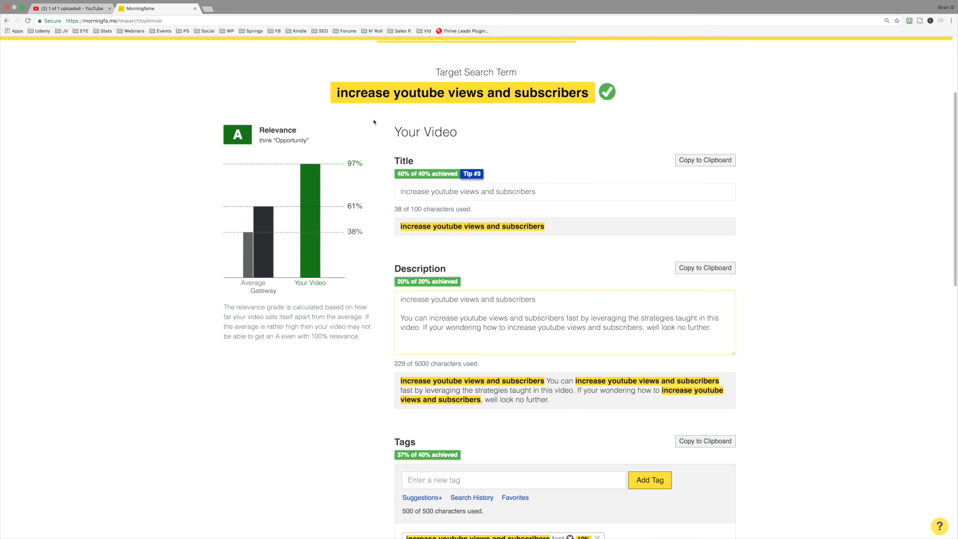
mouse_move(498, 192)
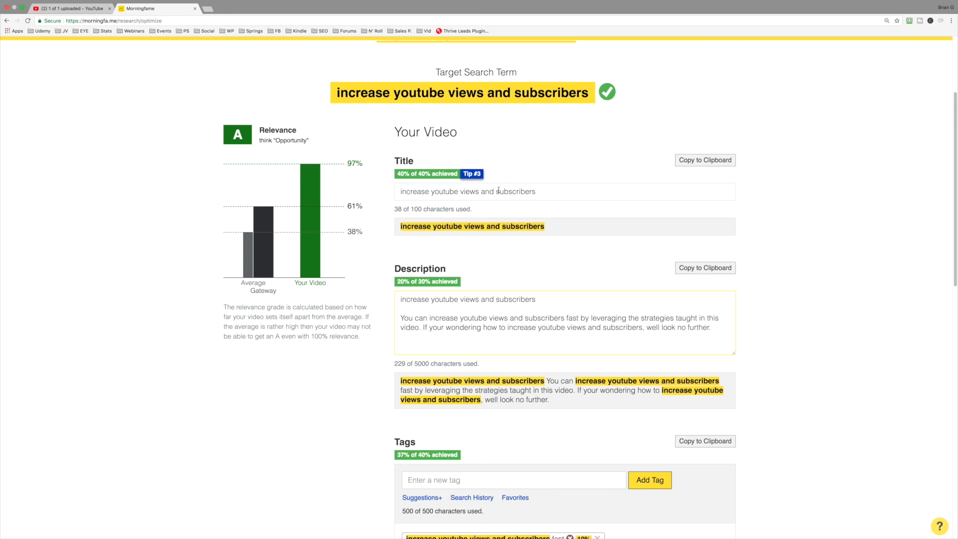
mouse_move(540, 325)
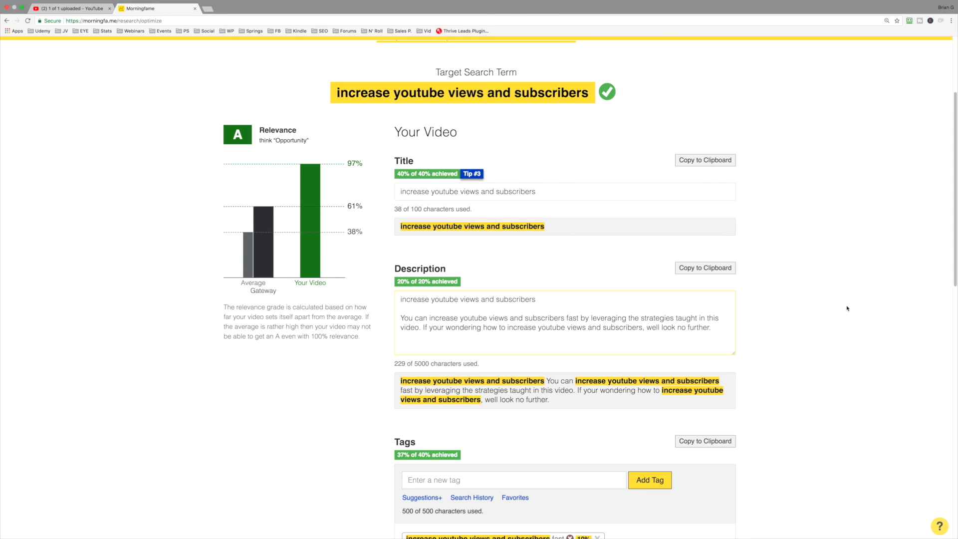
scroll("down", 3)
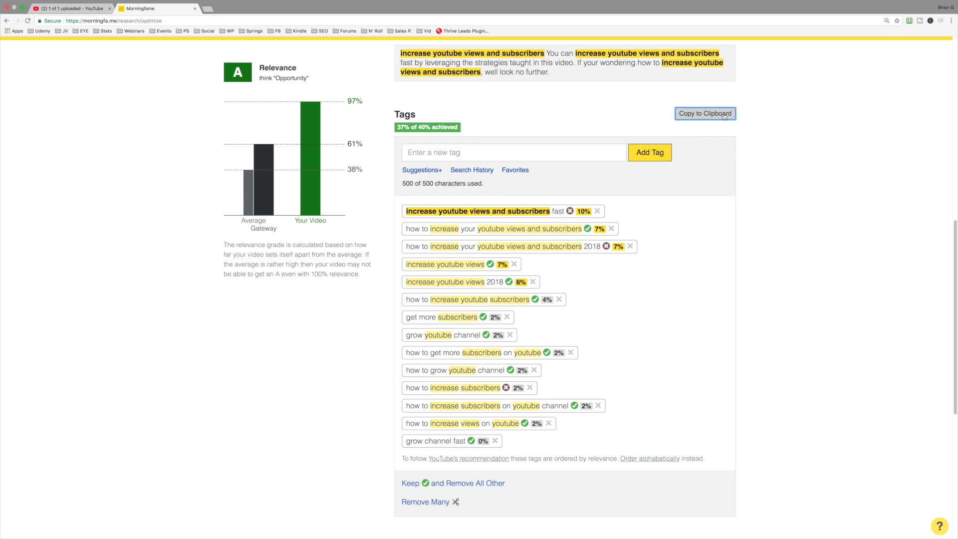
mouse_move(785, 157)
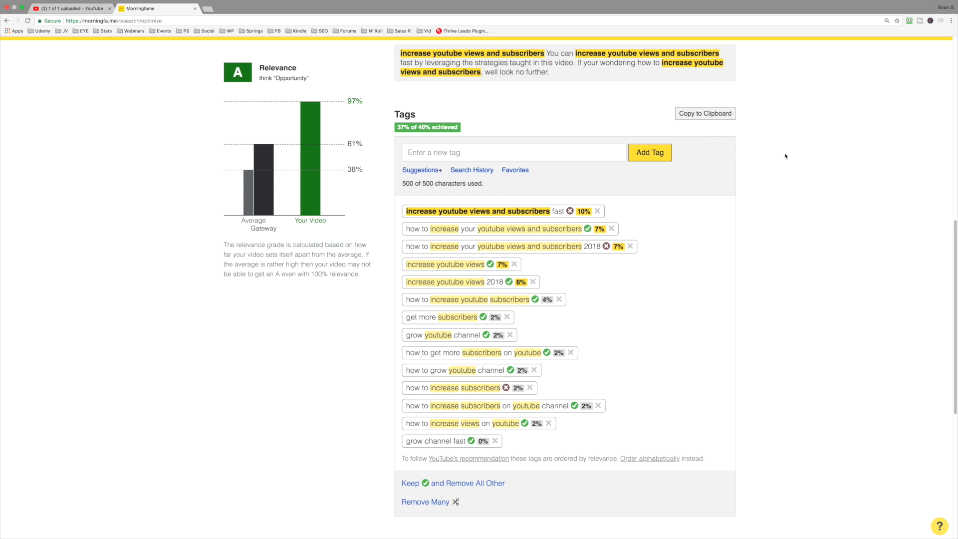
right_click(786, 156)
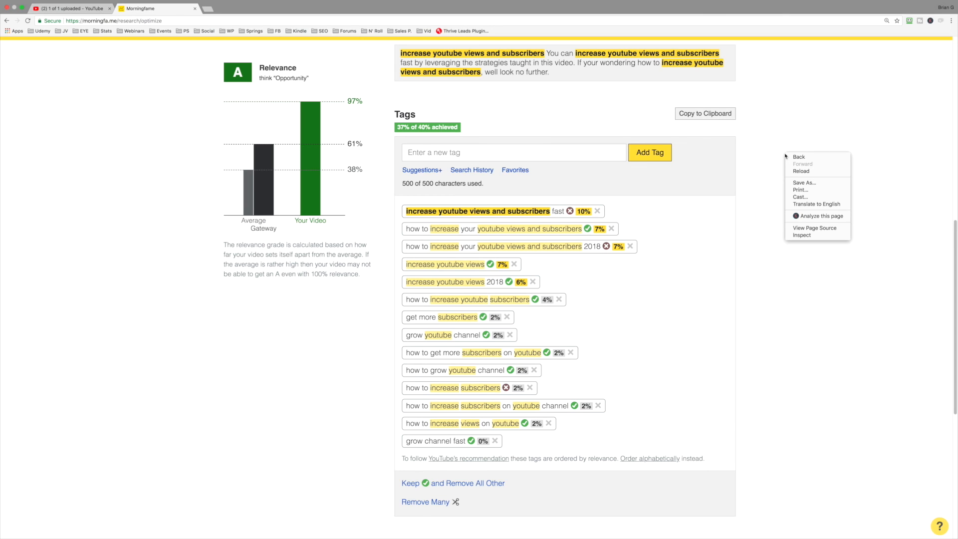
scroll("up", 3)
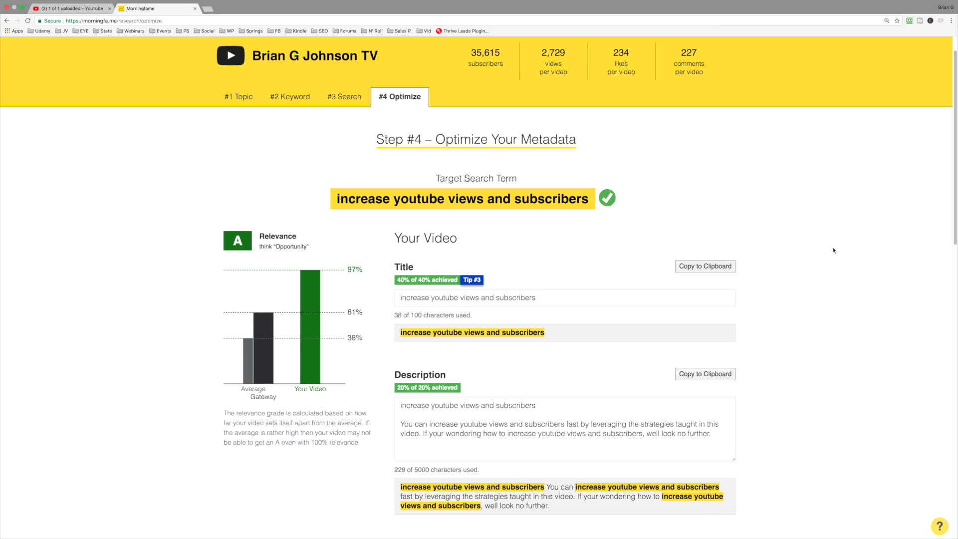